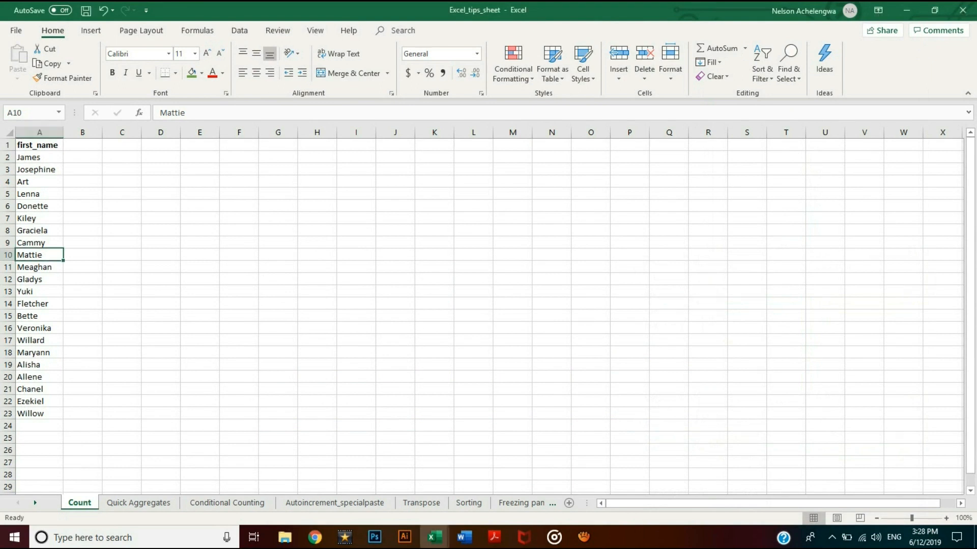
# Select the first names A2:A23 on the Count sheet to see a count of 22.
pyautogui.click(36, 170)
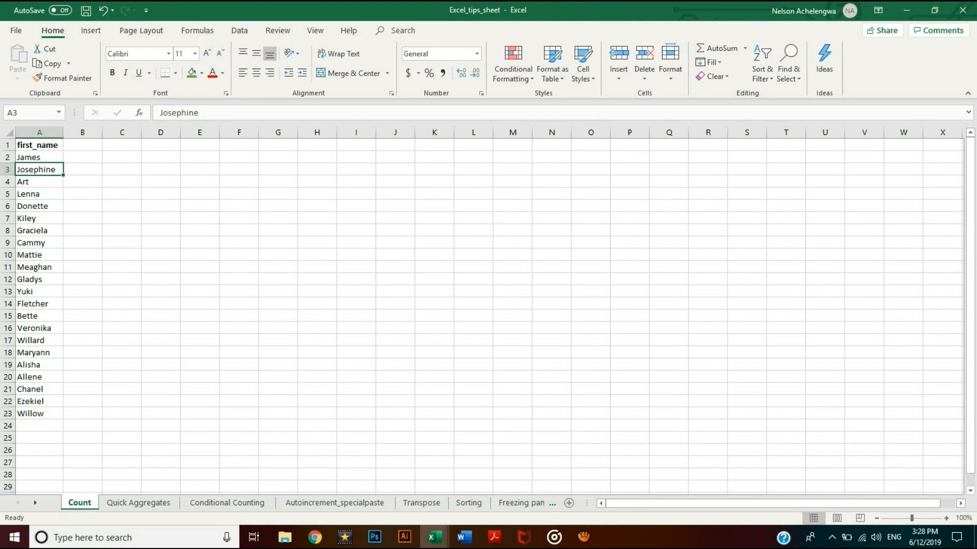
pyautogui.click(32, 206)
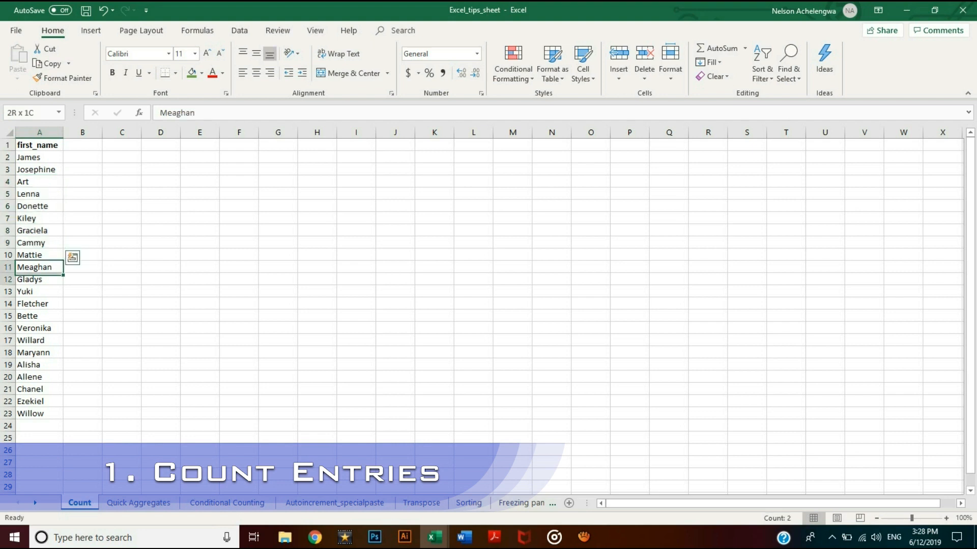
pyautogui.click(39, 414)
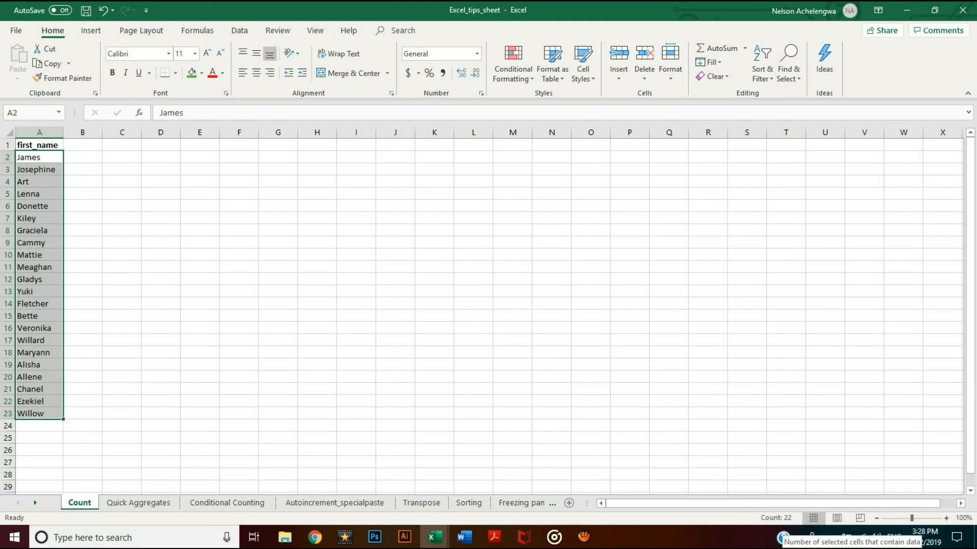
# Read average, count and sum for the rows 9–12, rows 10–11 and Week 3 figures.
pyautogui.click(139, 502)
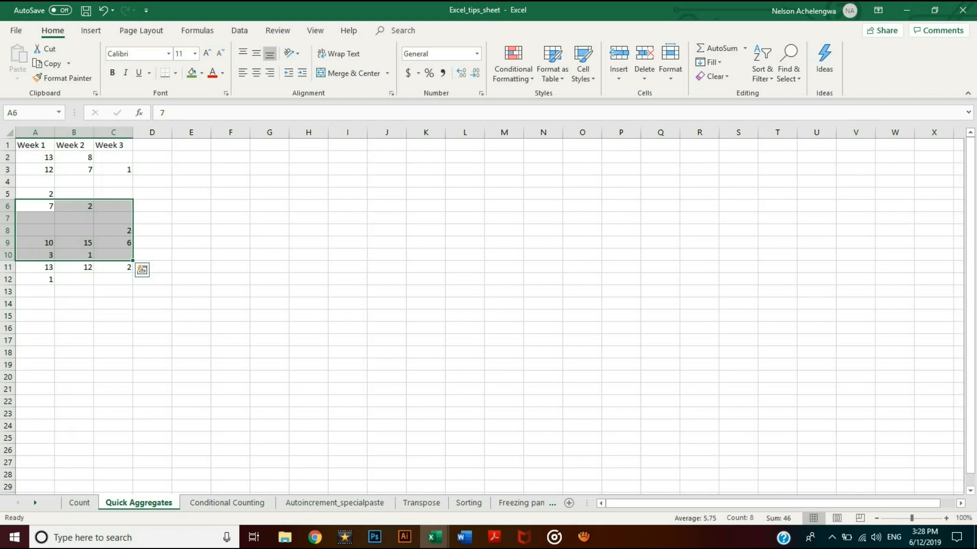
pyautogui.click(113, 242)
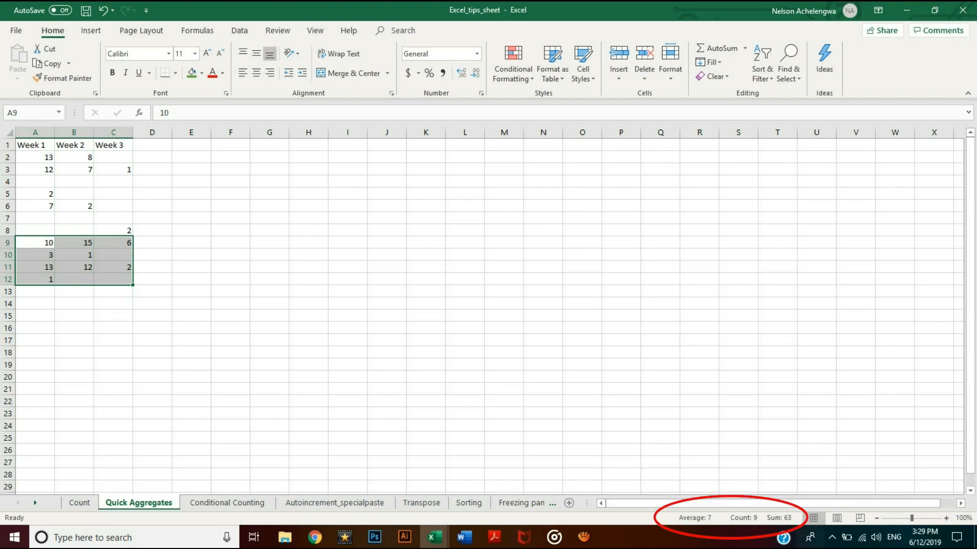
pyautogui.moveTo(744, 518)
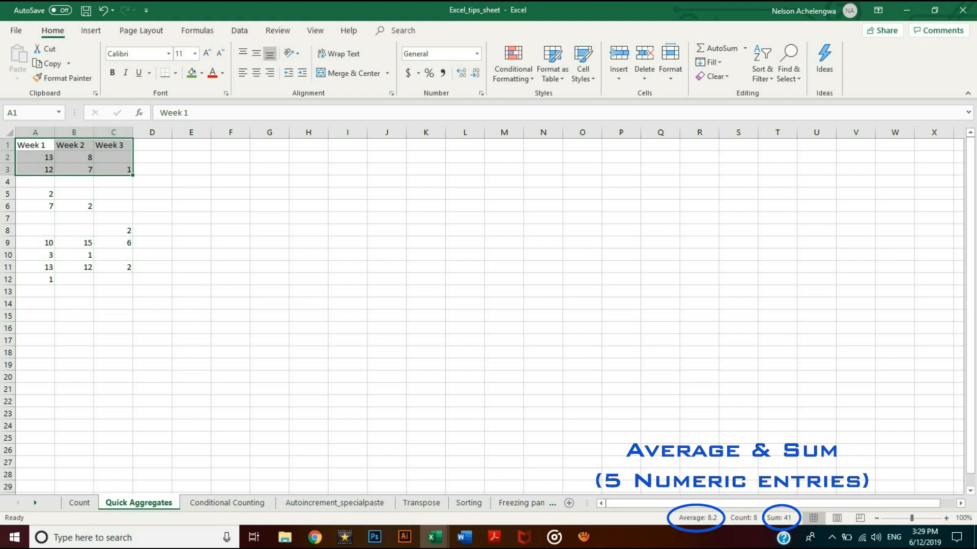
pyautogui.moveTo(696, 518)
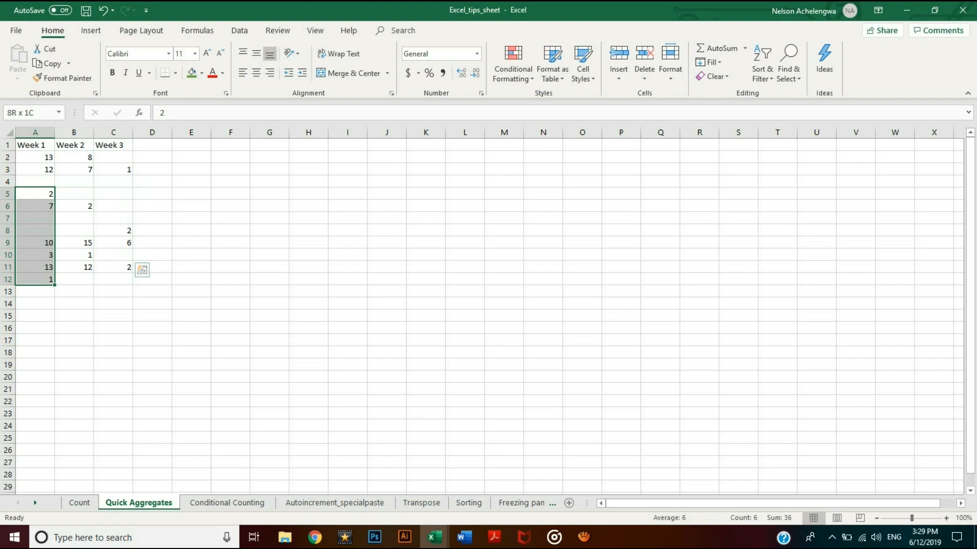
pyautogui.click(35, 242)
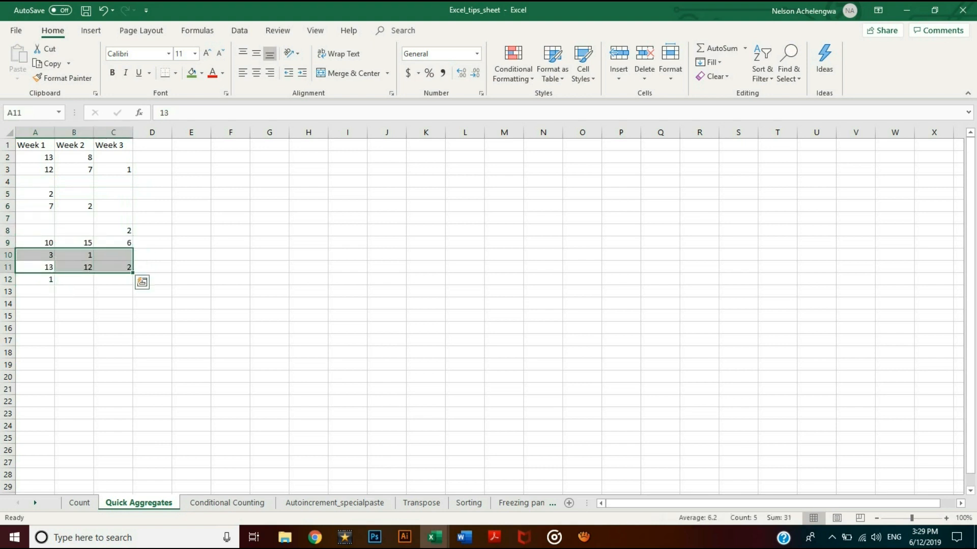
pyautogui.click(112, 144)
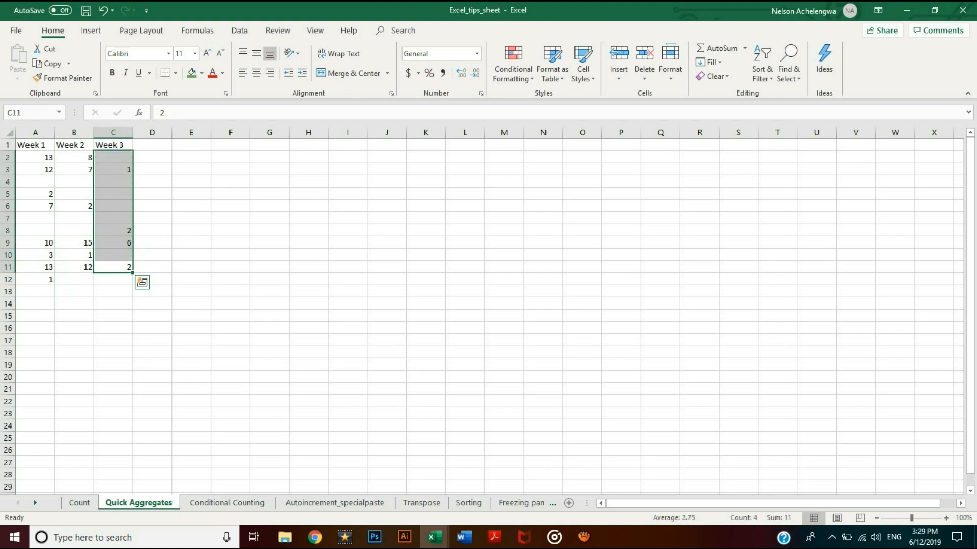
pyautogui.click(226, 503)
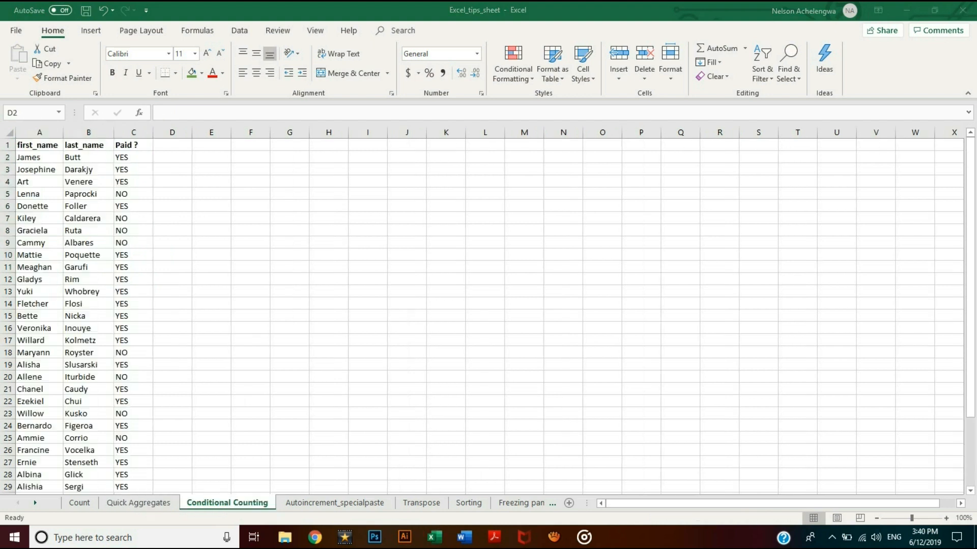
# Check quick counts for small groups of Paid? answers, then pick cell D2.
pyautogui.click(88, 242)
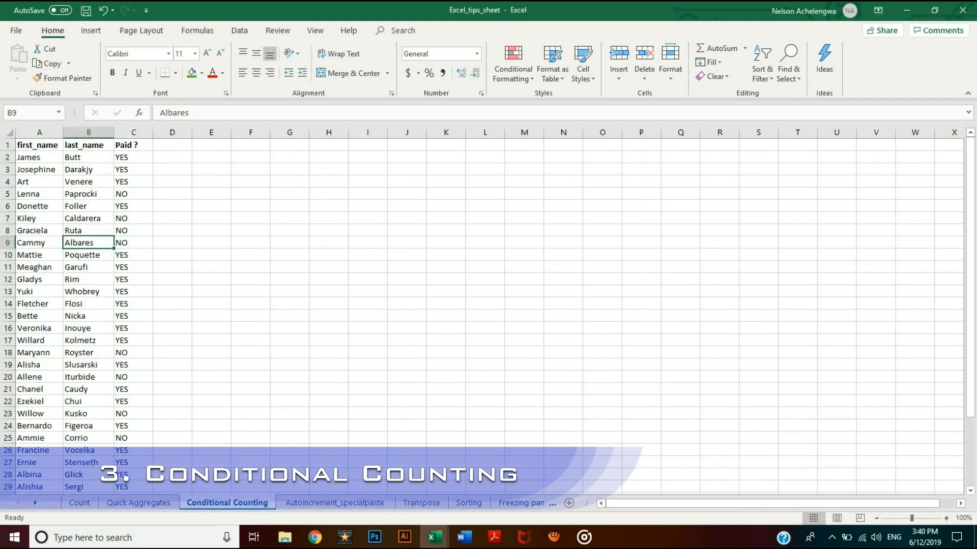
pyautogui.click(133, 292)
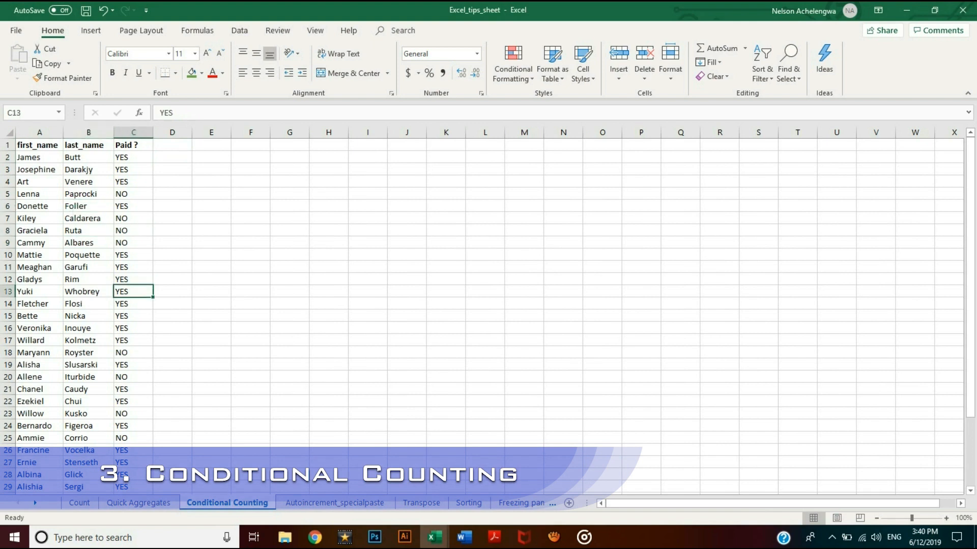
pyautogui.moveTo(133, 157); pyautogui.dragTo(133, 170)
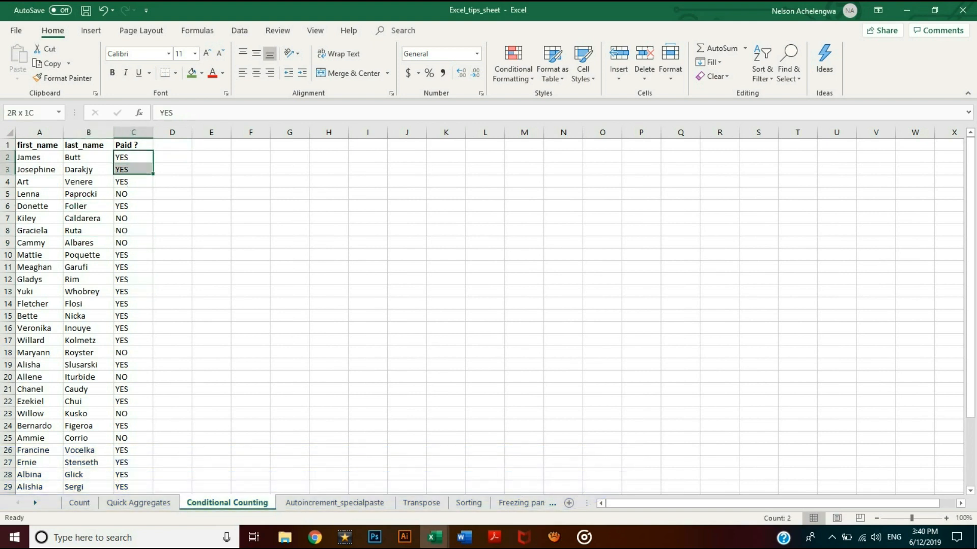
pyautogui.click(38, 206)
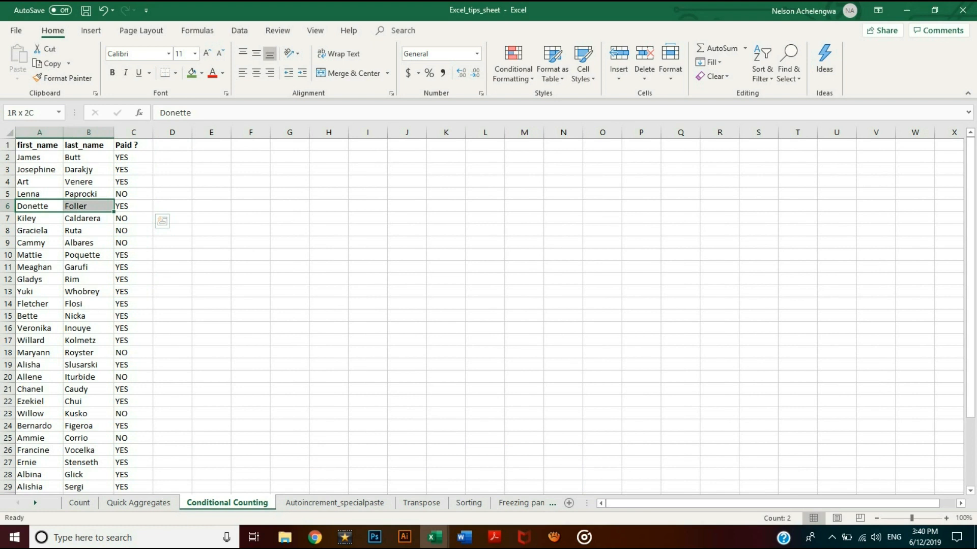
pyautogui.click(134, 157)
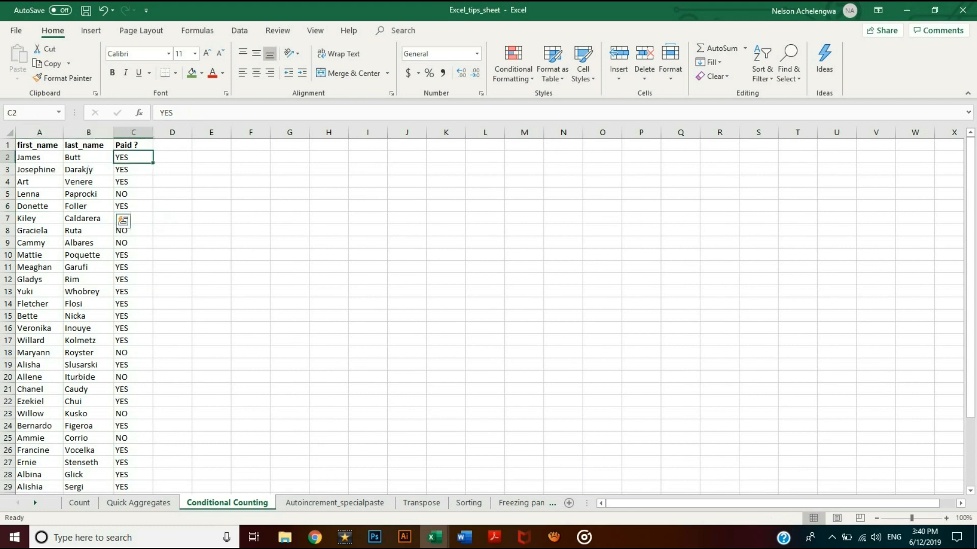
pyautogui.moveTo(134, 157); pyautogui.dragTo(134, 181)
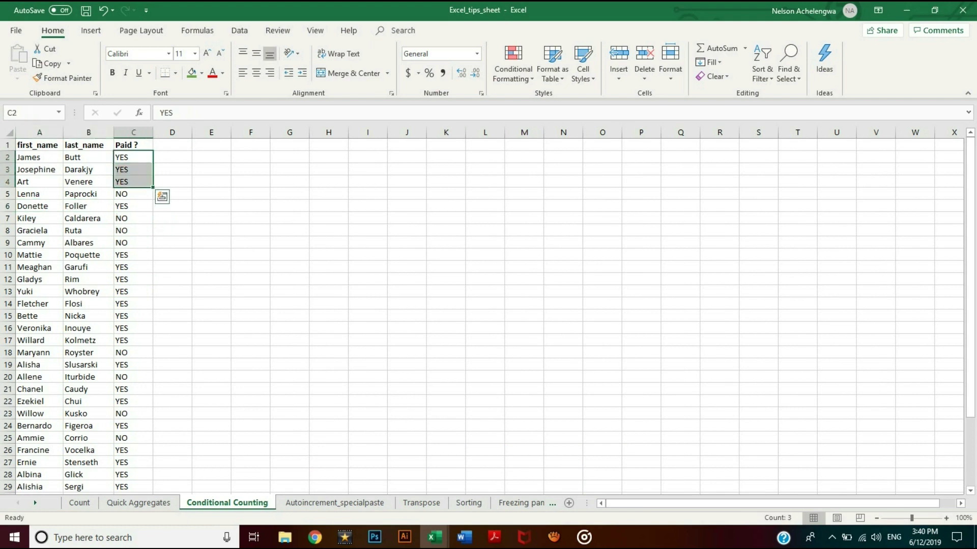
pyautogui.click(133, 255)
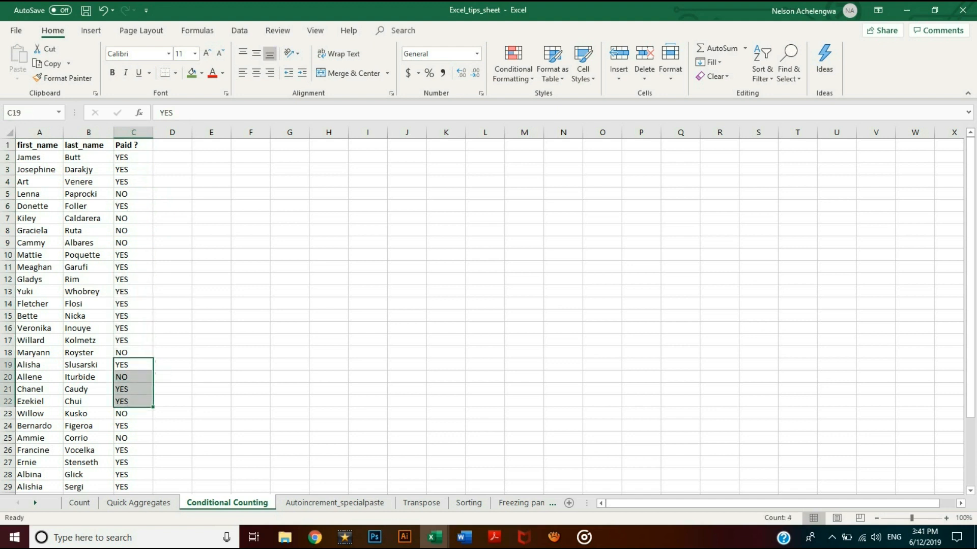
pyautogui.click(172, 181)
pyautogui.write('=')
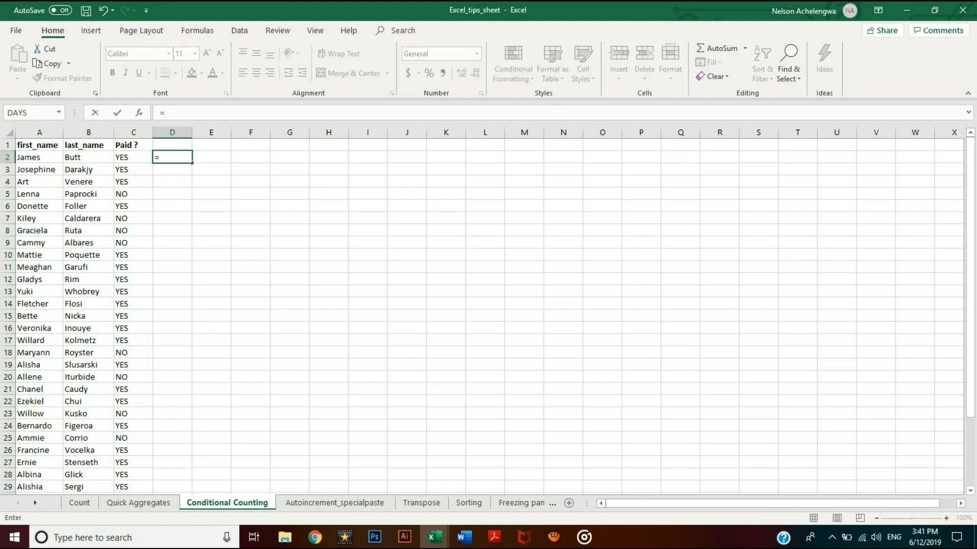
# Enter =COUNTIF(C2:C26,"YES") in D2, returning 17 YES payments.
pyautogui.write('countif(C2:C26')
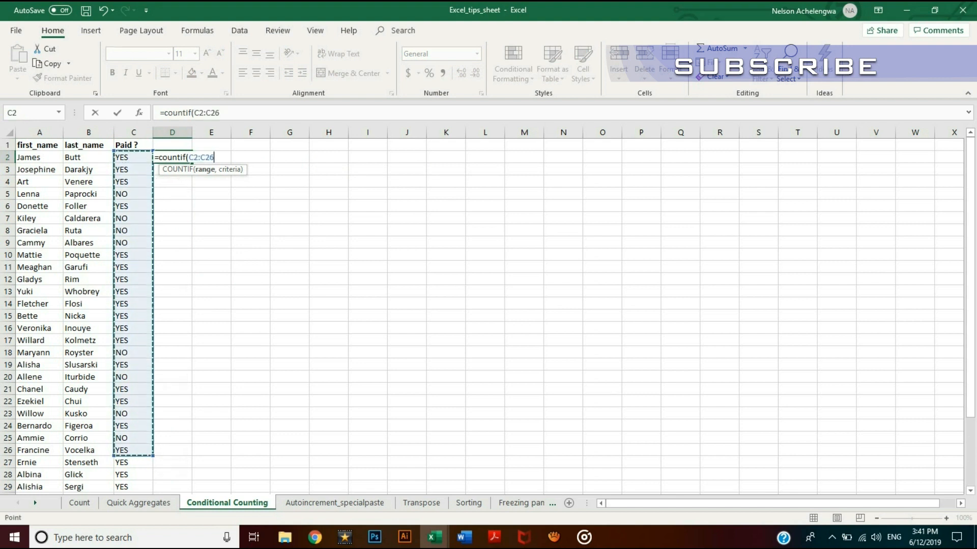
pyautogui.write(',')
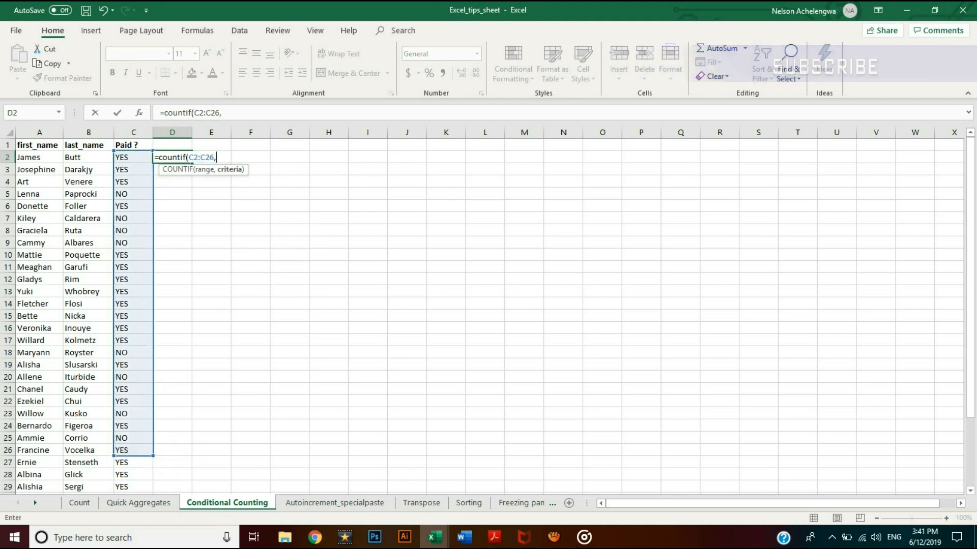
pyautogui.write('"y')
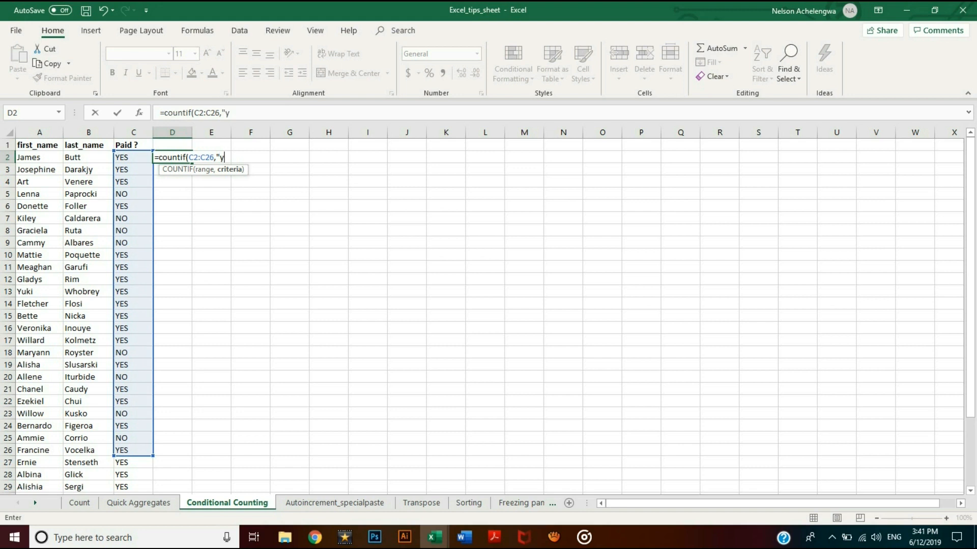
pyautogui.write('ES')
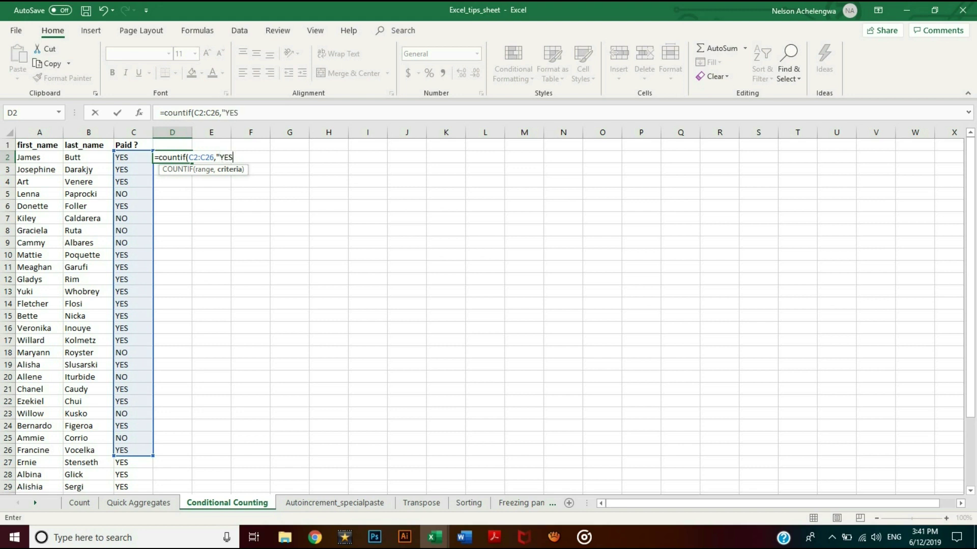
pyautogui.write(')')
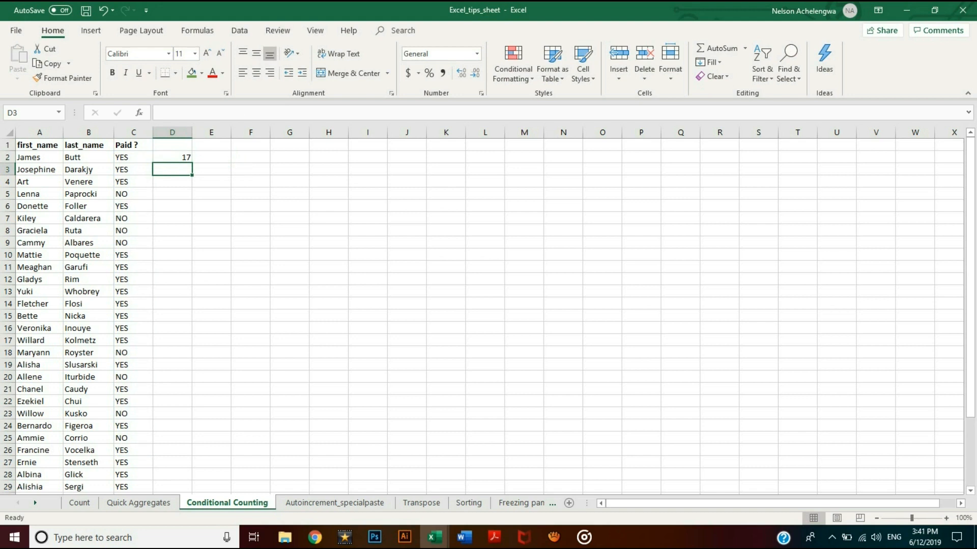
pyautogui.click(172, 158)
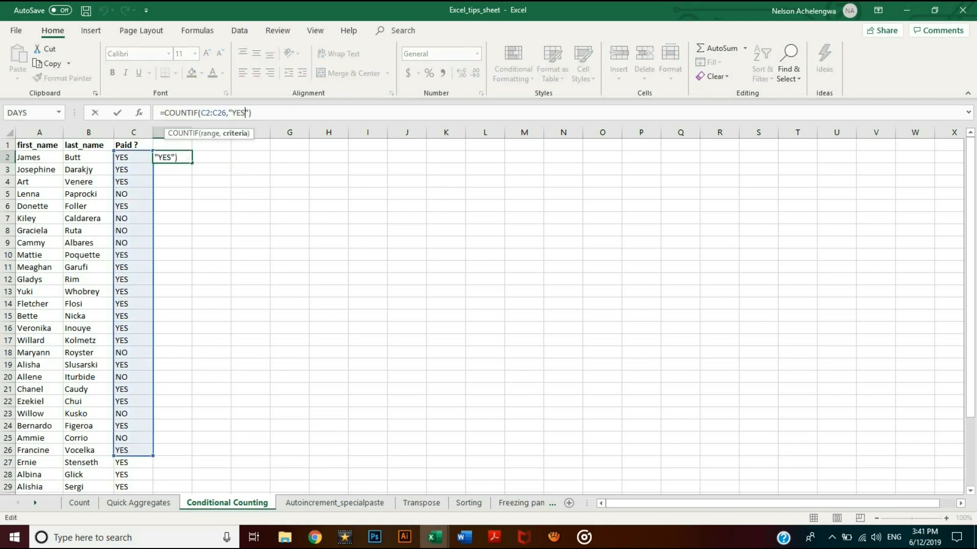
pyautogui.click(334, 502)
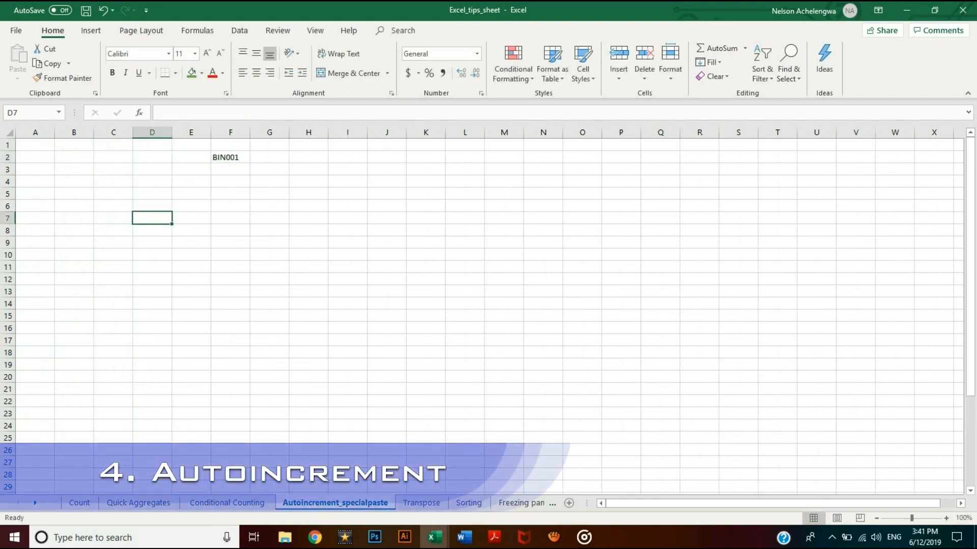
# Fill C2:C27 with 5 and =C2+1 formulas, and extend BIN codes to BIN026.
pyautogui.click(113, 181)
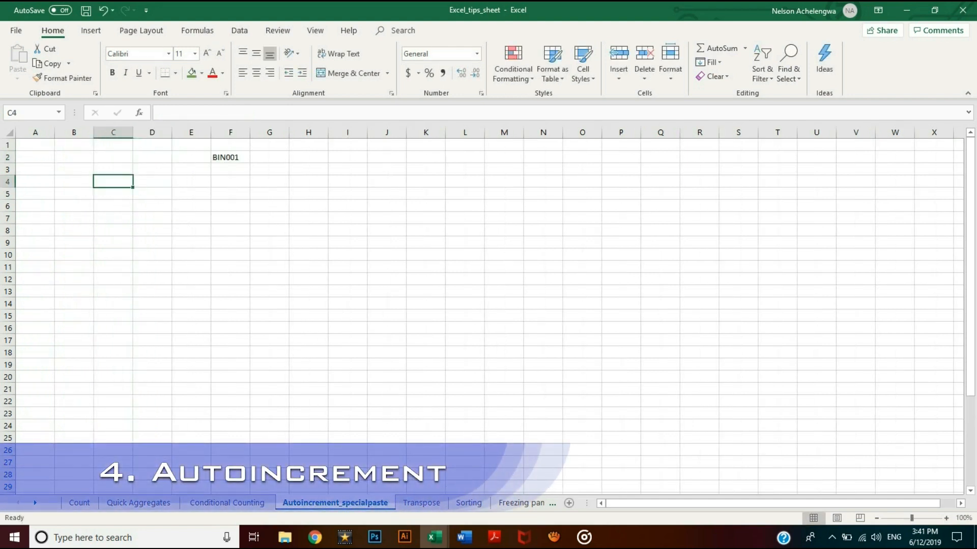
pyautogui.click(113, 156)
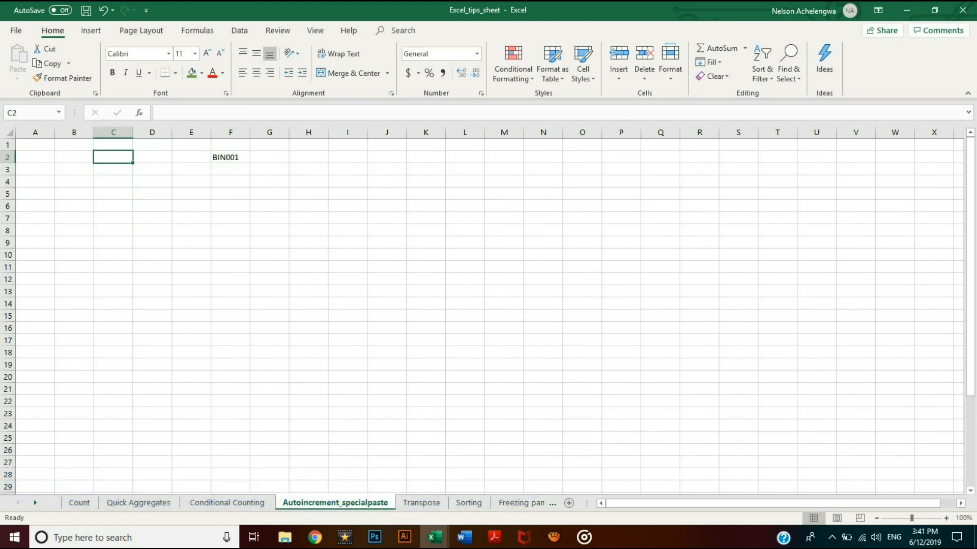
pyautogui.click(230, 216)
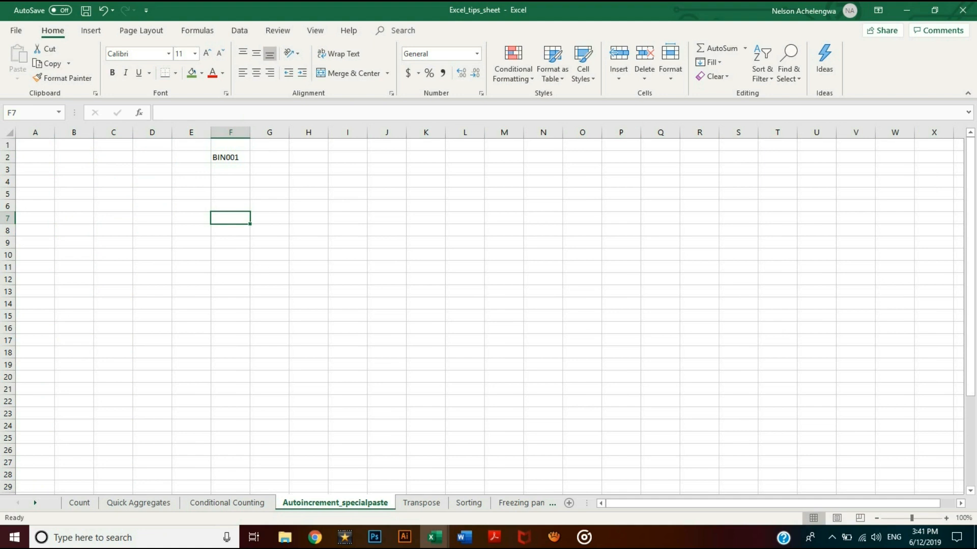
pyautogui.click(230, 157)
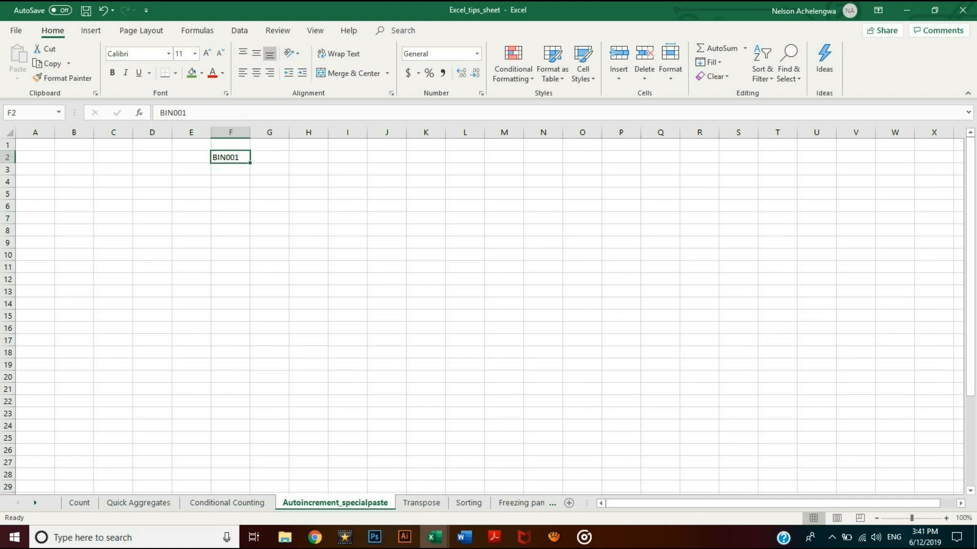
pyautogui.write('5')
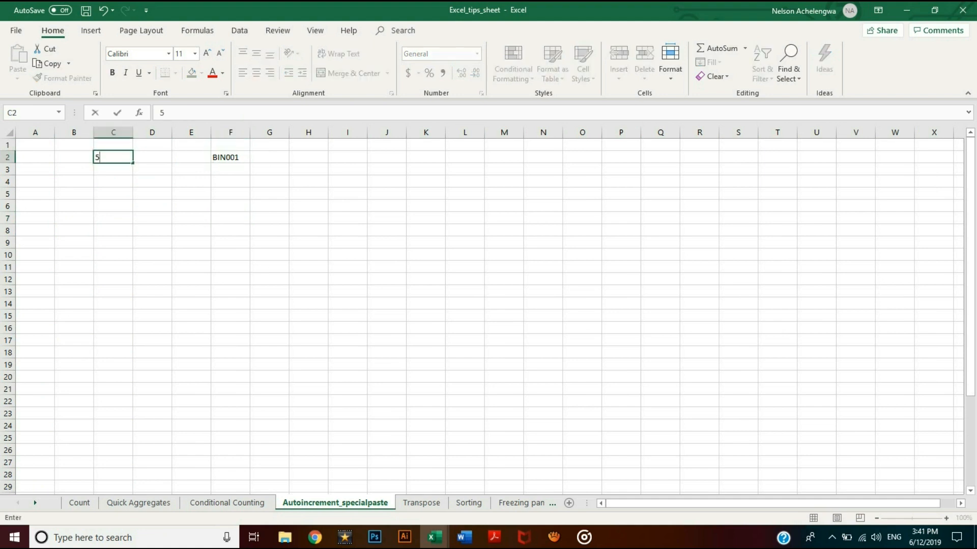
pyautogui.write('=')
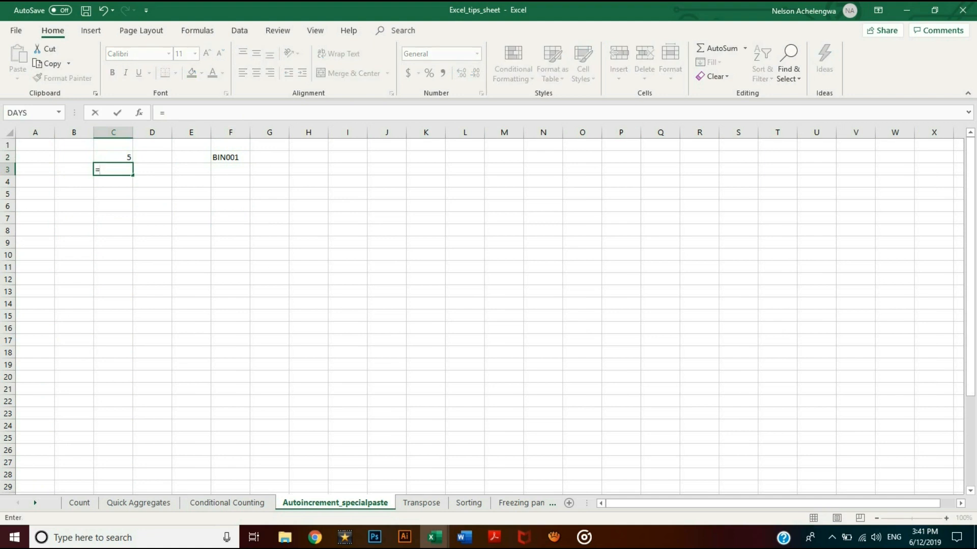
pyautogui.write('C2+')
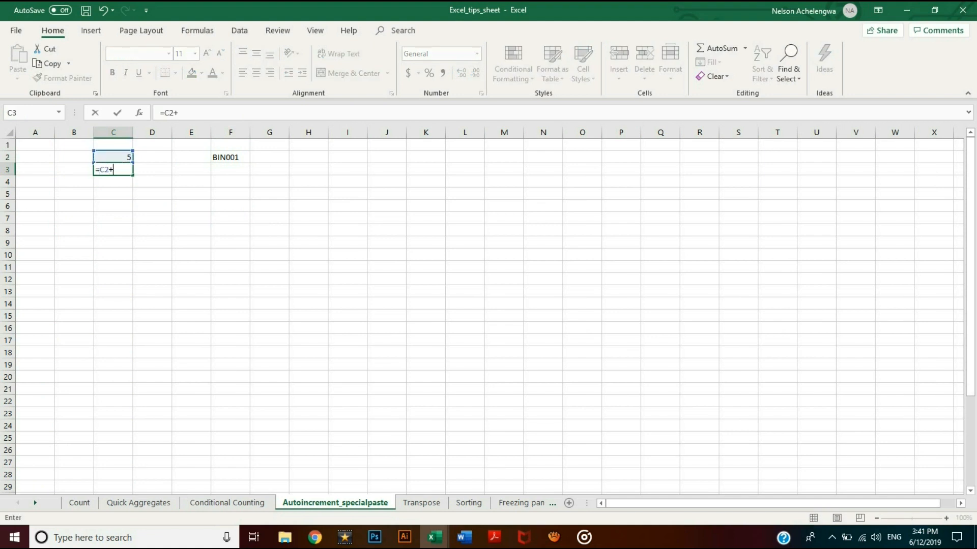
pyautogui.write('1')
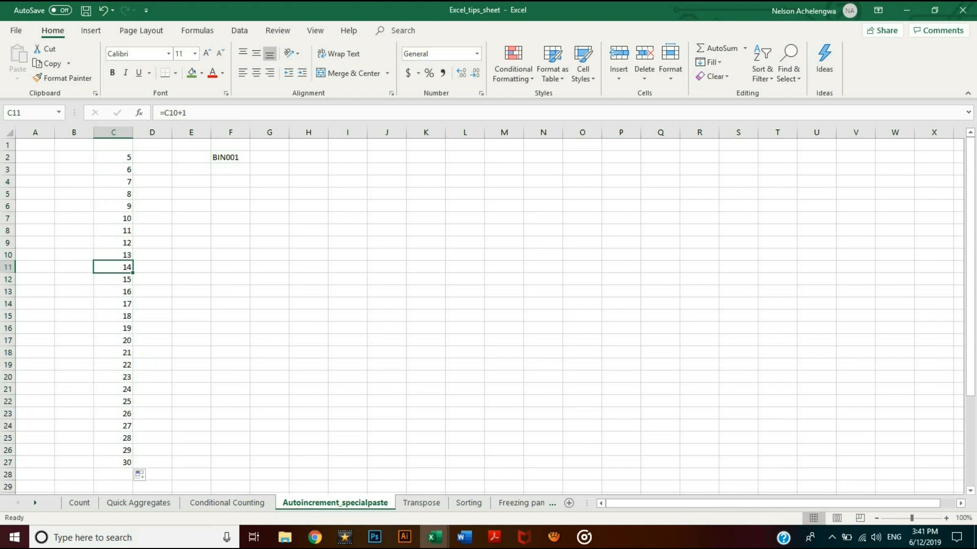
pyautogui.click(113, 242)
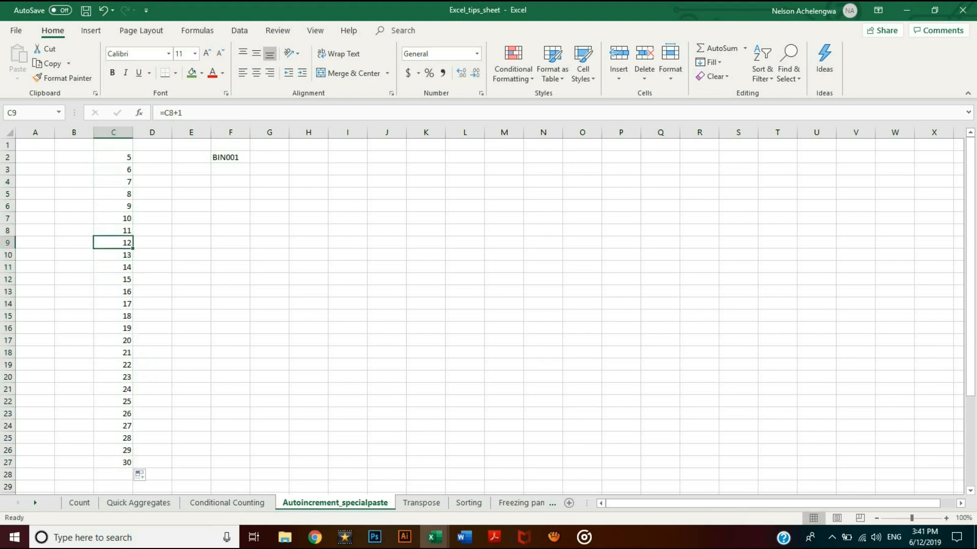
pyautogui.click(231, 157)
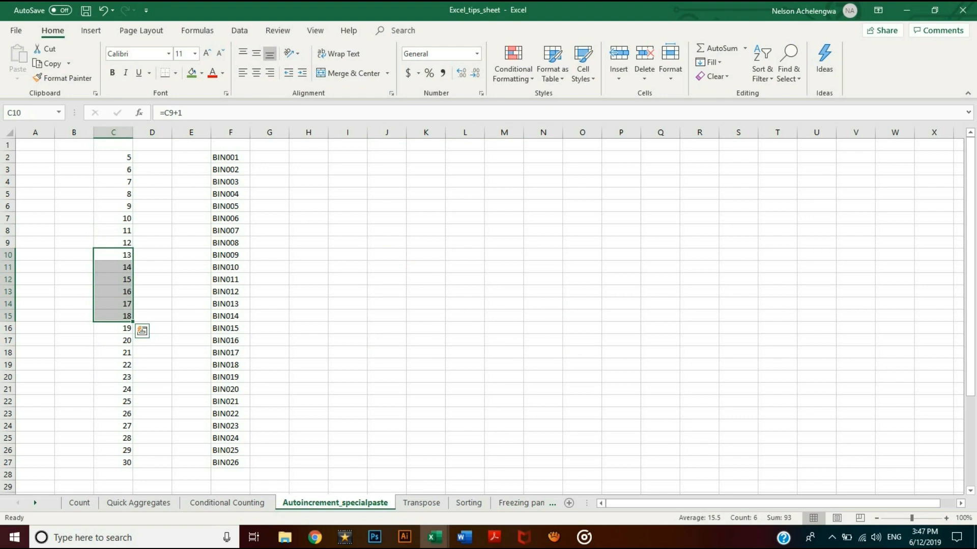
# Paste the copied C10:C15 formulas into J10:J15.
pyautogui.click(386, 254)
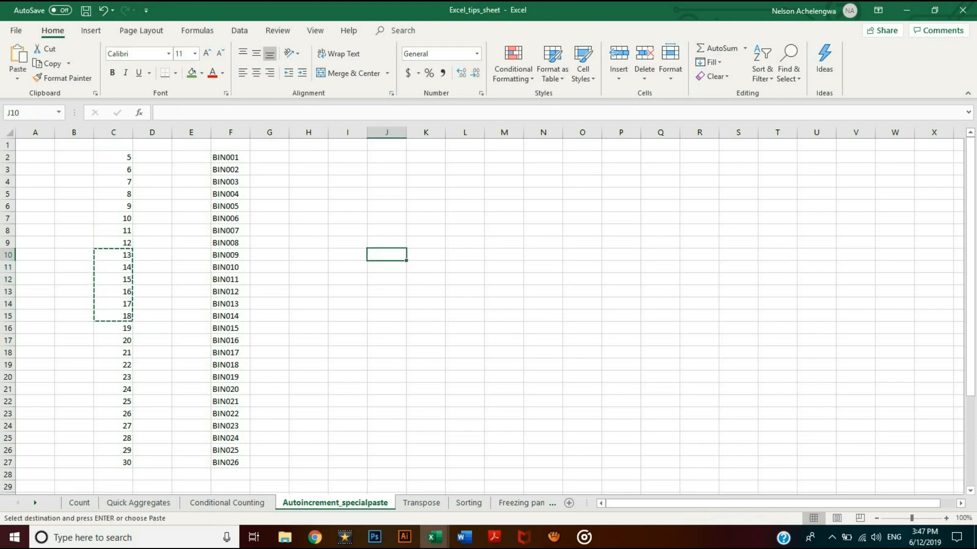
pyautogui.press('ctrl+v')
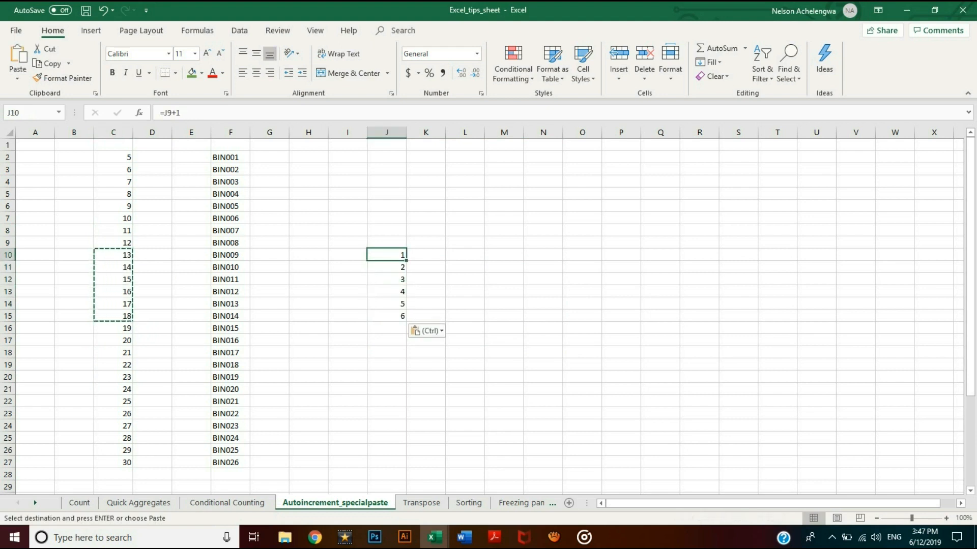
pyautogui.click(113, 254)
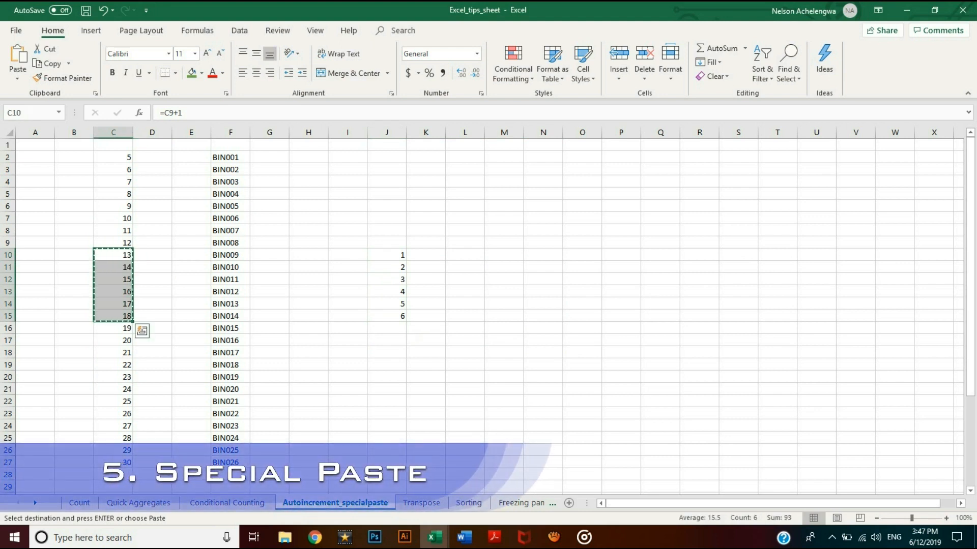
# Paste C10:C15 into L10:L15 as plain values 13–18.
pyautogui.rightClick(464, 254)
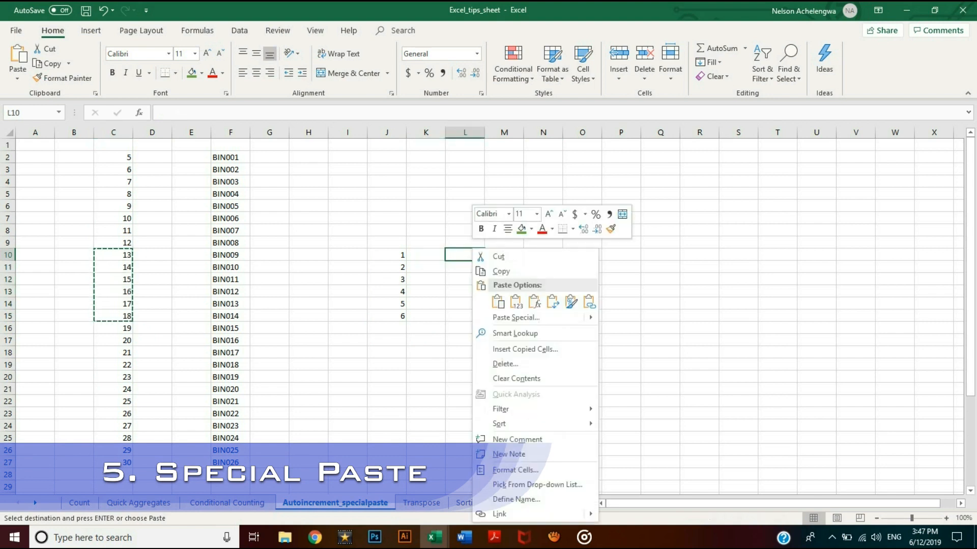
pyautogui.click(516, 302)
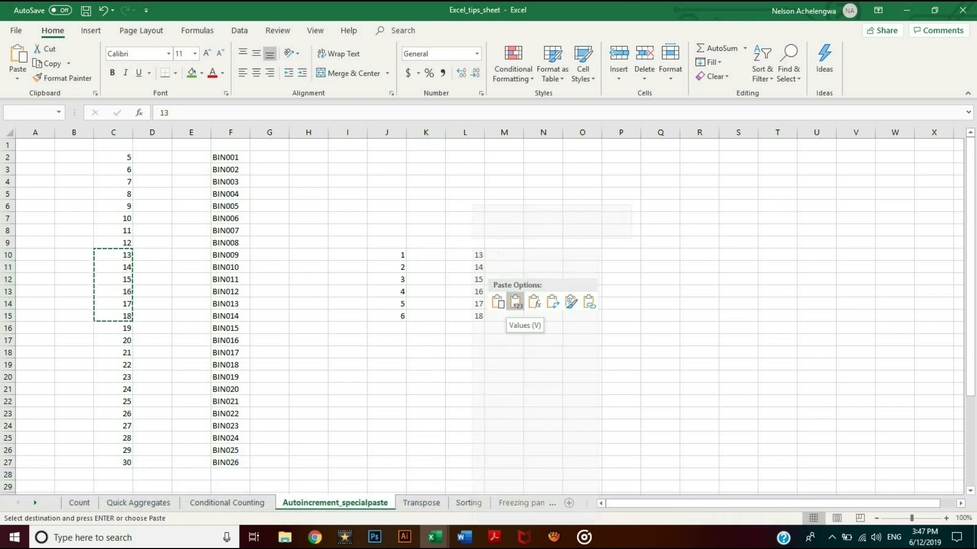
pyautogui.rightClick(464, 255)
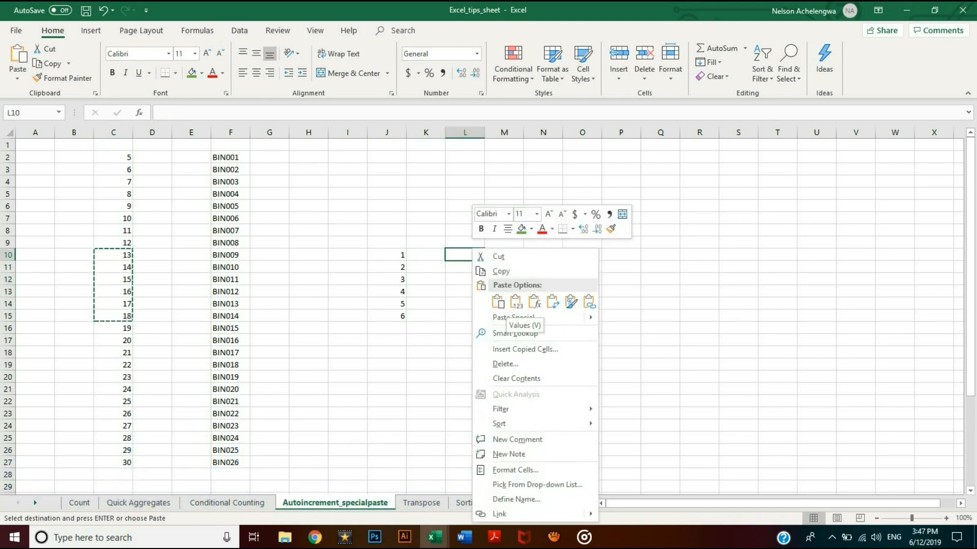
pyautogui.click(515, 302)
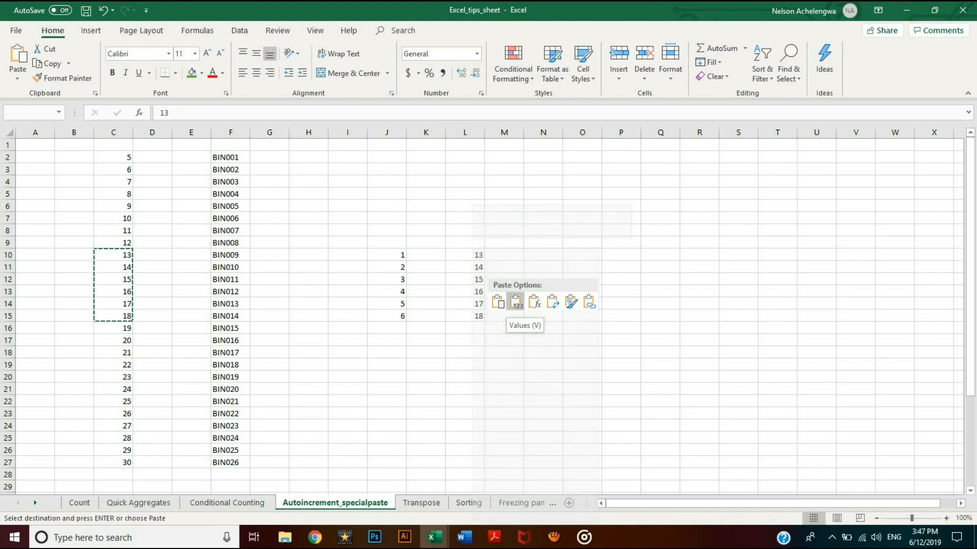
pyautogui.click(515, 302)
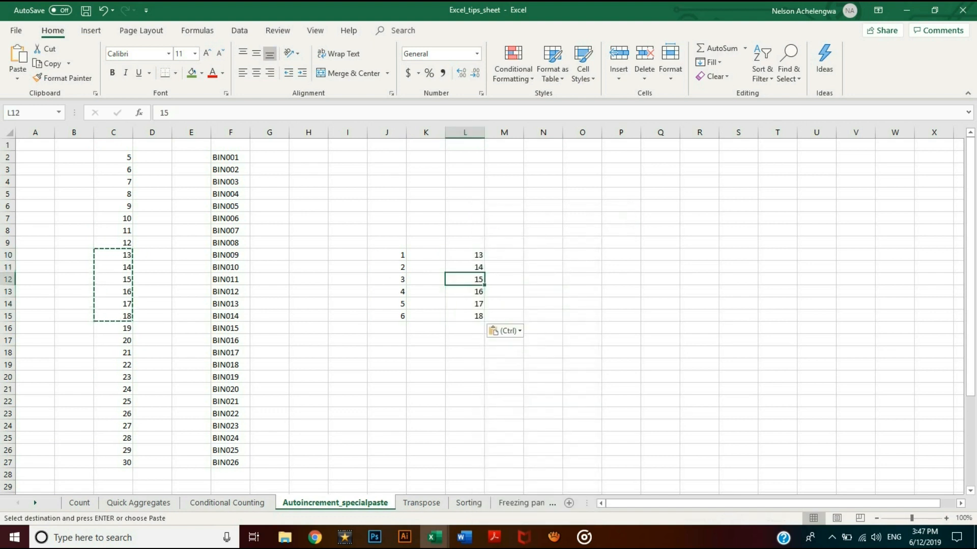
pyautogui.click(113, 279)
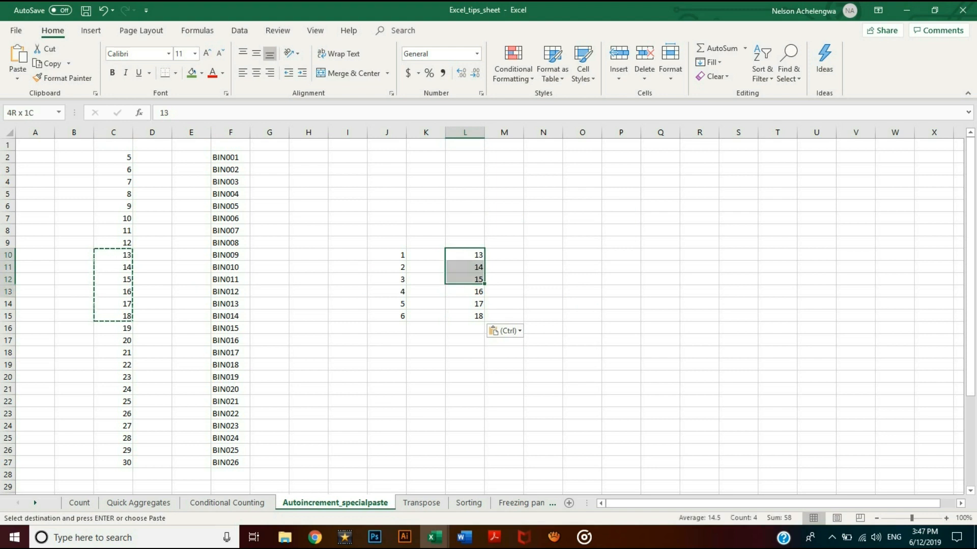
pyautogui.click(420, 503)
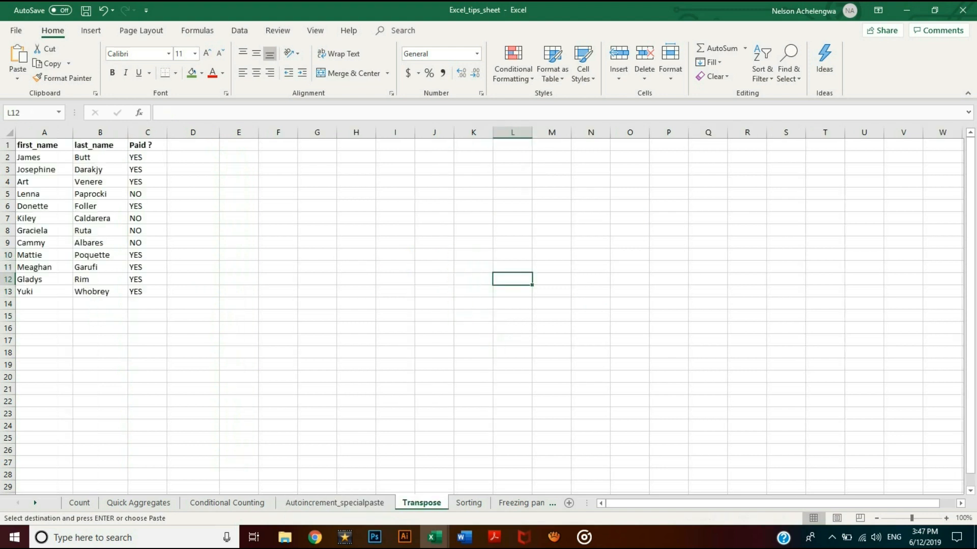
# Paste the first names James through Yuki transposed across row 2 from F2.
pyautogui.click(44, 169)
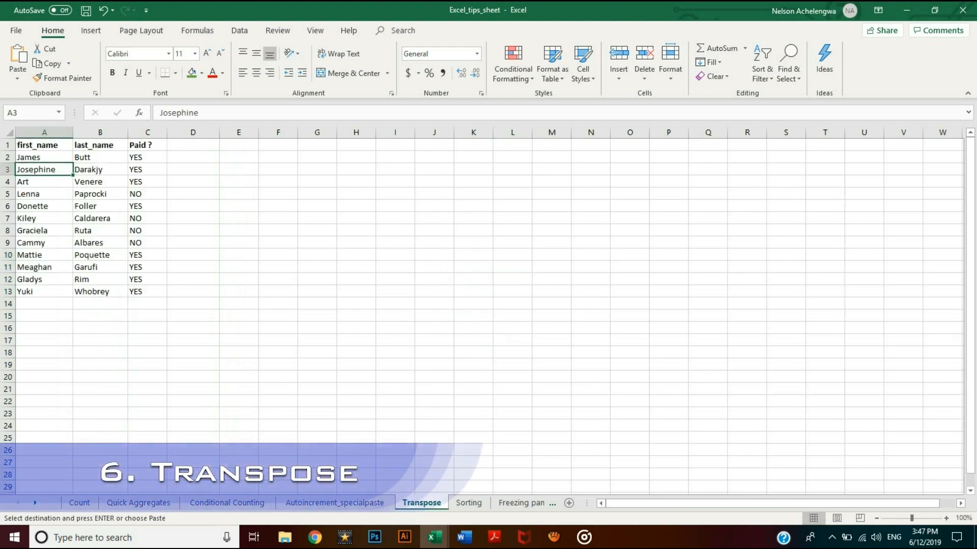
pyautogui.click(43, 194)
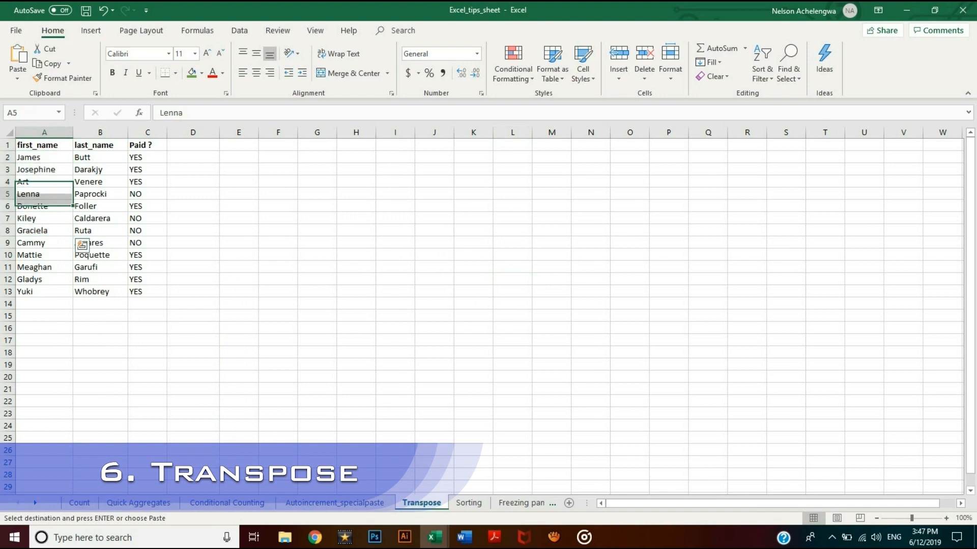
pyautogui.click(43, 205)
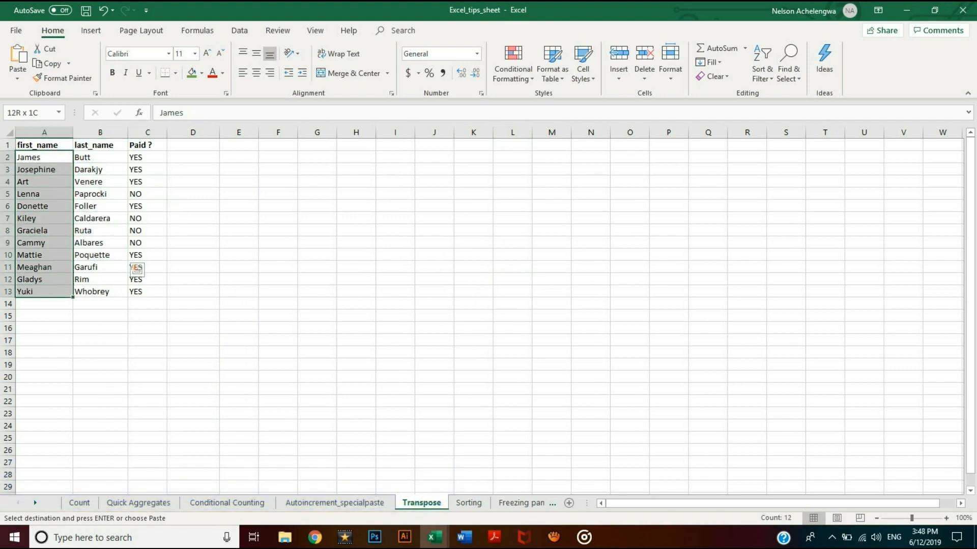
pyautogui.click(277, 156)
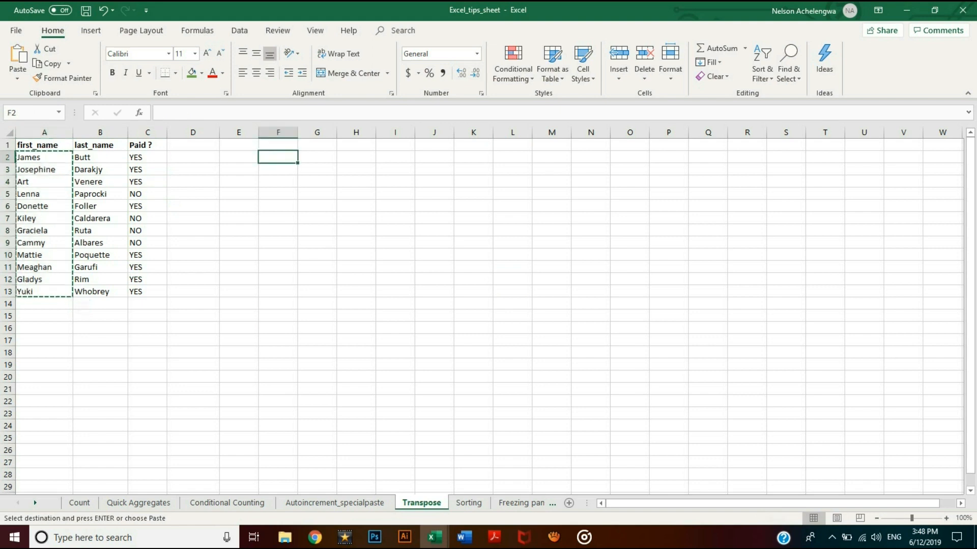
pyautogui.rightClick(278, 156)
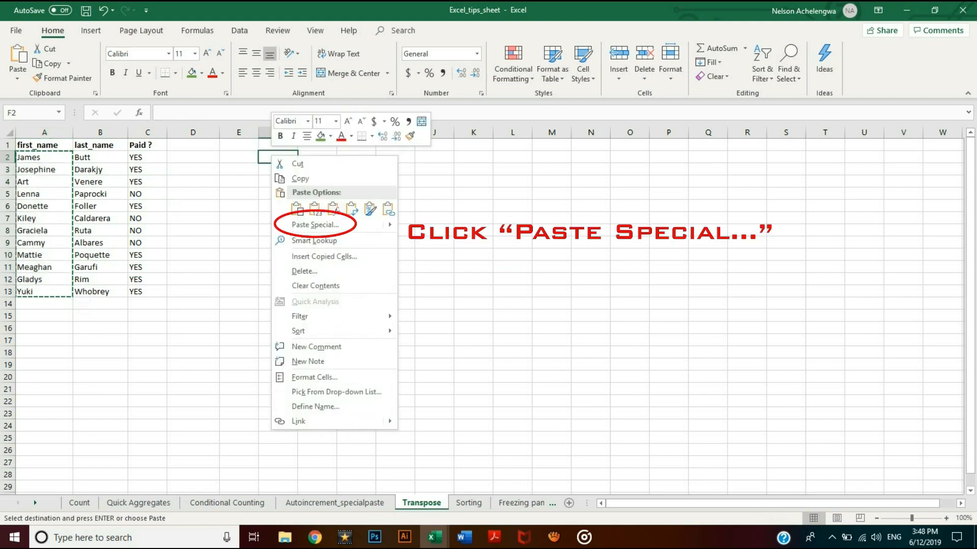
pyautogui.click(317, 225)
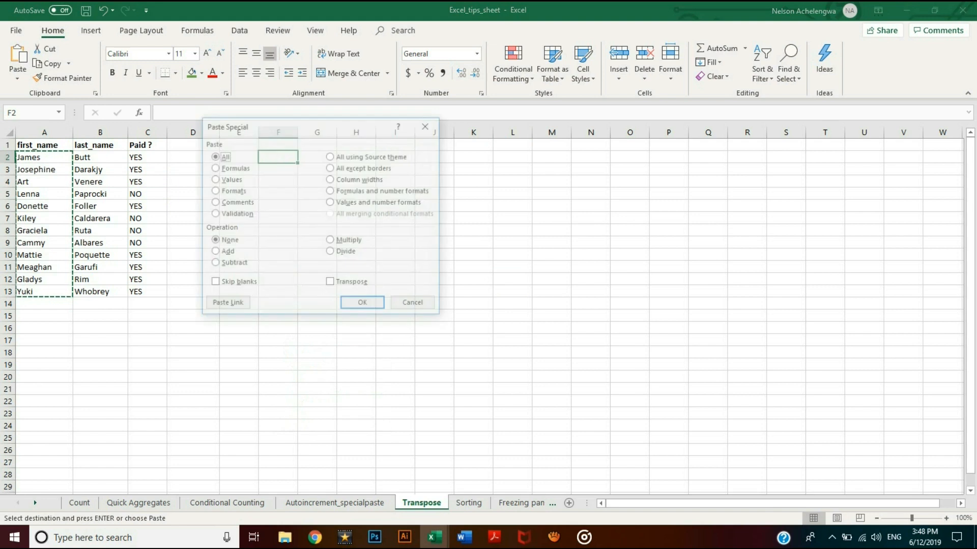
pyautogui.click(330, 282)
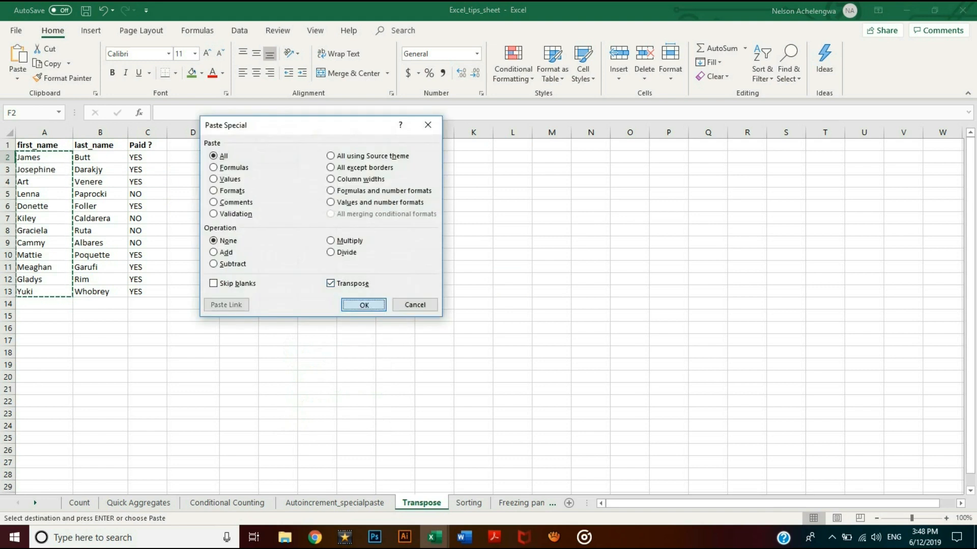
pyautogui.click(363, 305)
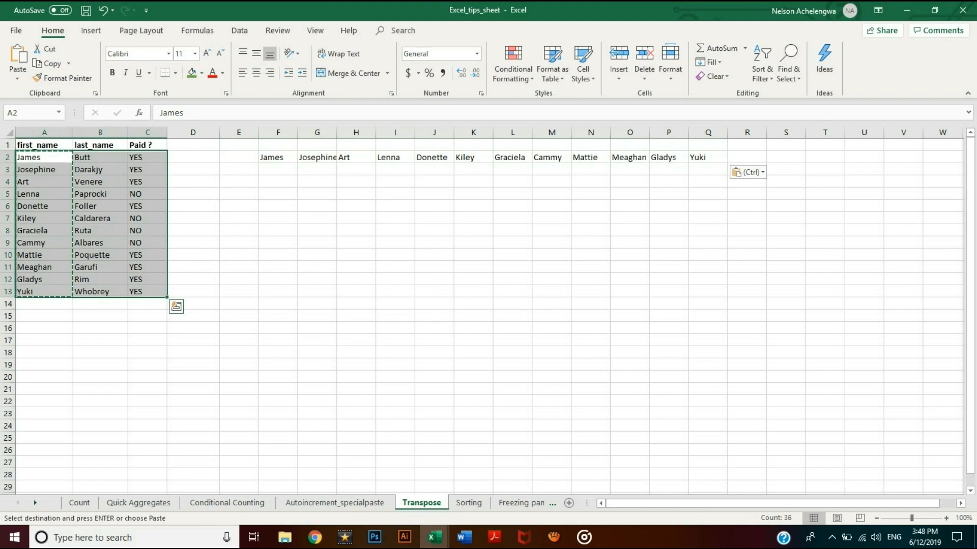
# Paste the name table transposed into rows 5–7 starting at F5.
pyautogui.rightClick(278, 190)
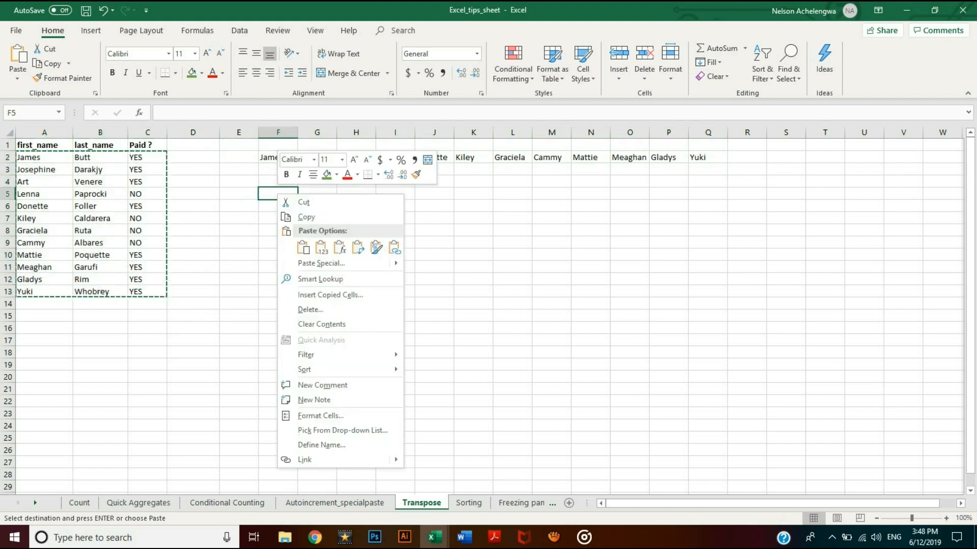
pyautogui.click(319, 263)
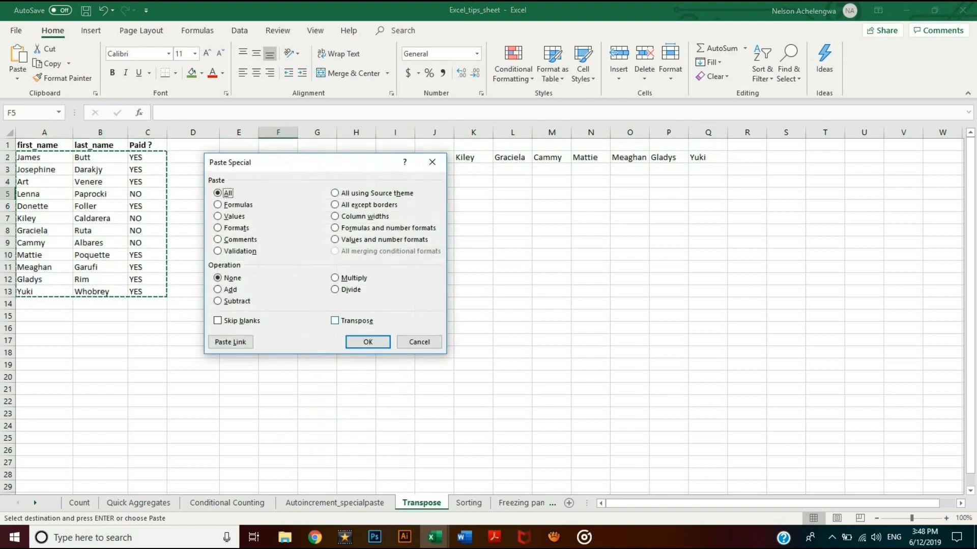
pyautogui.click(366, 341)
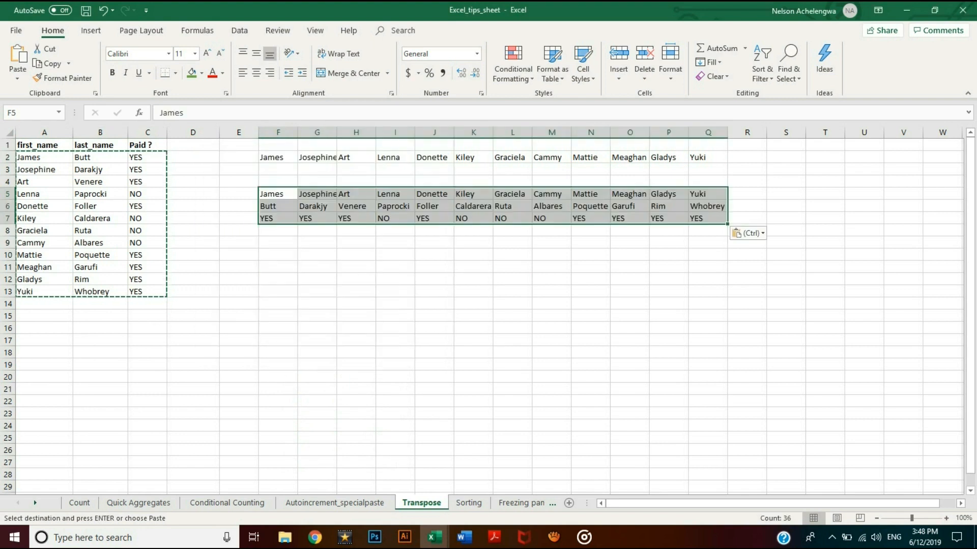
pyautogui.click(468, 503)
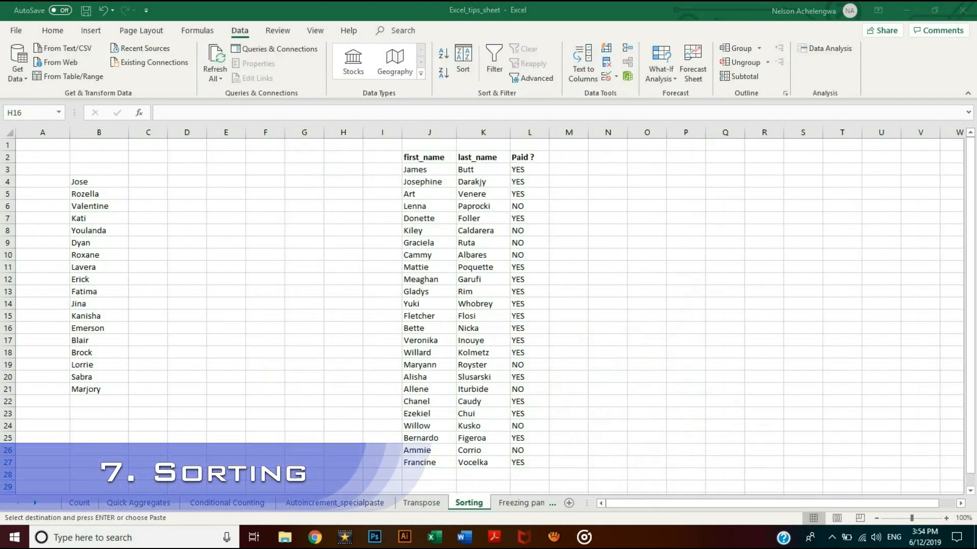
# Sort names B4:B21 A to Z, then Z to A, Youlanda down to Blair.
pyautogui.click(342, 328)
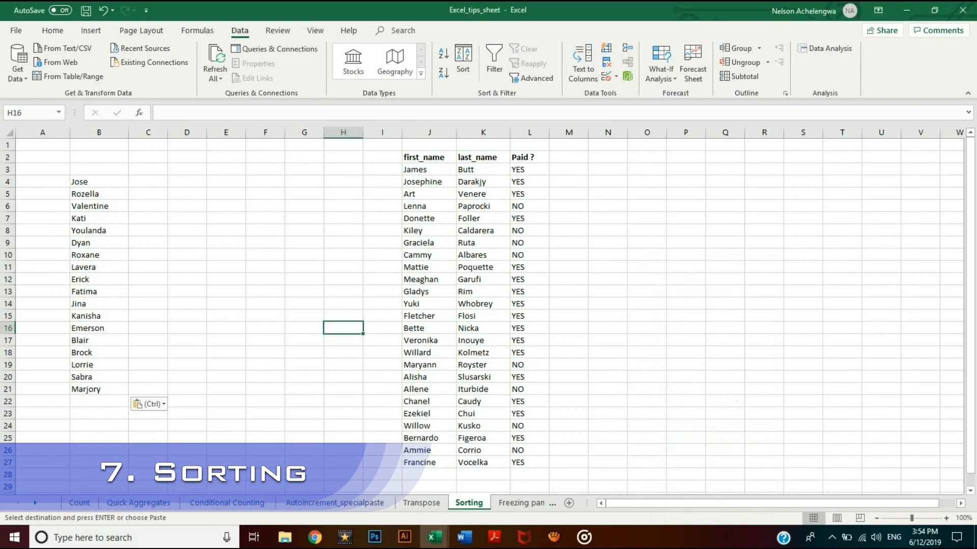
pyautogui.click(148, 181)
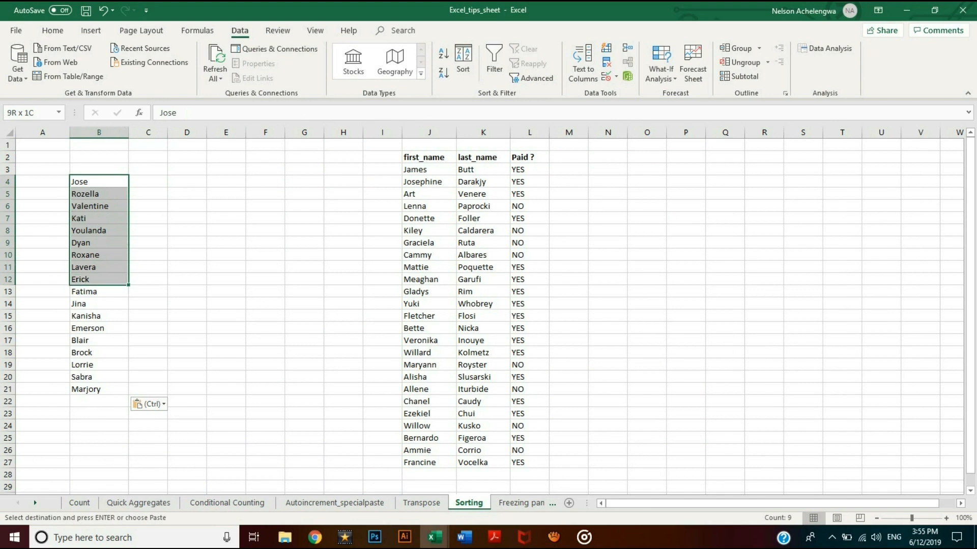
pyautogui.click(148, 316)
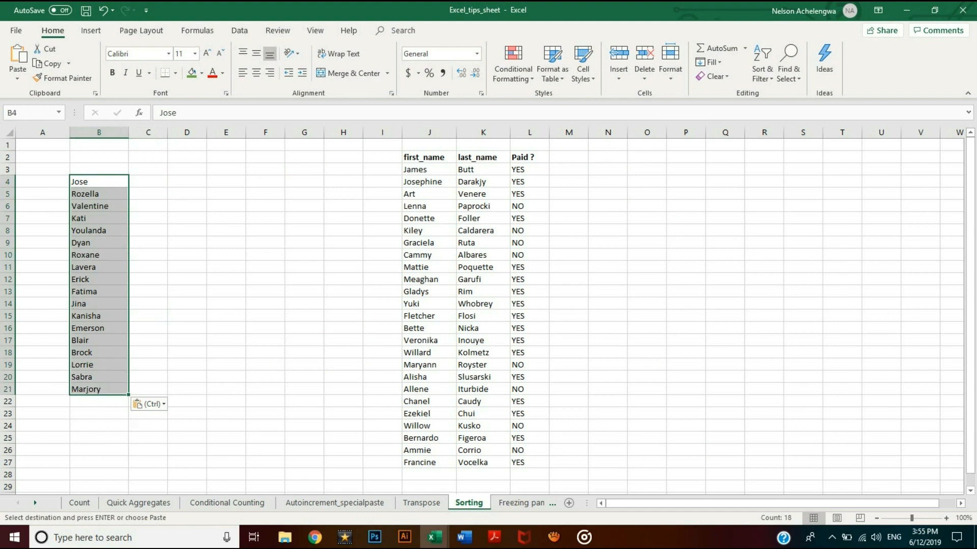
pyautogui.click(239, 30)
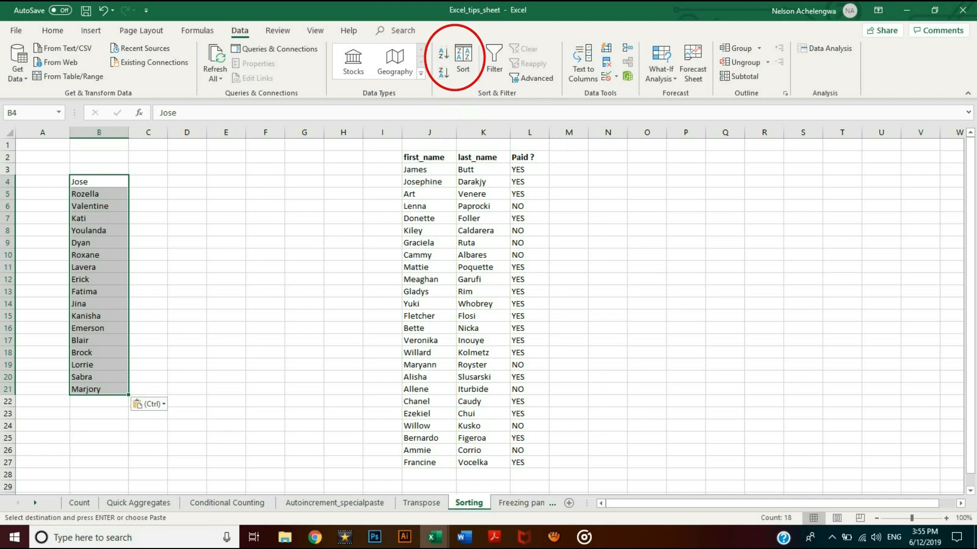
pyautogui.click(442, 54)
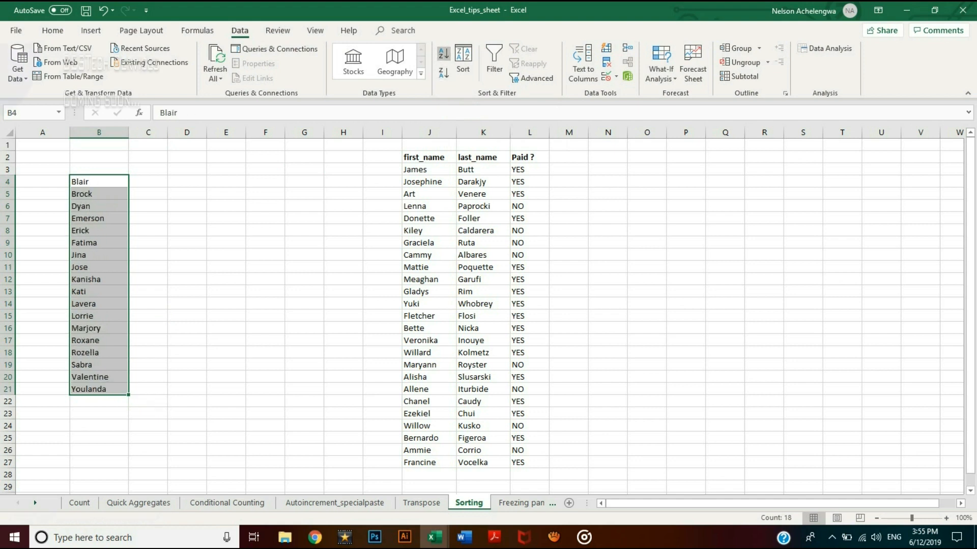
pyautogui.click(443, 55)
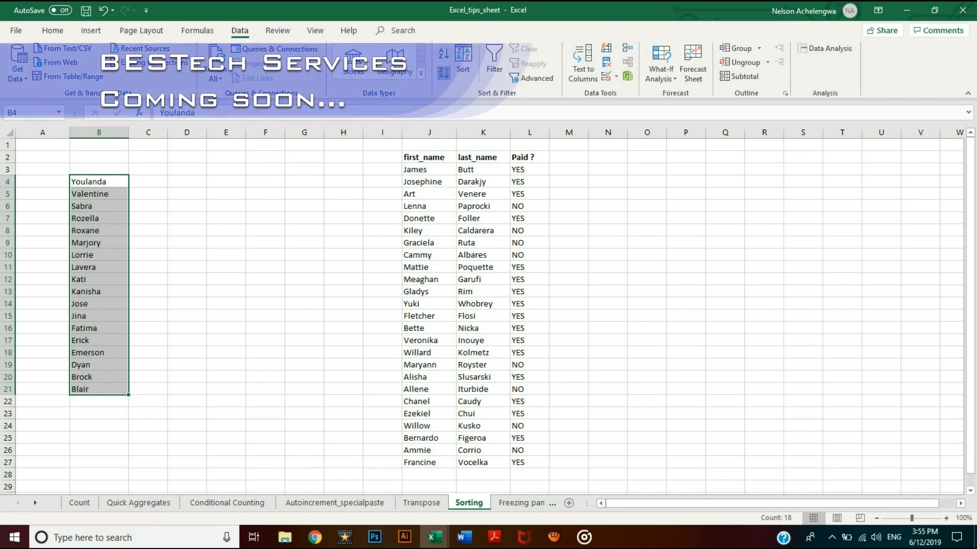
pyautogui.click(98, 255)
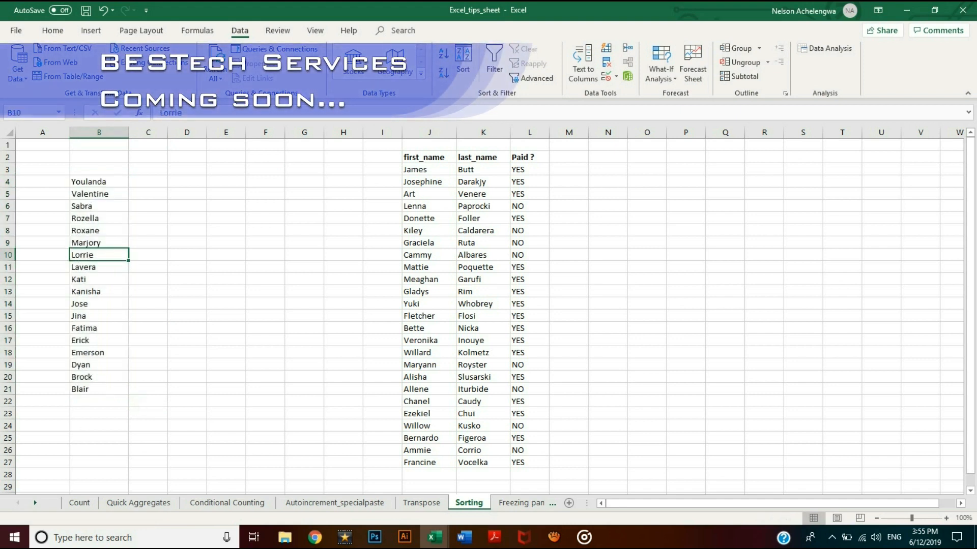
pyautogui.click(424, 157)
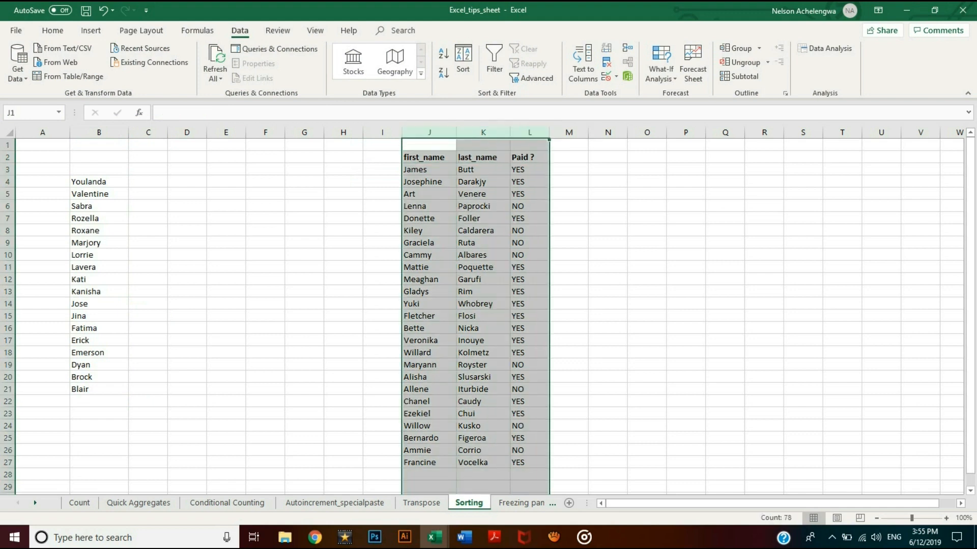
# Sort the payment table by first name, expanding the selection to whole rows.
pyautogui.click(429, 133)
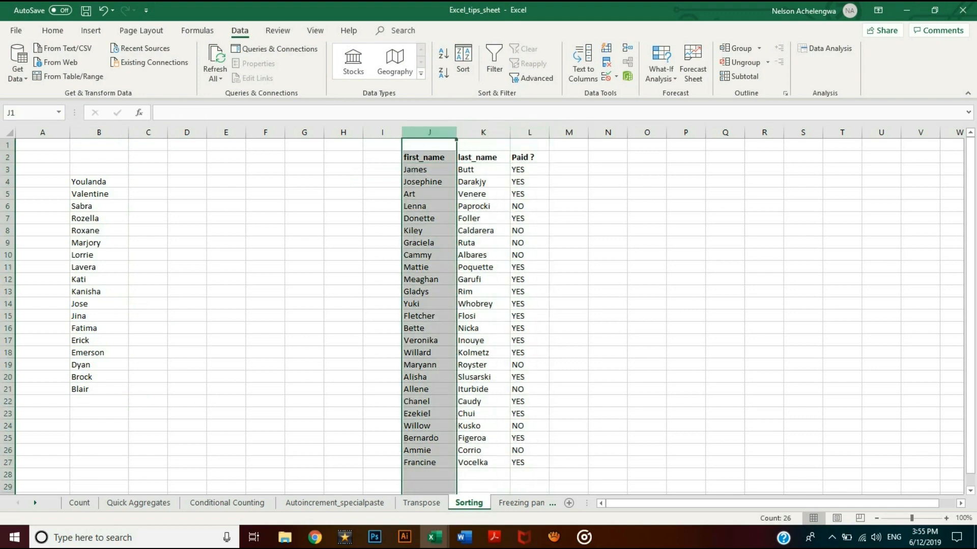
pyautogui.moveTo(442, 53)
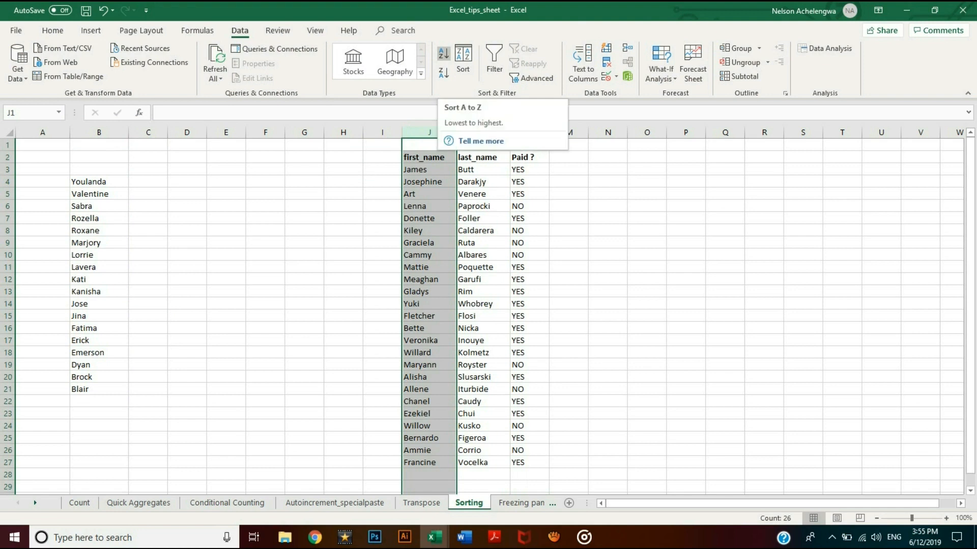
pyautogui.click(443, 53)
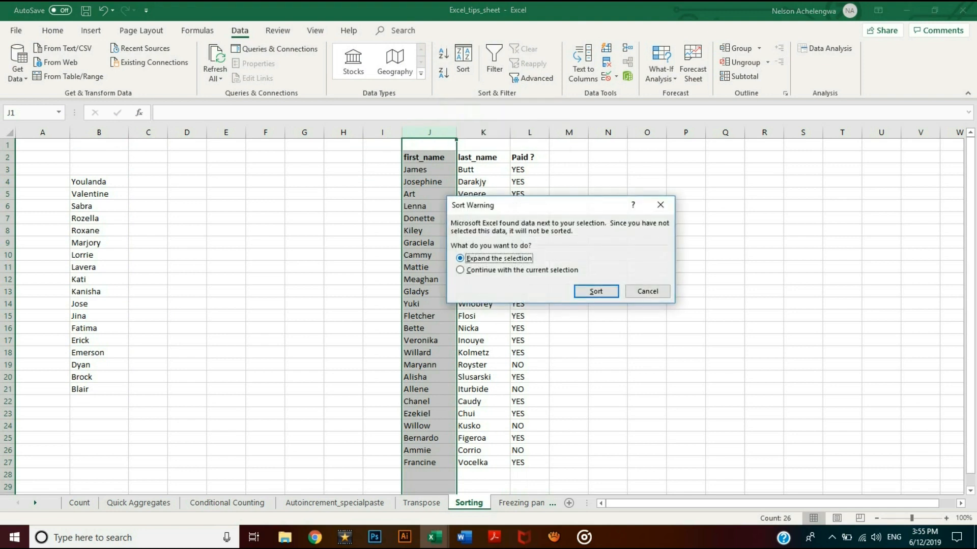
pyautogui.click(460, 269)
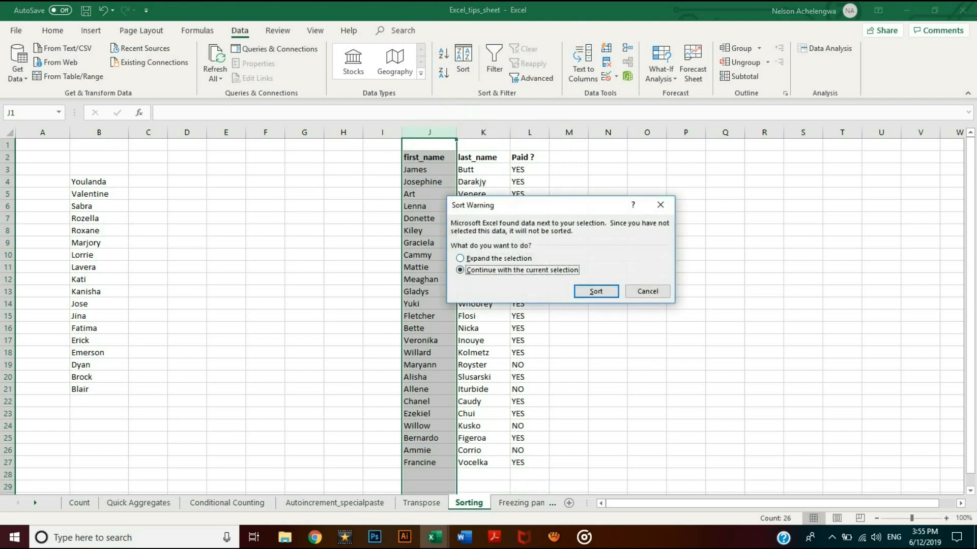
pyautogui.click(461, 258)
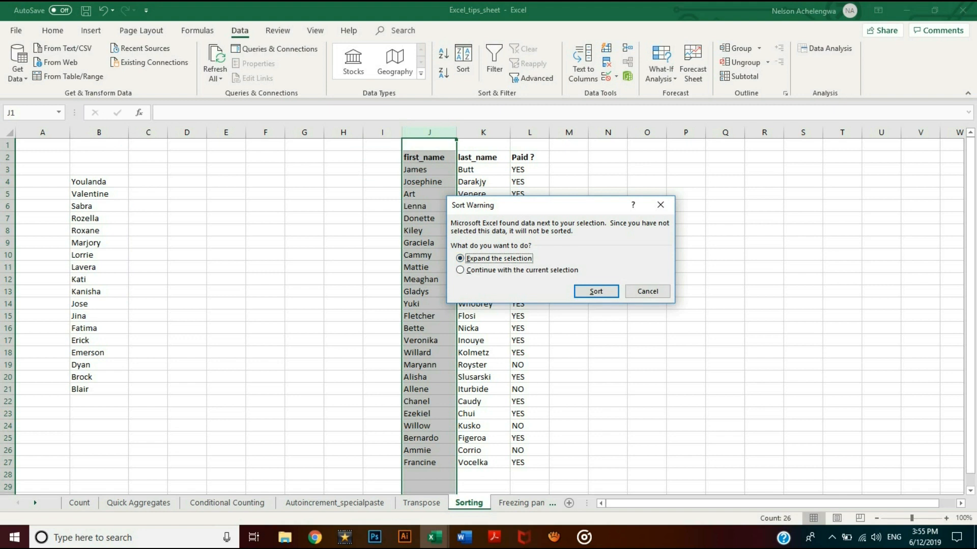
pyautogui.click(595, 292)
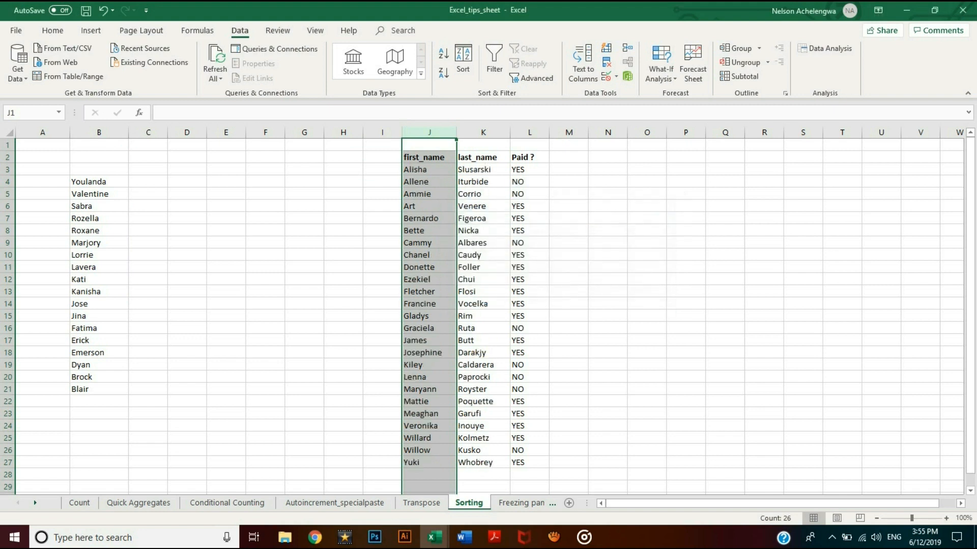
# Move the Paid? column before the names and sort it with NO entries first.
pyautogui.click(483, 255)
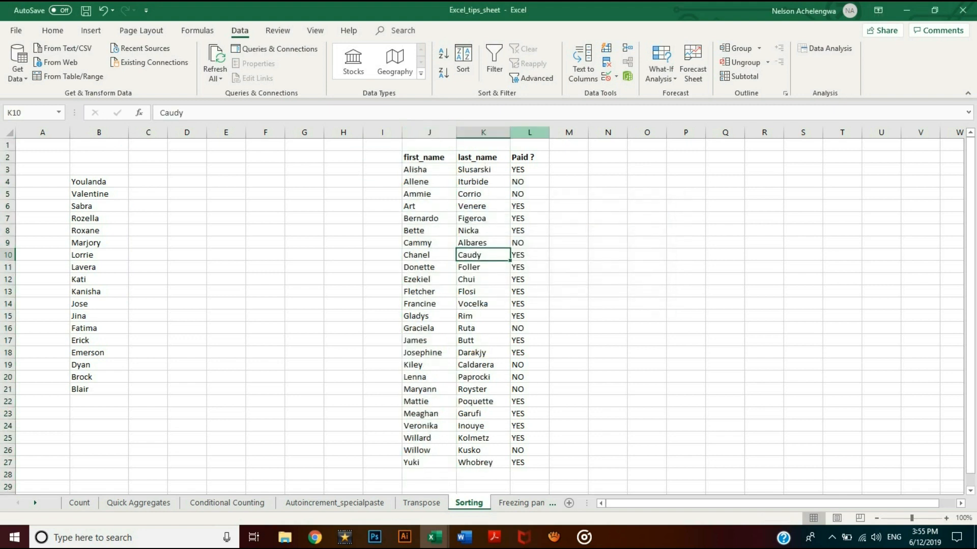
pyautogui.click(529, 132)
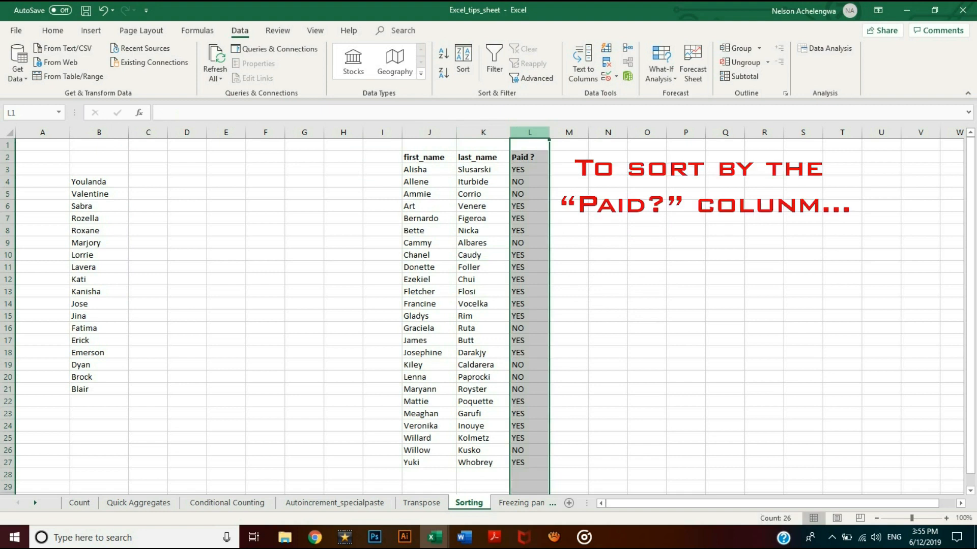
pyautogui.click(382, 131)
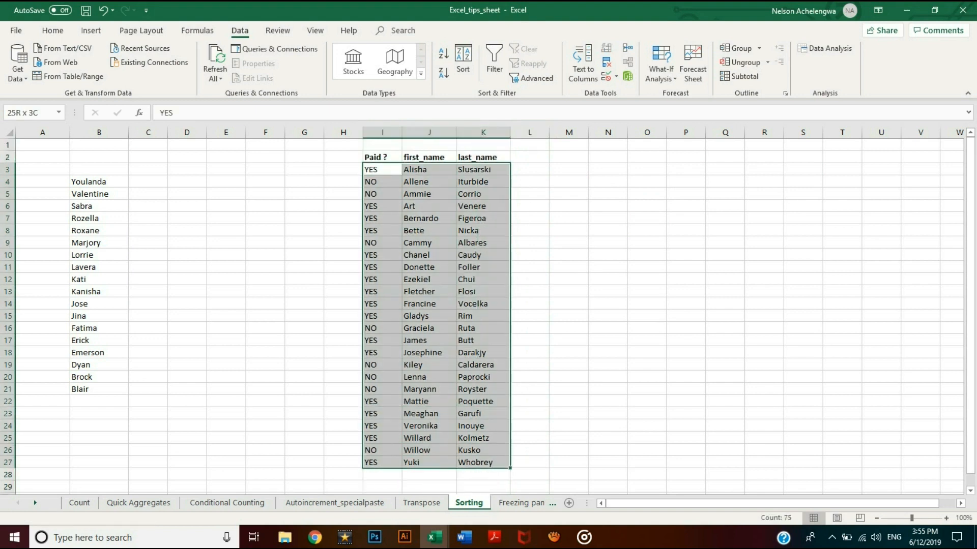
pyautogui.moveTo(443, 53)
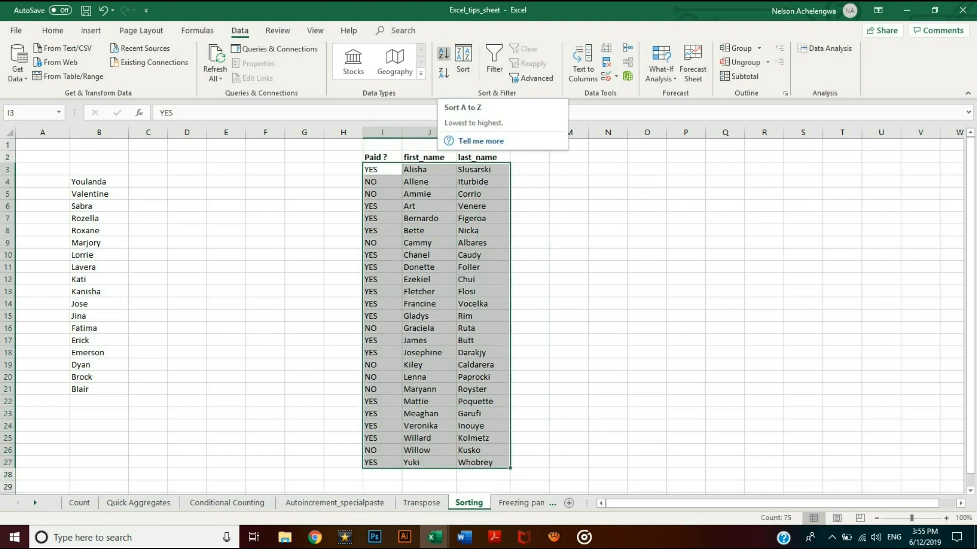
pyautogui.click(443, 55)
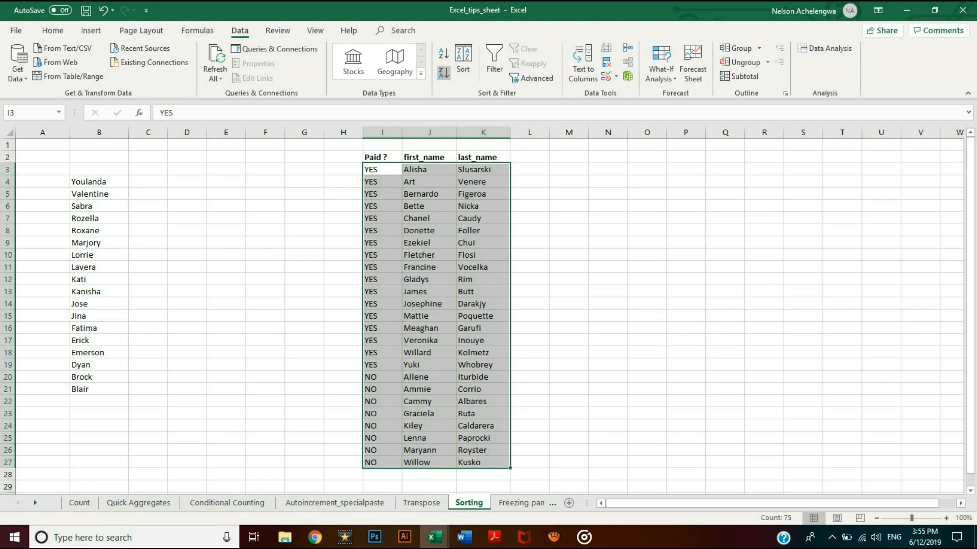
pyautogui.click(443, 73)
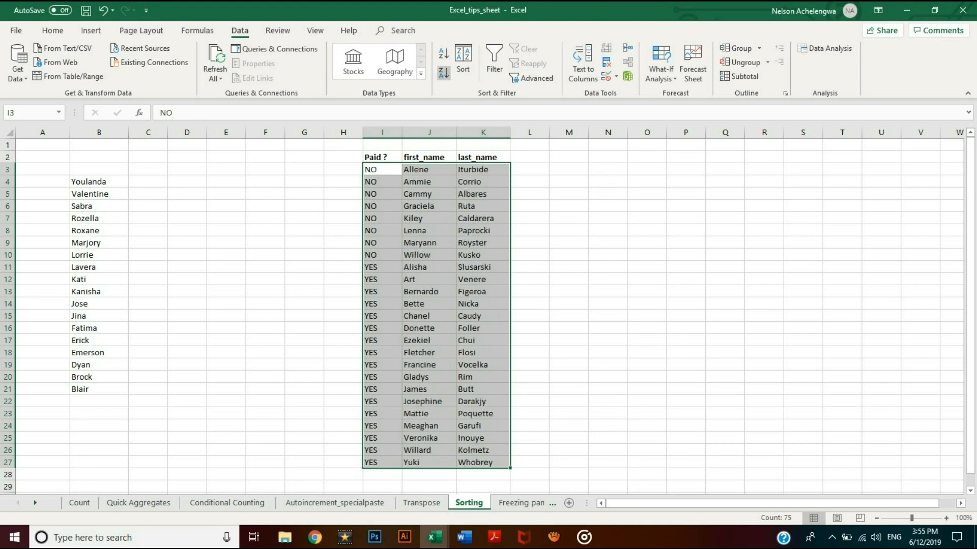
pyautogui.click(443, 55)
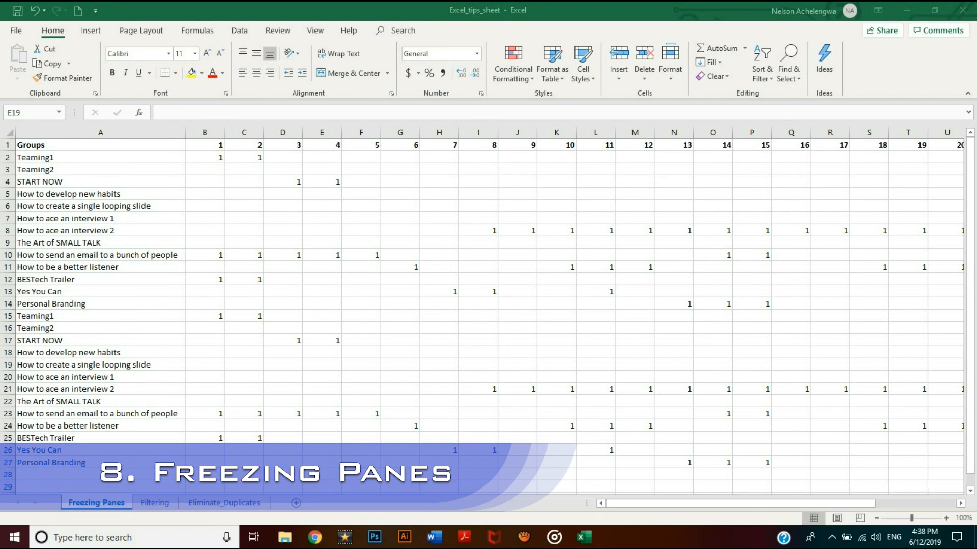
# Freeze the header row of the Freezing Panes sheet.
pyautogui.click(283, 182)
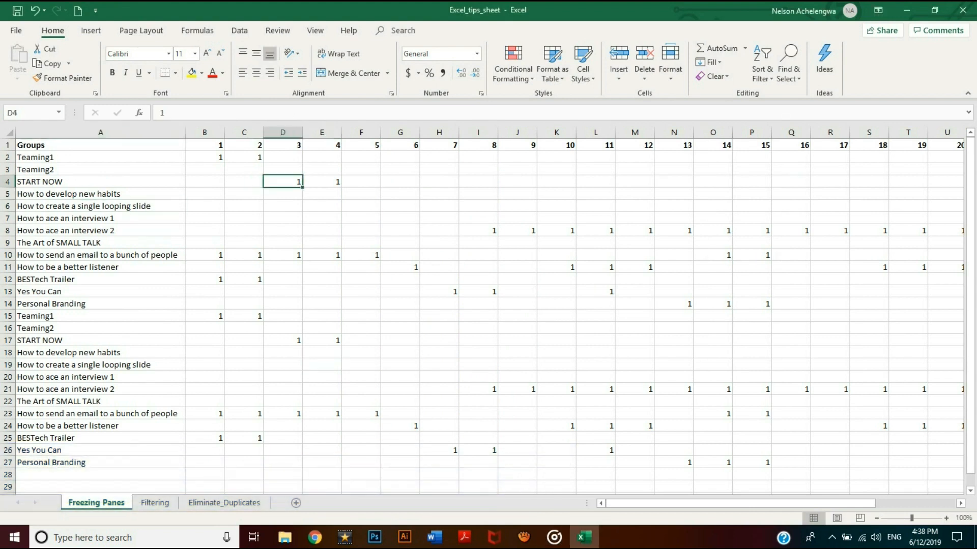
pyautogui.click(244, 254)
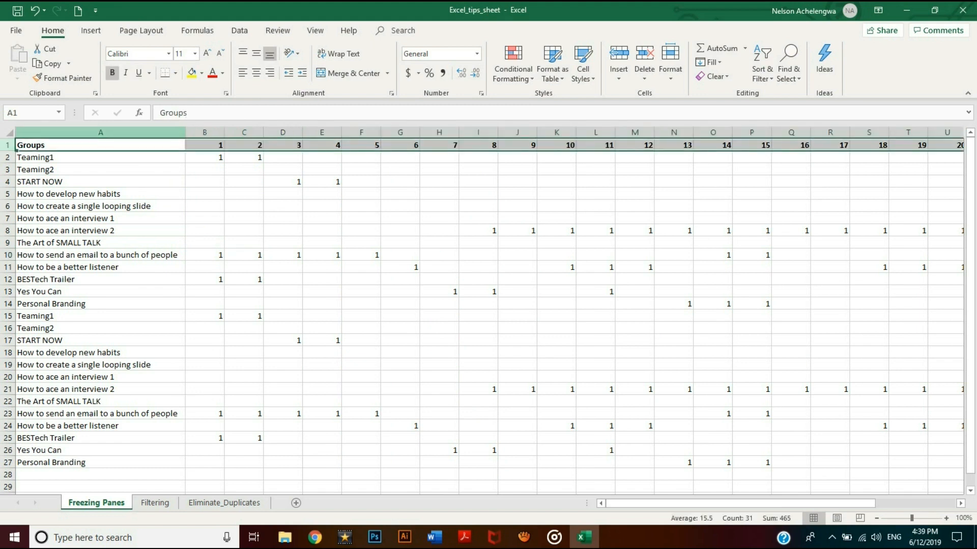
pyautogui.click(281, 181)
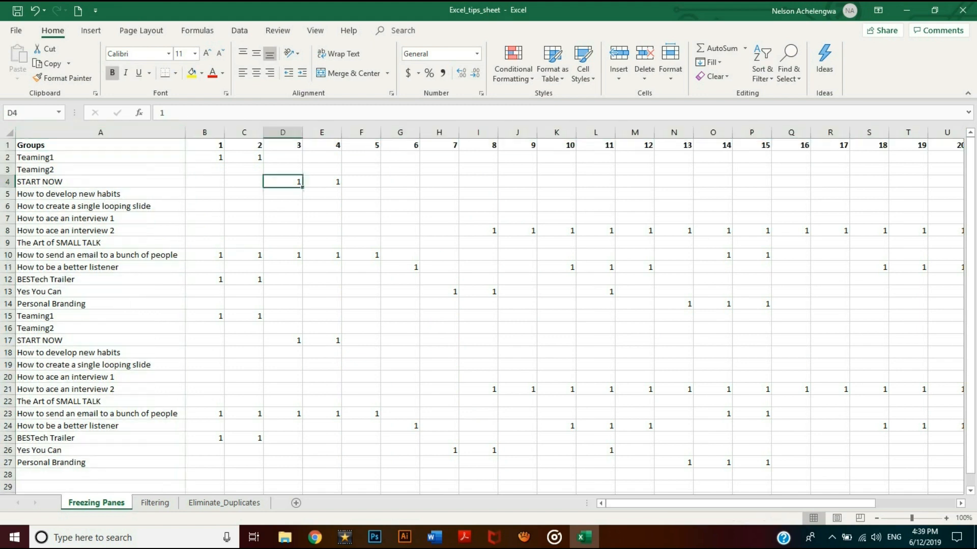
pyautogui.click(100, 181)
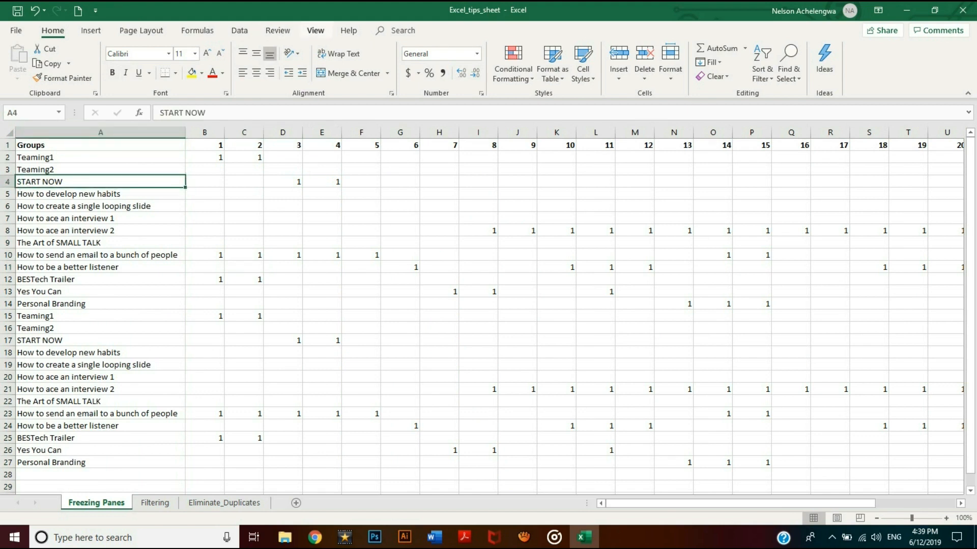
pyautogui.click(410, 62)
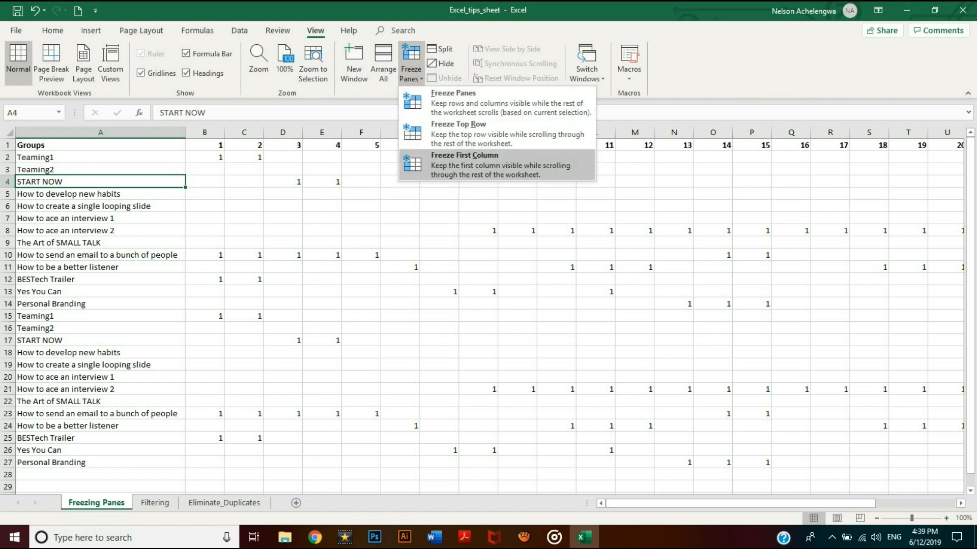
pyautogui.moveTo(495, 134)
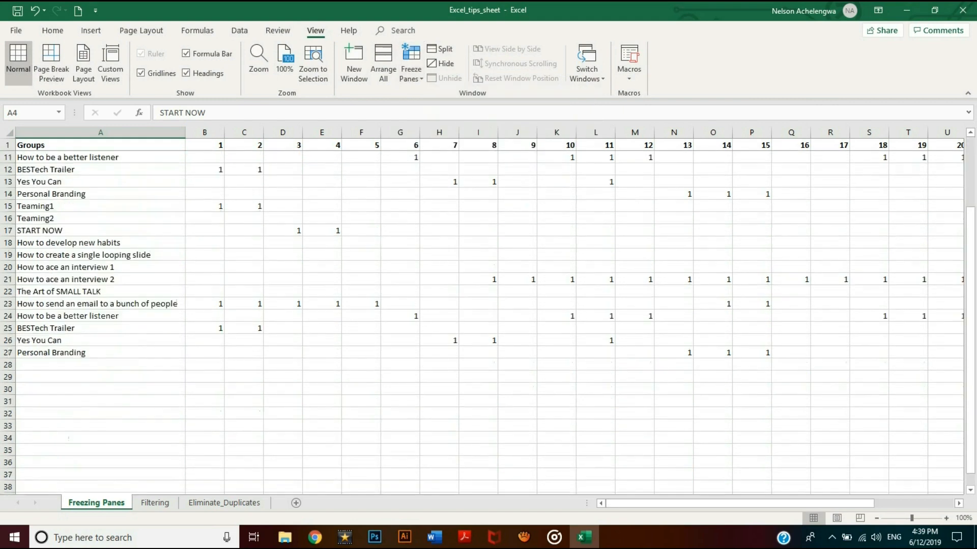
pyautogui.scroll(-3)
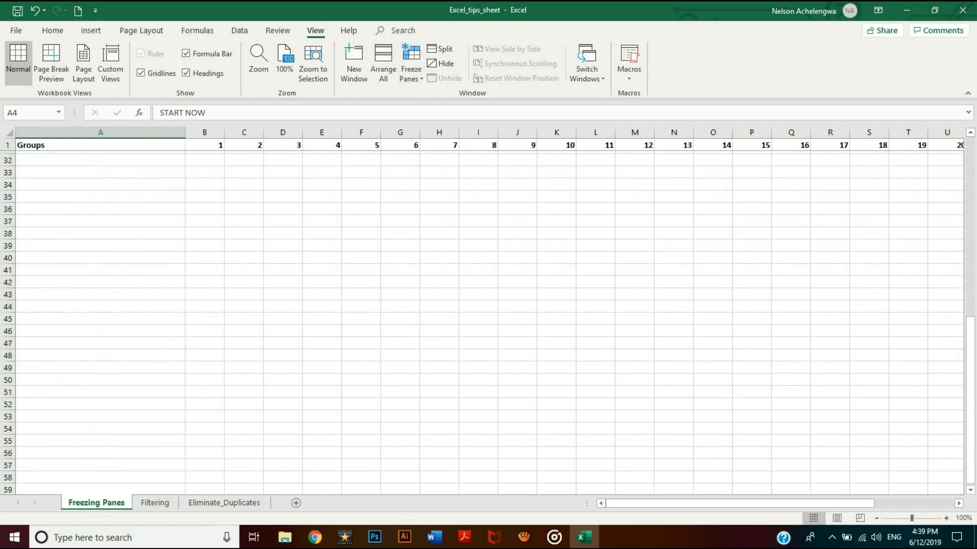
# Freeze the first column and scroll right to confirm Groups stays visible.
pyautogui.click(411, 59)
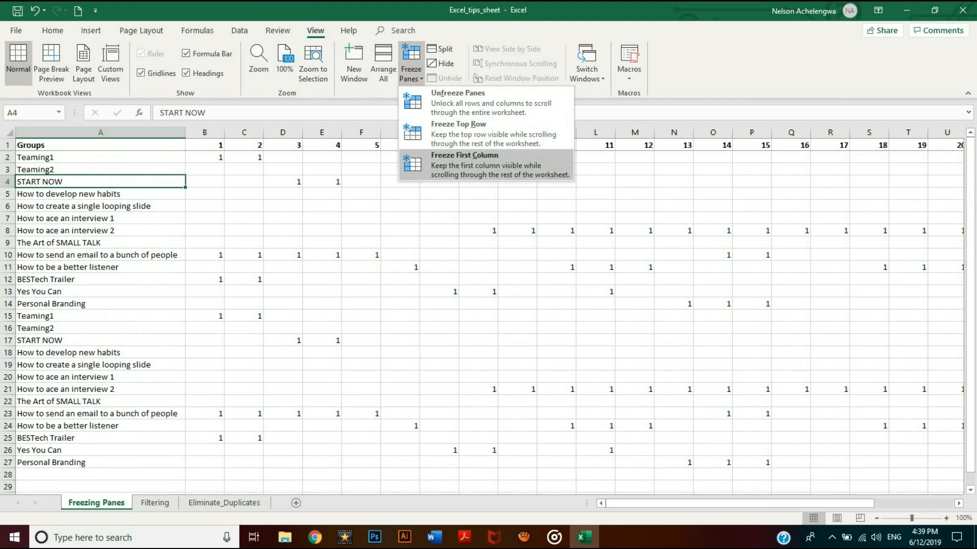
pyautogui.click(464, 155)
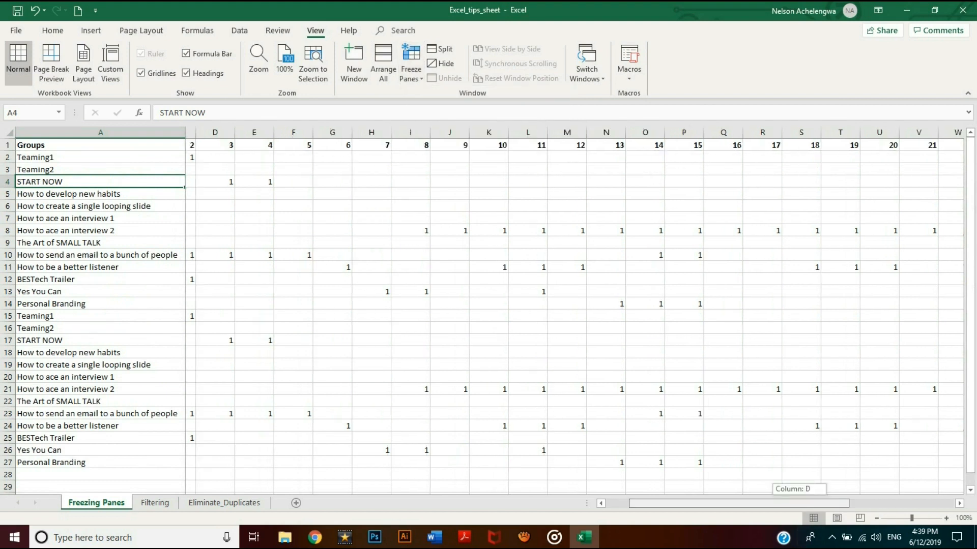
pyautogui.hscroll(3)
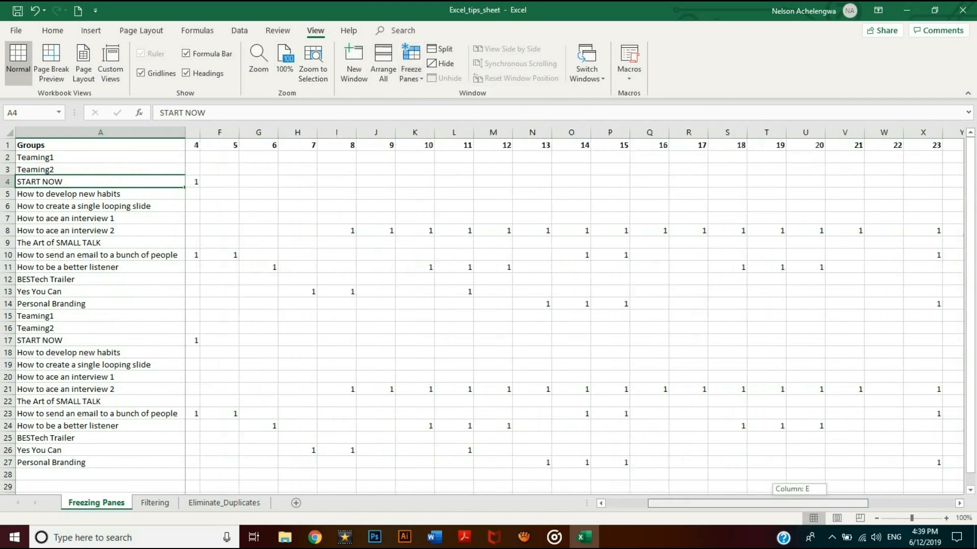
pyautogui.hscroll(3)
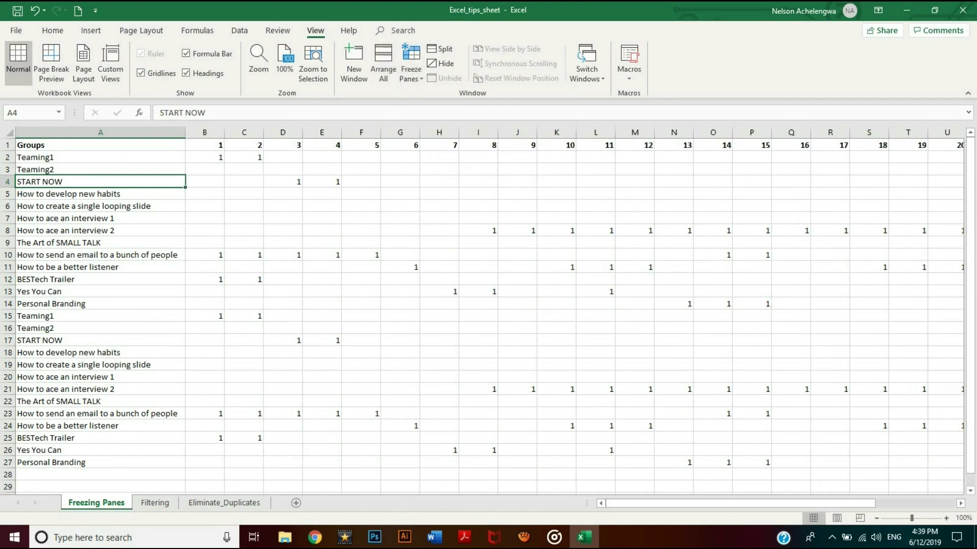
# Freeze rows 1–3 and columns A–C at cell D4, scrolling to test.
pyautogui.click(205, 157)
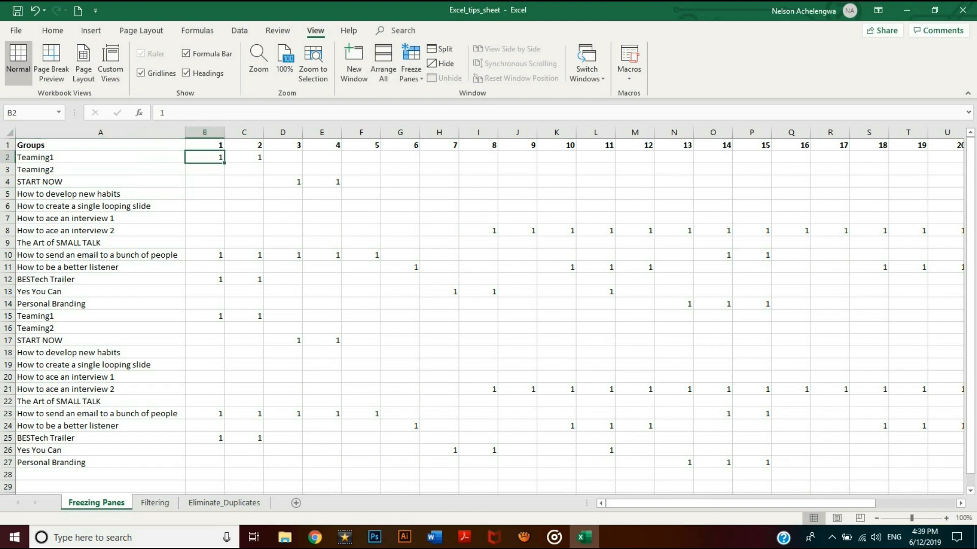
pyautogui.click(410, 62)
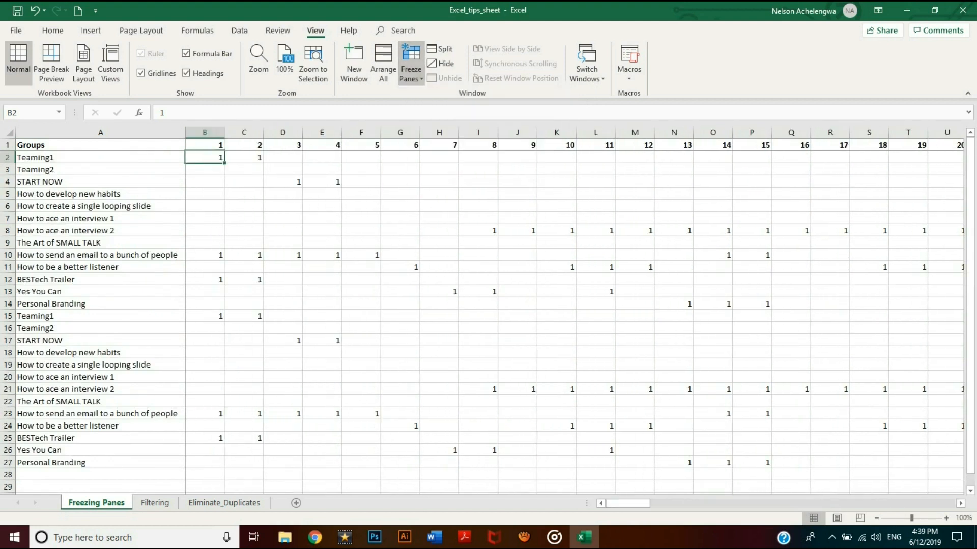
pyautogui.click(283, 181)
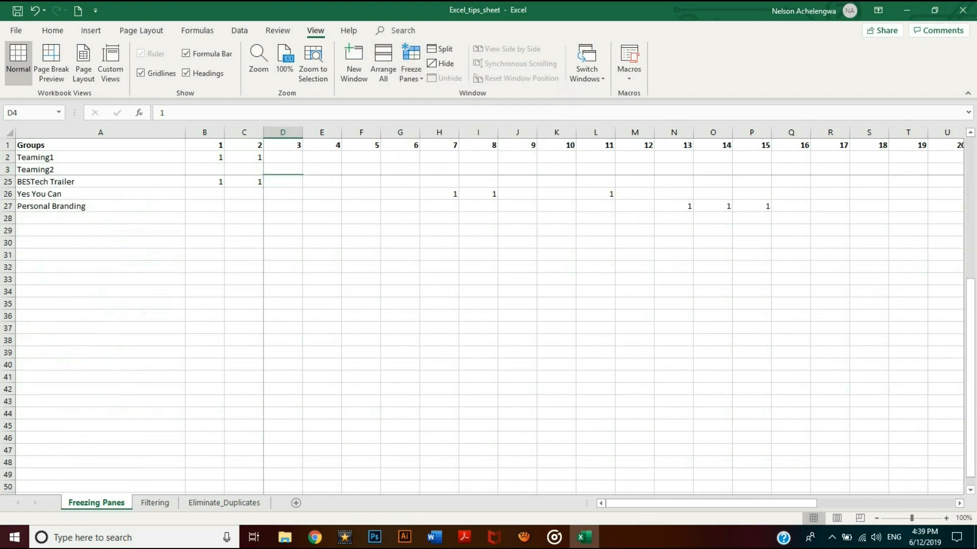
pyautogui.click(410, 59)
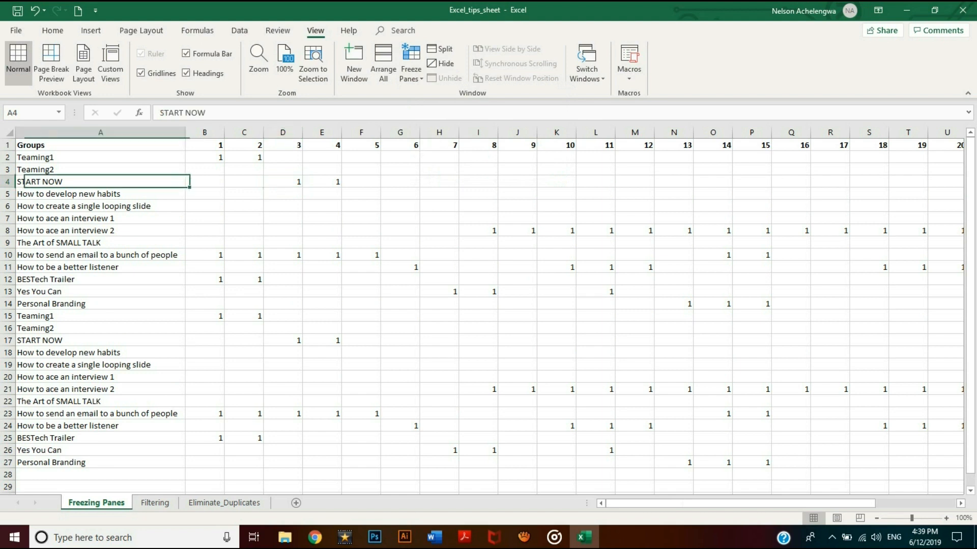
pyautogui.click(410, 59)
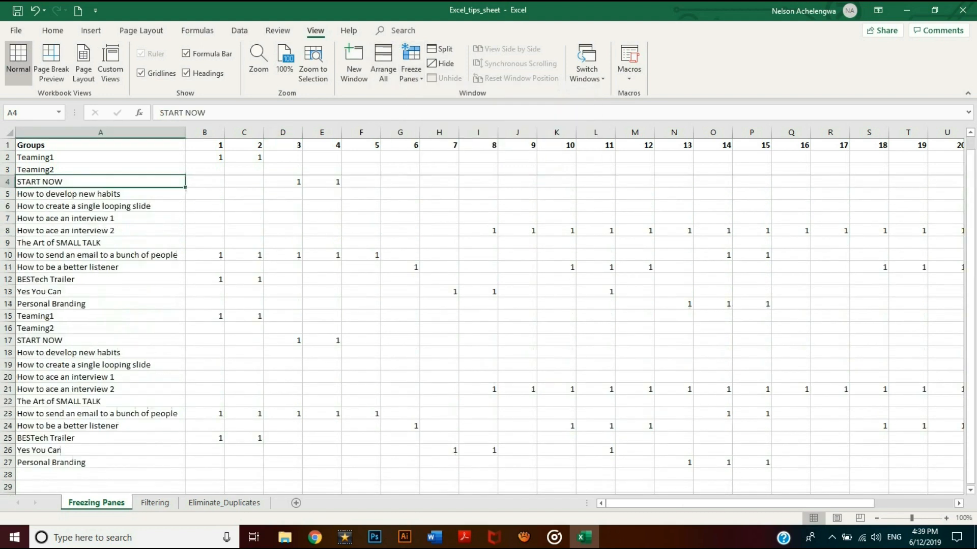
# Unfreeze panes, then freeze at C1 so columns A–B stay fixed while scrolling right.
pyautogui.click(410, 61)
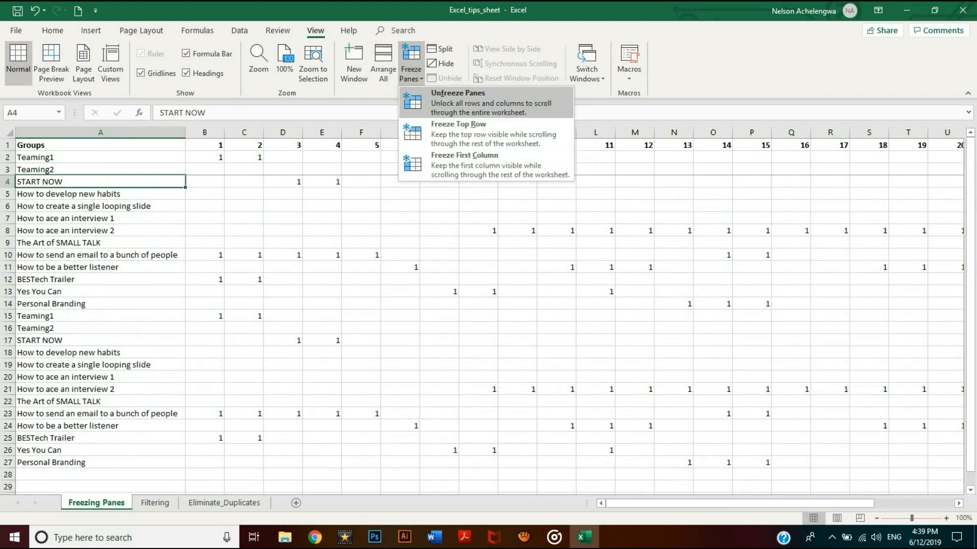
pyautogui.click(457, 92)
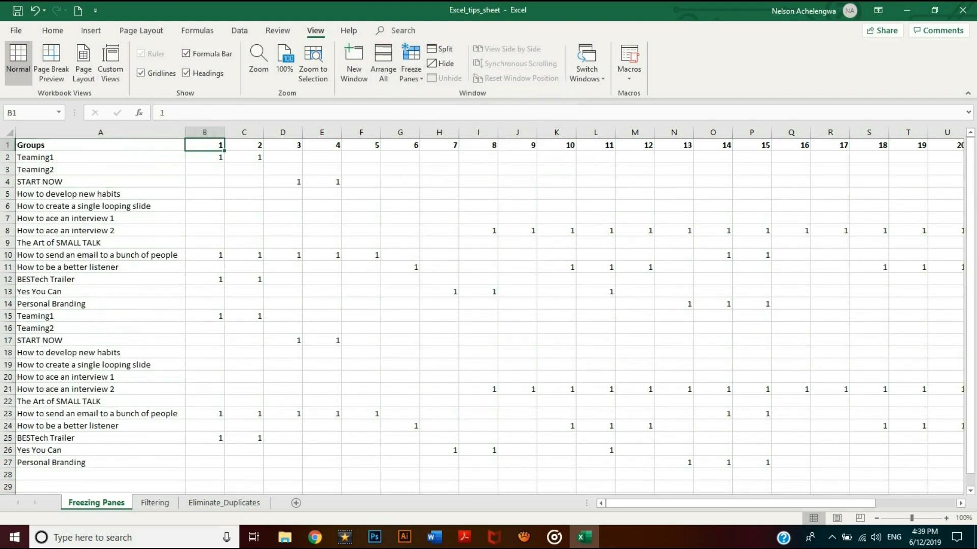
pyautogui.click(244, 145)
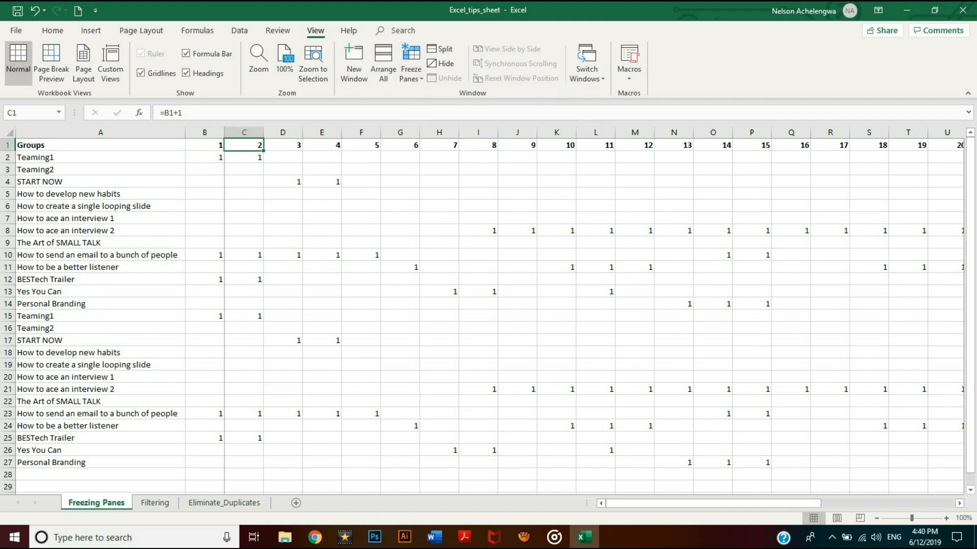
pyautogui.hscroll(3)
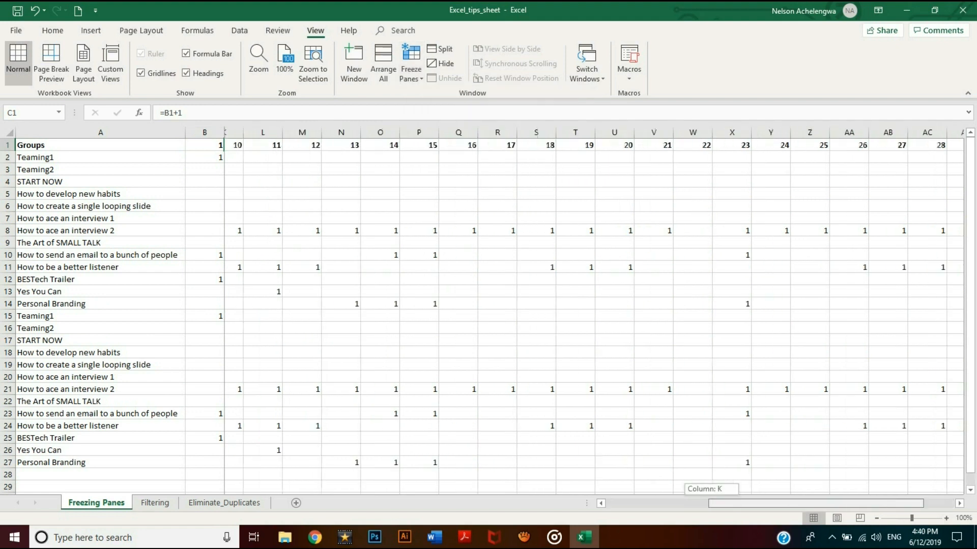
pyautogui.hscroll(-3)
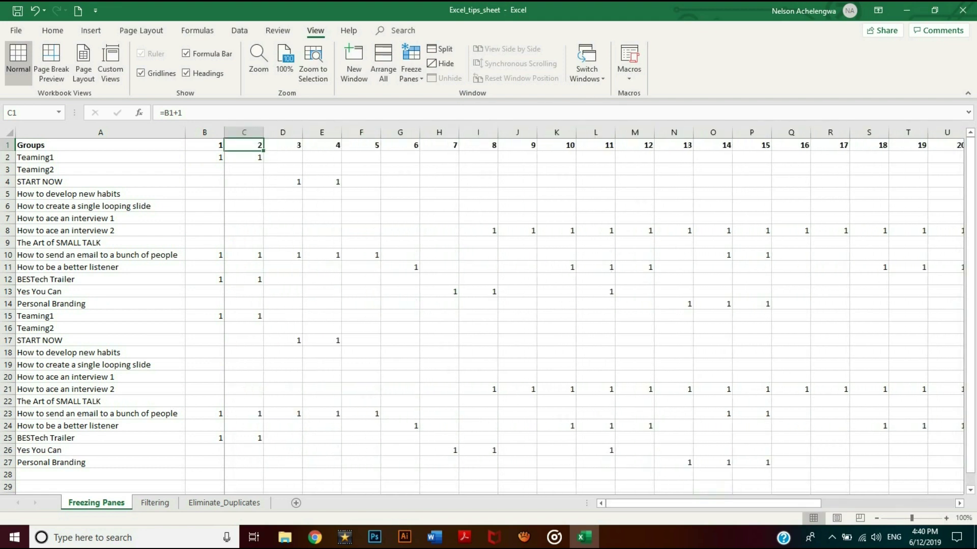
# Switch to the Filtering sheet and select the Affiliation column C.
pyautogui.click(155, 503)
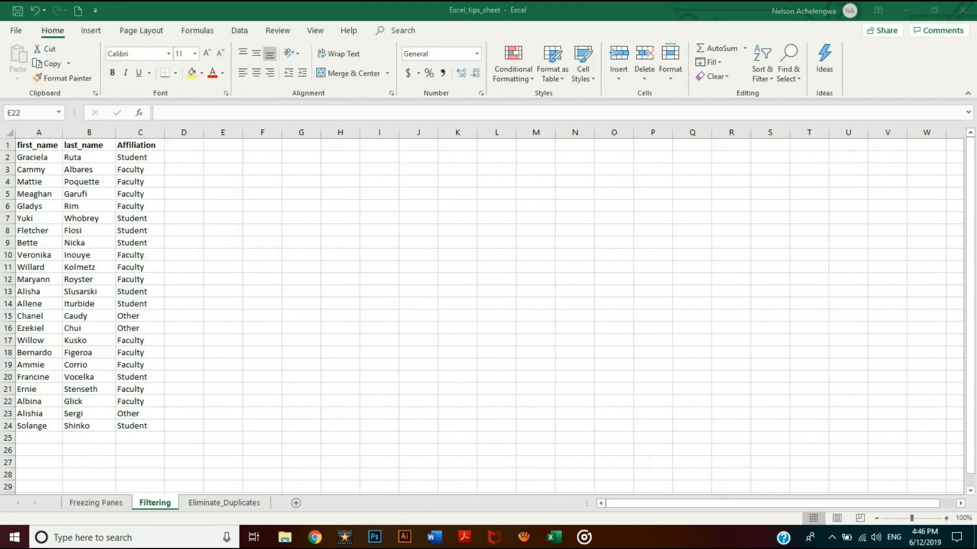
pyautogui.click(222, 400)
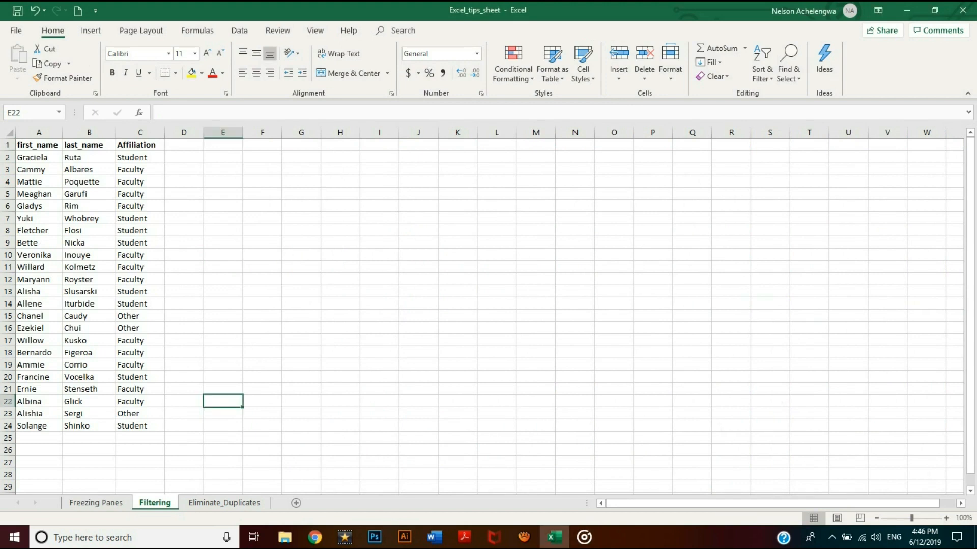
pyautogui.click(89, 292)
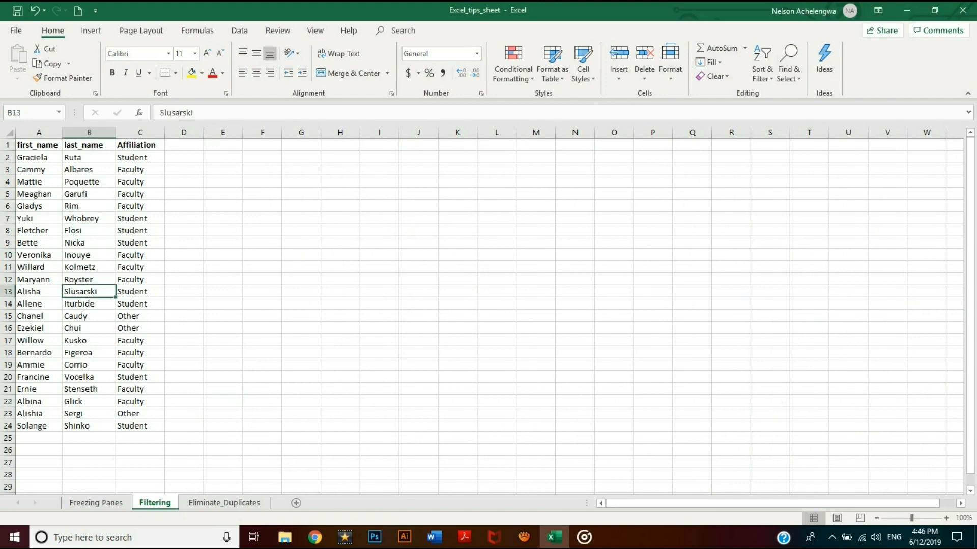
pyautogui.click(140, 231)
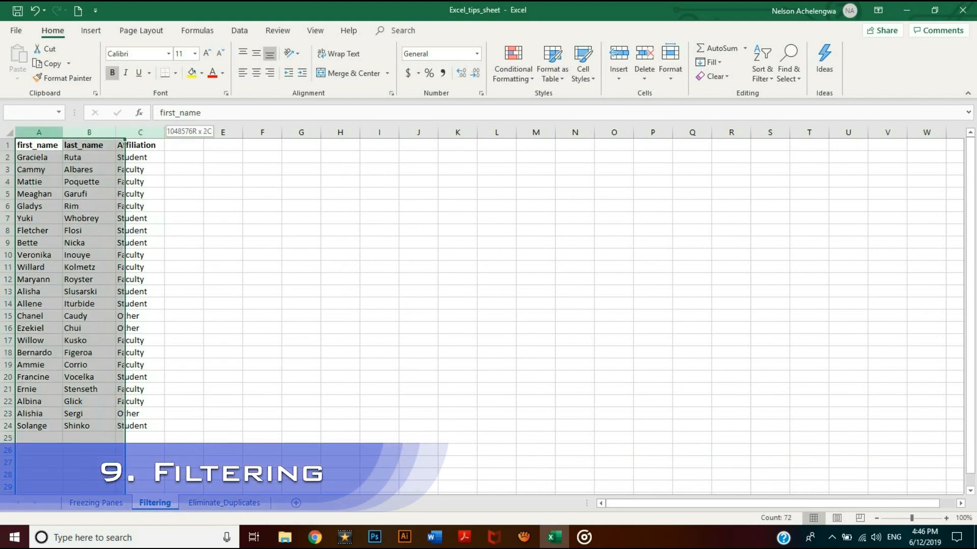
pyautogui.click(139, 157)
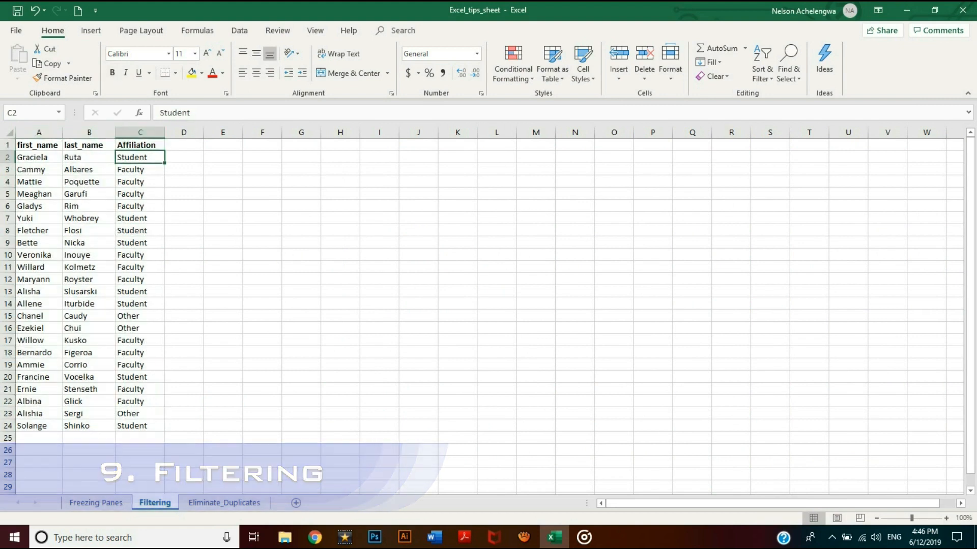
pyautogui.click(139, 132)
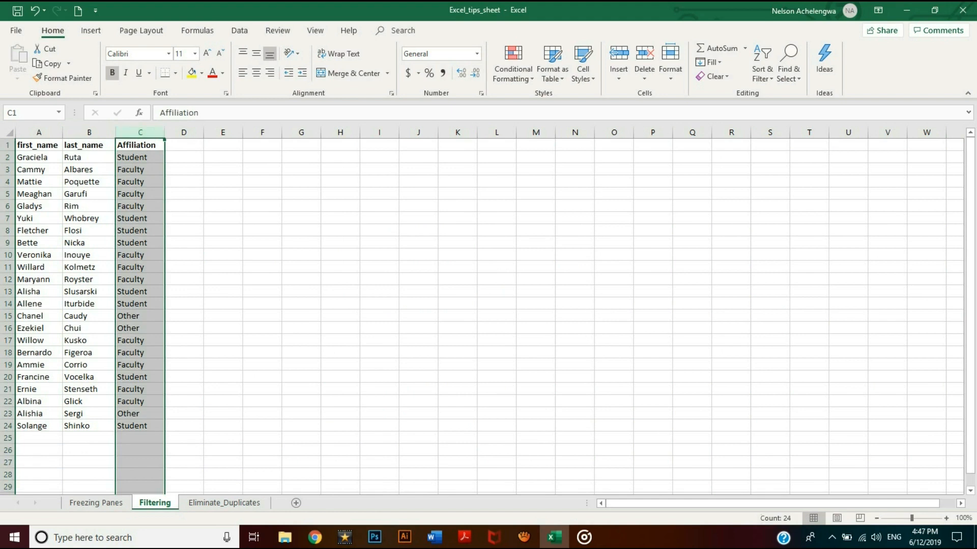
pyautogui.click(239, 31)
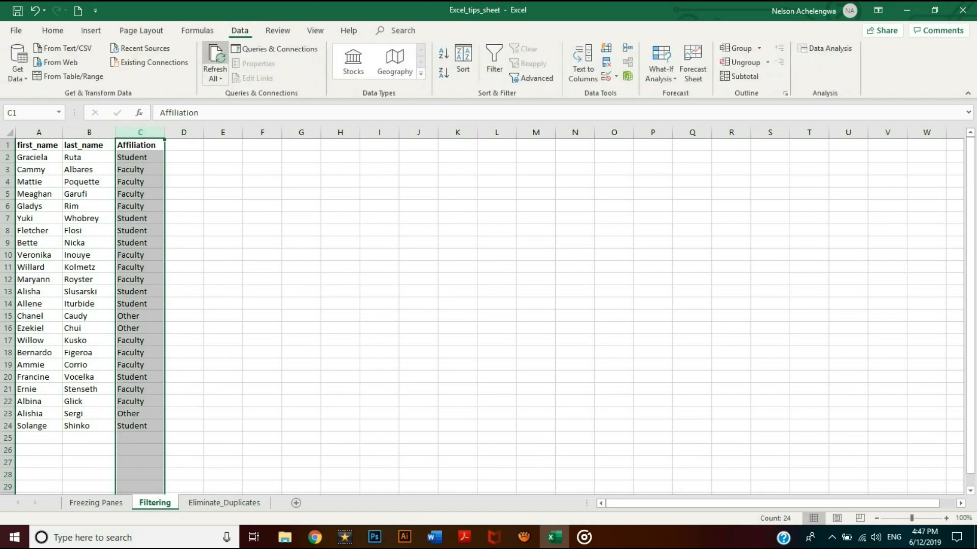
# Turn on filtering and show only the Faculty rows in Affiliation.
pyautogui.click(494, 58)
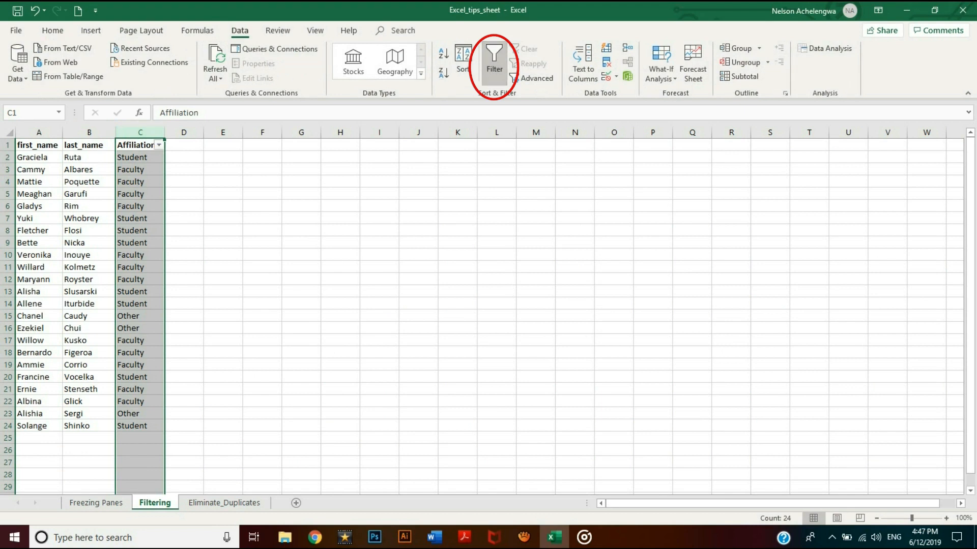
pyautogui.click(159, 145)
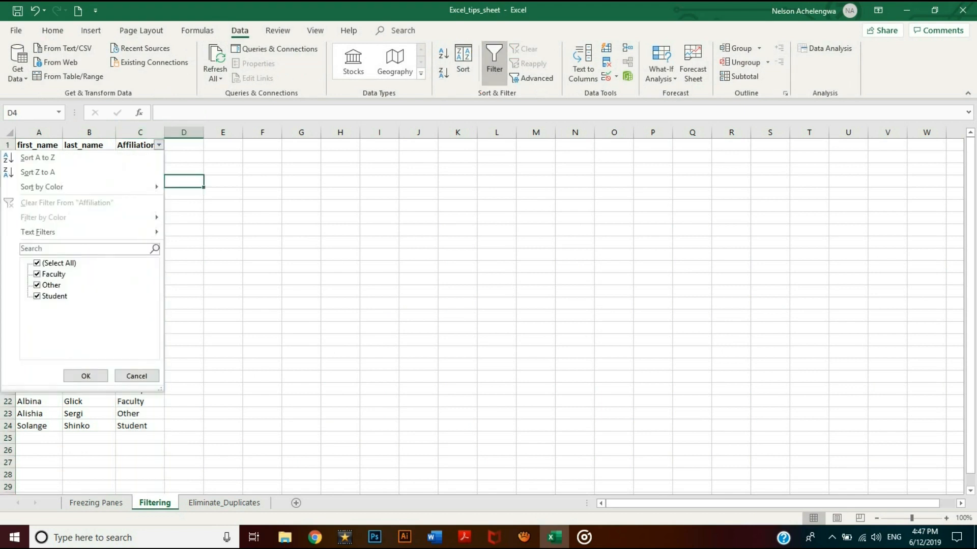
pyautogui.click(37, 263)
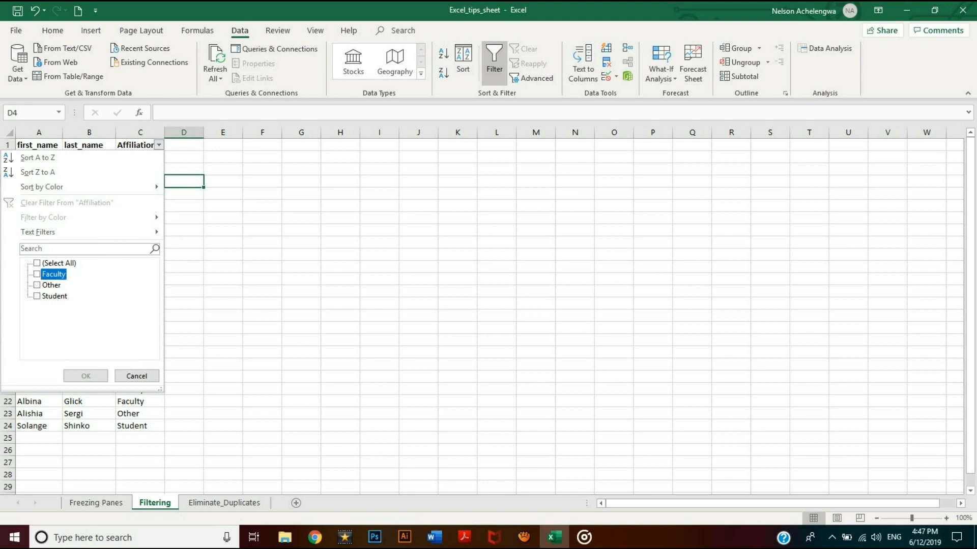
pyautogui.click(37, 274)
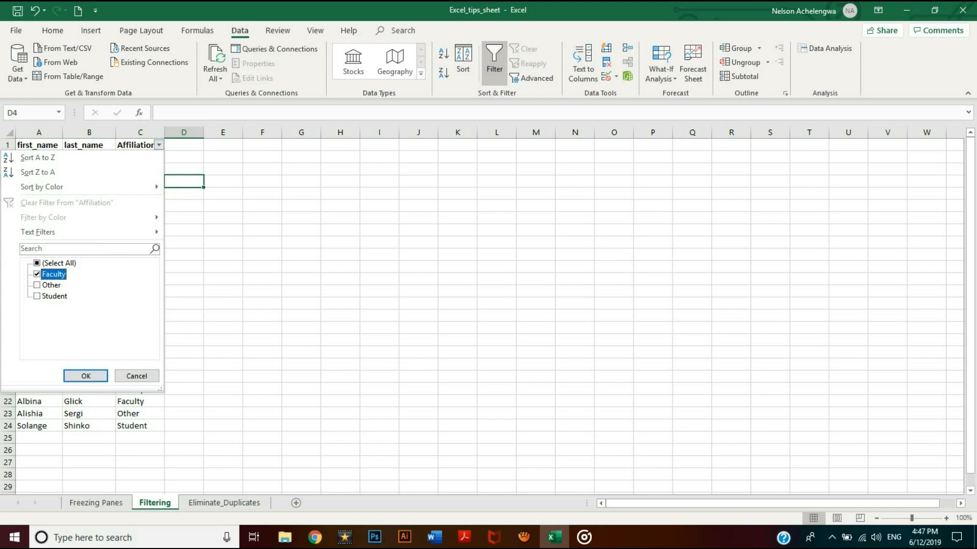
pyautogui.click(85, 375)
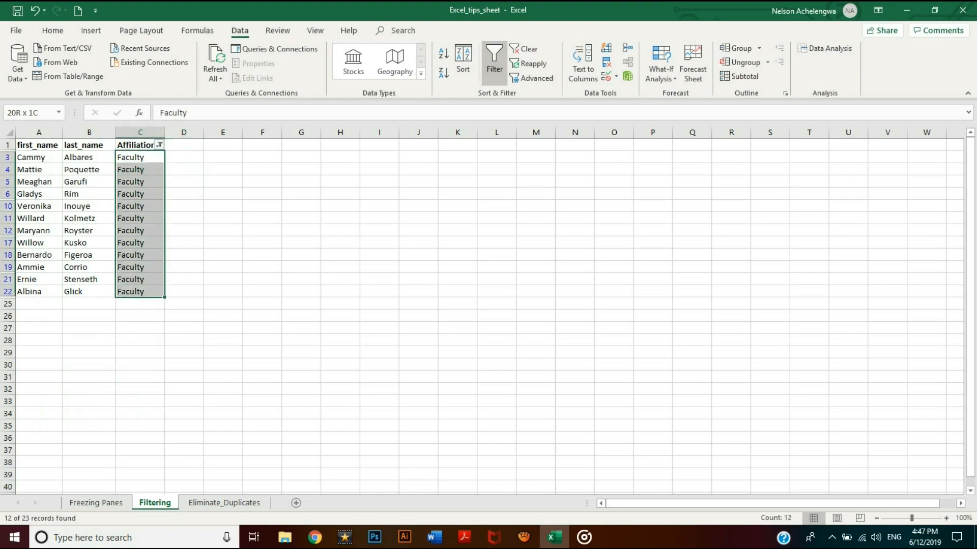
# Switch the Affiliation filter to Student rows, then show every affiliation again.
pyautogui.click(159, 144)
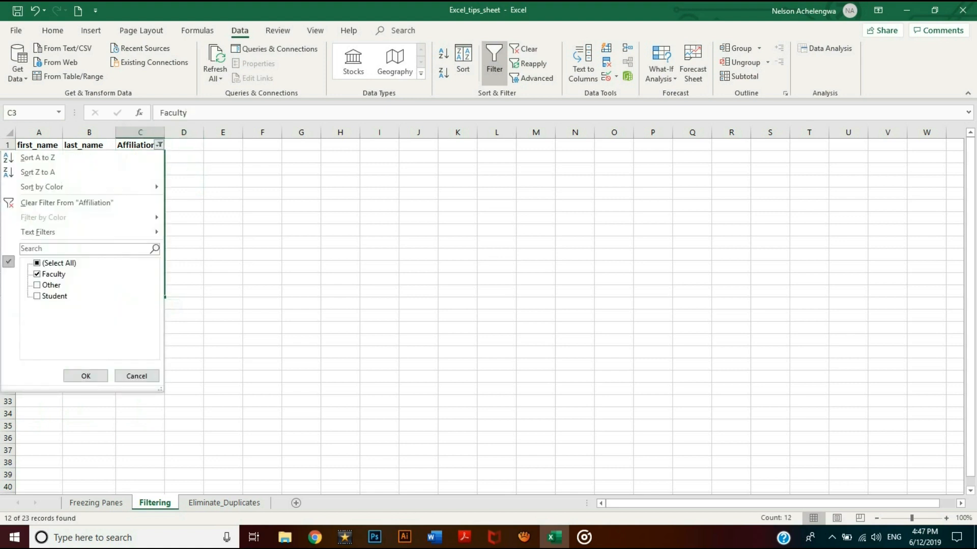
pyautogui.click(37, 296)
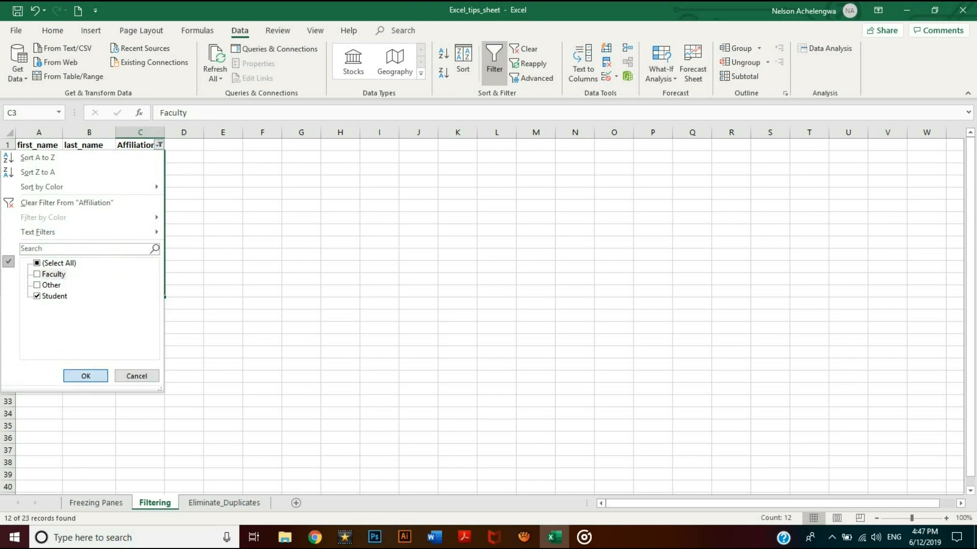
pyautogui.click(85, 375)
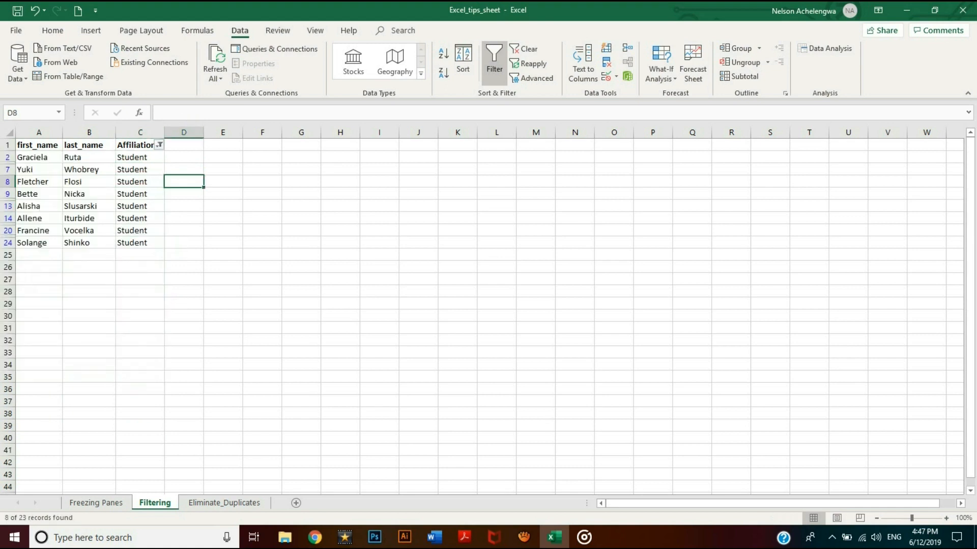
pyautogui.click(159, 144)
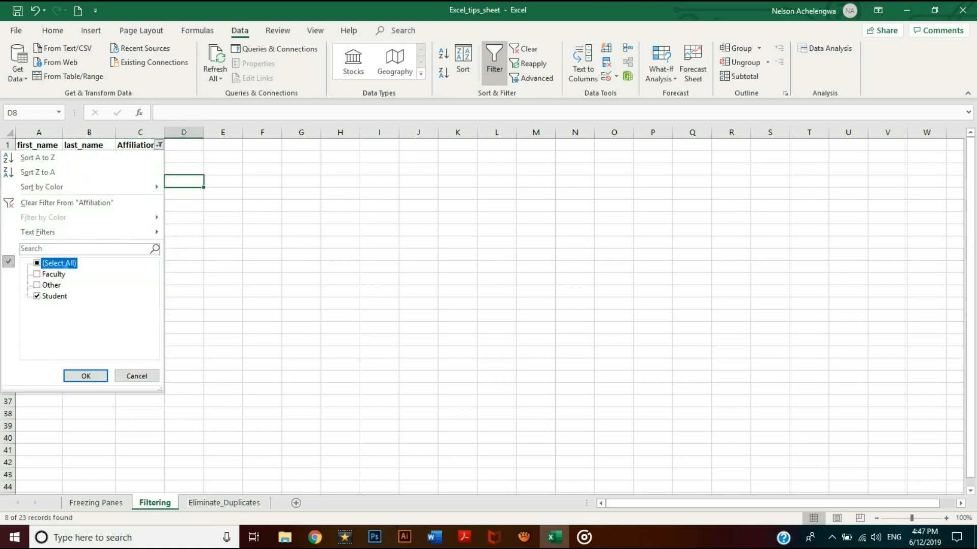
pyautogui.click(86, 375)
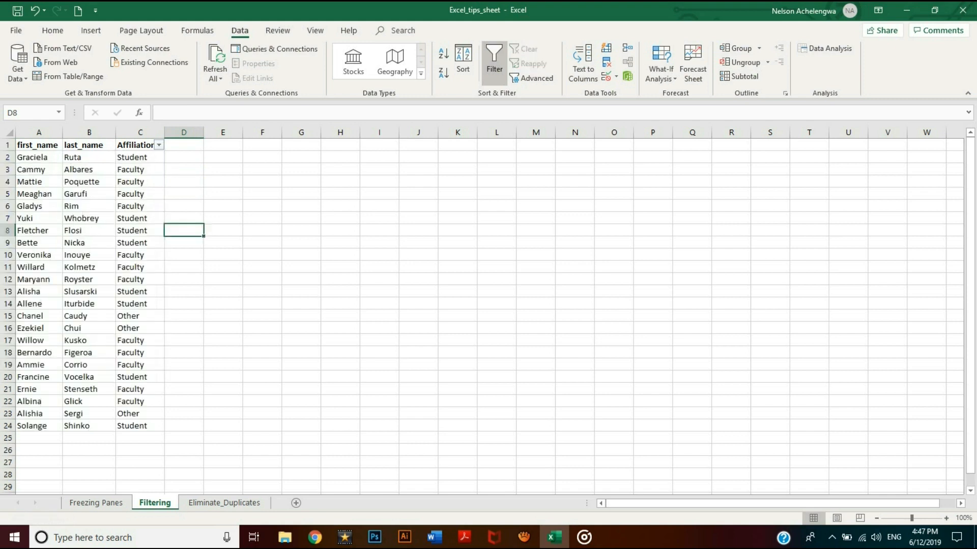
pyautogui.click(158, 145)
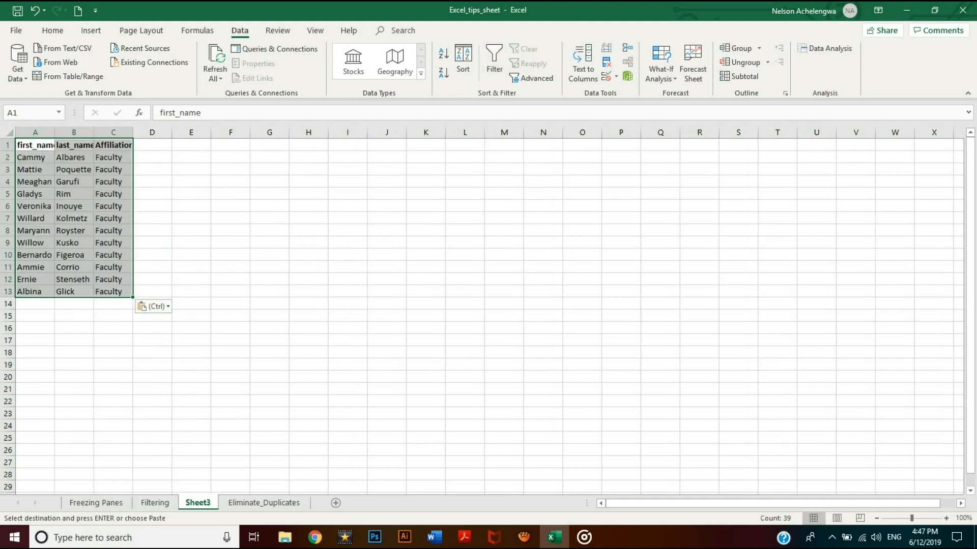
# Open the Eliminate_Duplicates (2) sheet and select the first_name column F.
pyautogui.click(324, 503)
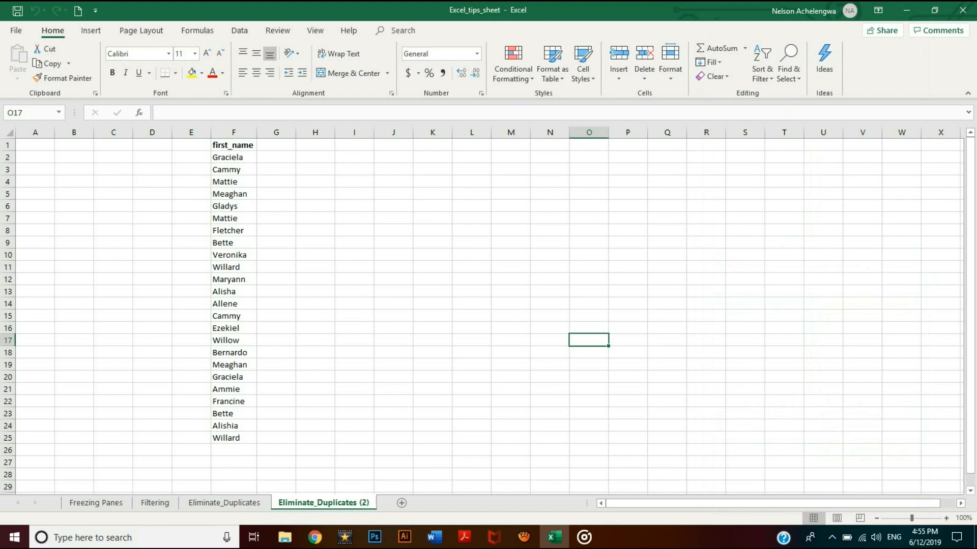
pyautogui.click(276, 279)
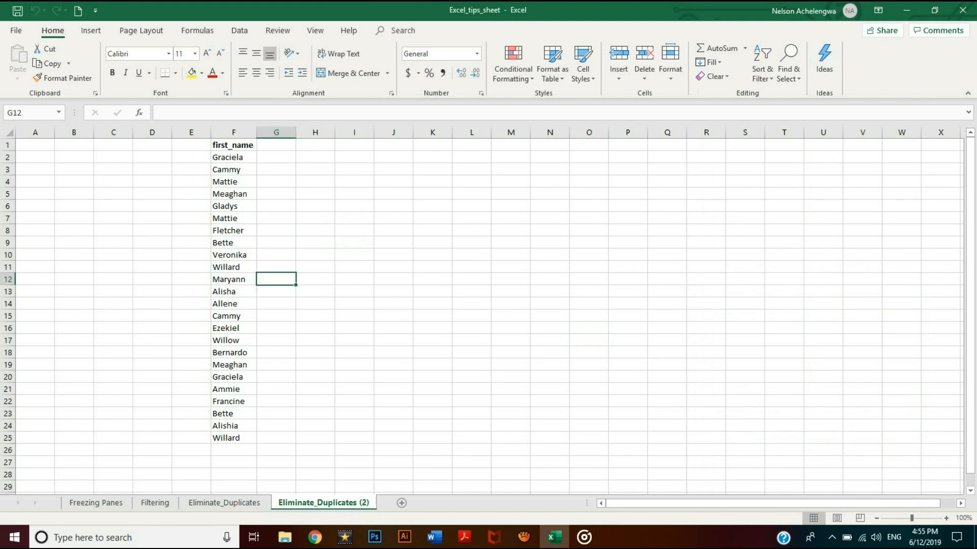
pyautogui.click(275, 218)
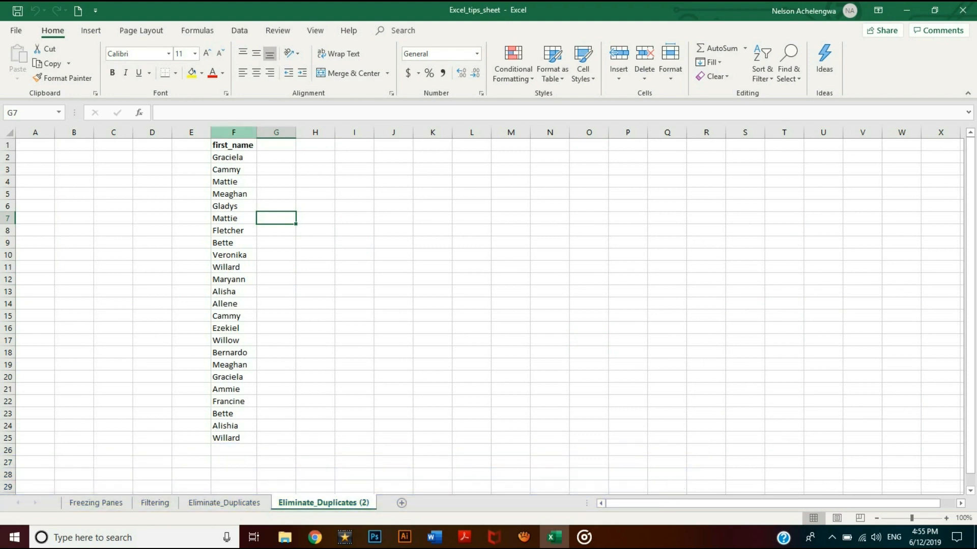
pyautogui.click(233, 133)
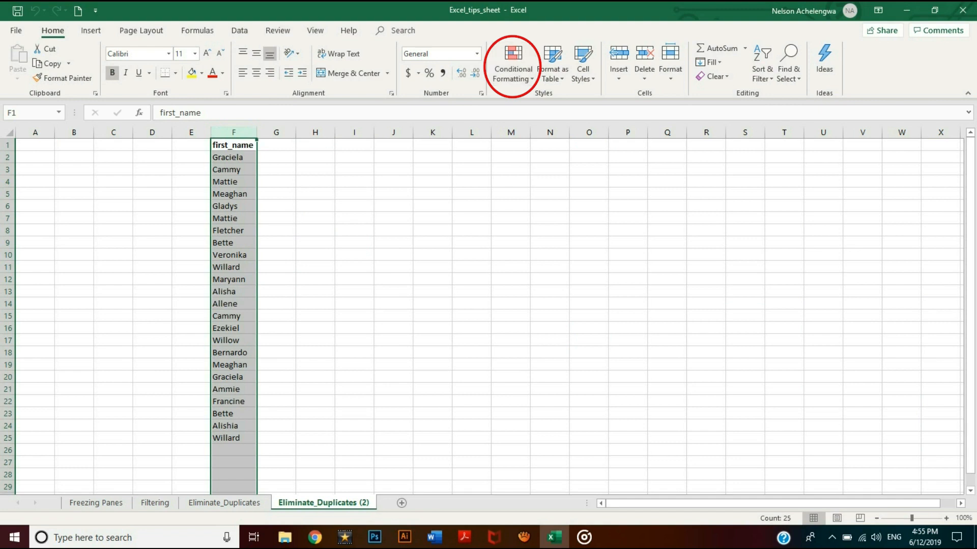
# Add a Duplicate Values rule to column F using Light Red Fill with Dark Red Text.
pyautogui.click(512, 63)
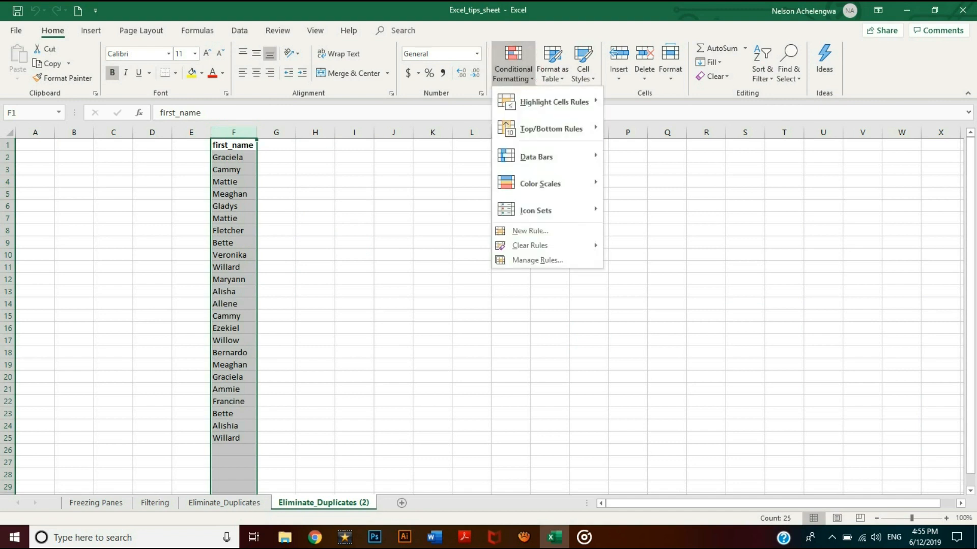
pyautogui.moveTo(553, 102)
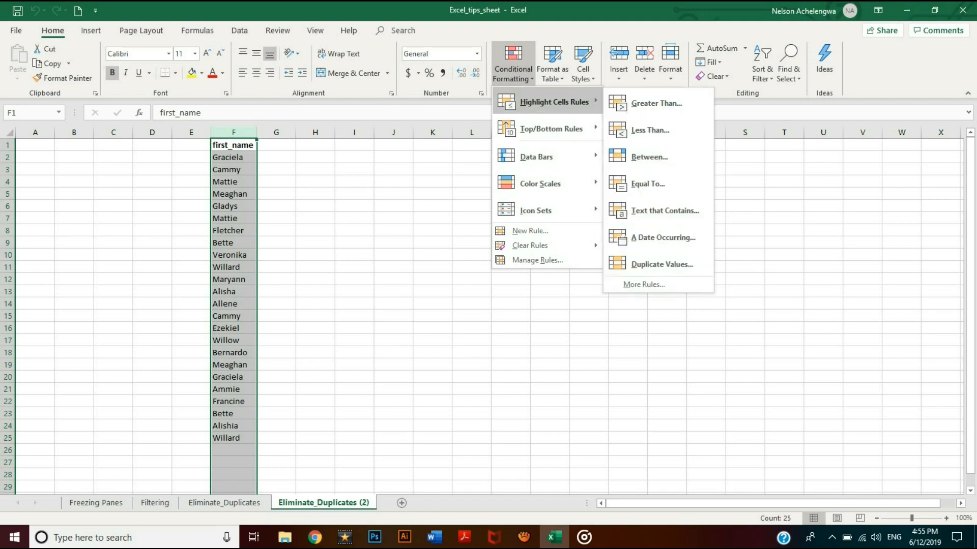
pyautogui.moveTo(648, 183)
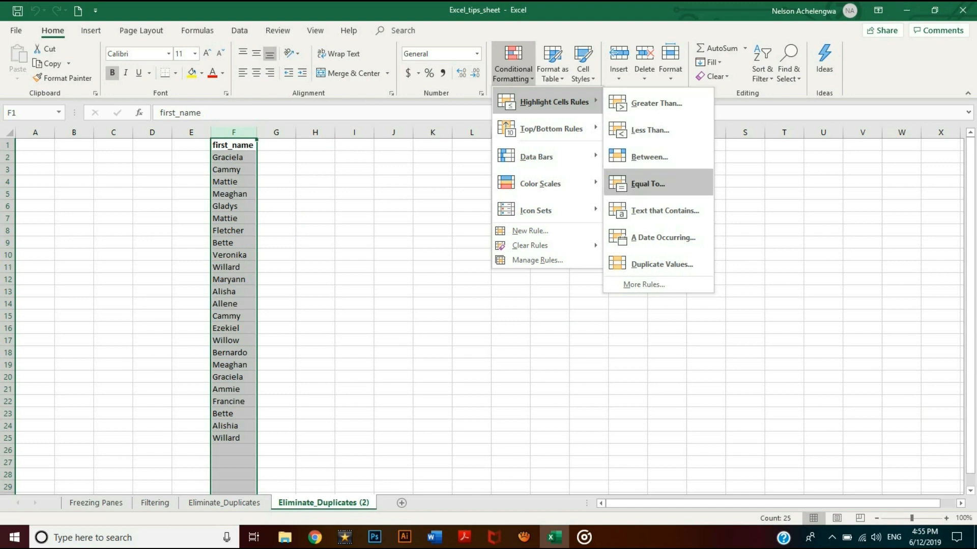
pyautogui.moveTo(659, 264)
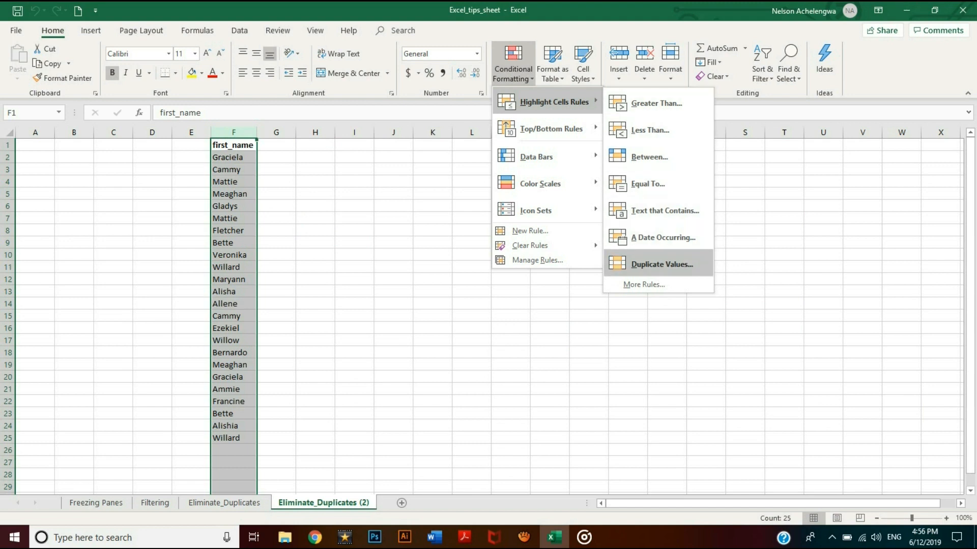
pyautogui.click(661, 264)
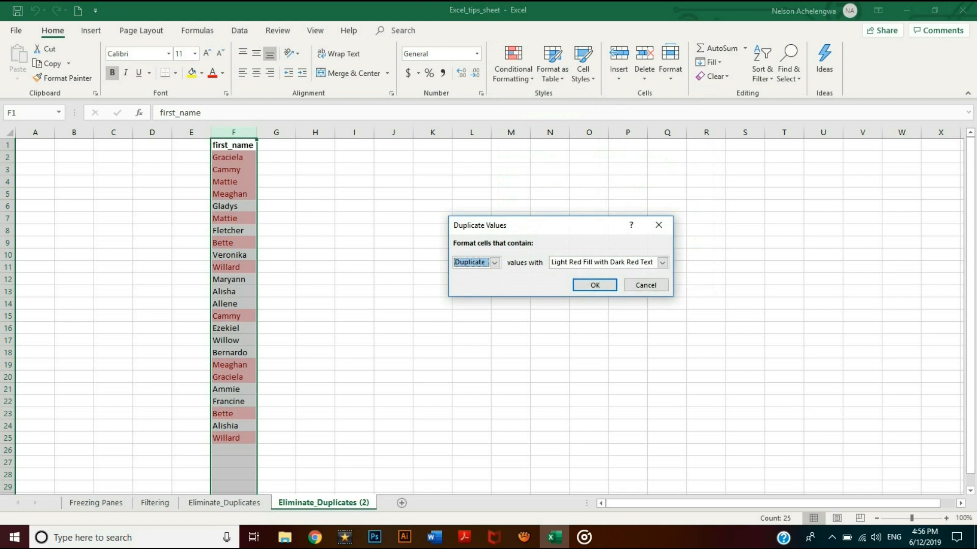
pyautogui.click(494, 262)
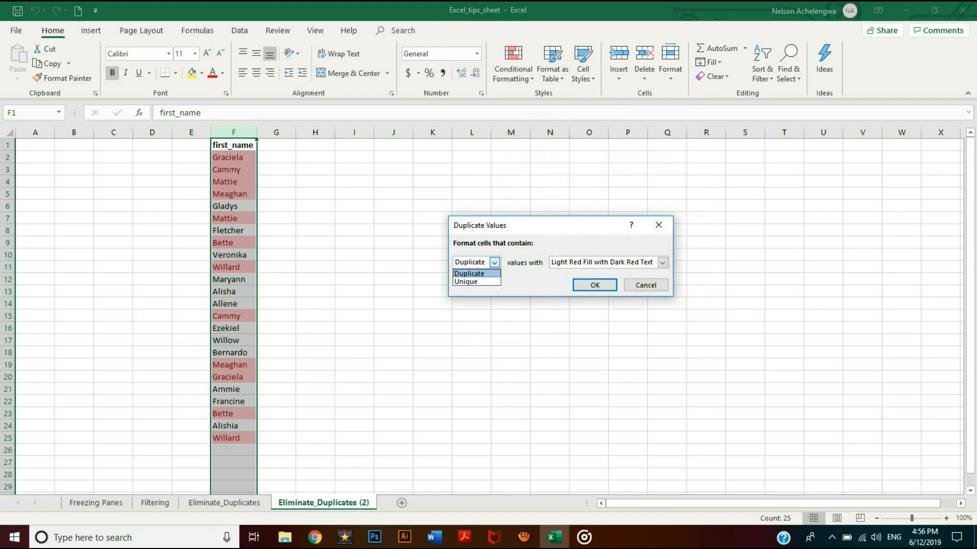
pyautogui.click(469, 273)
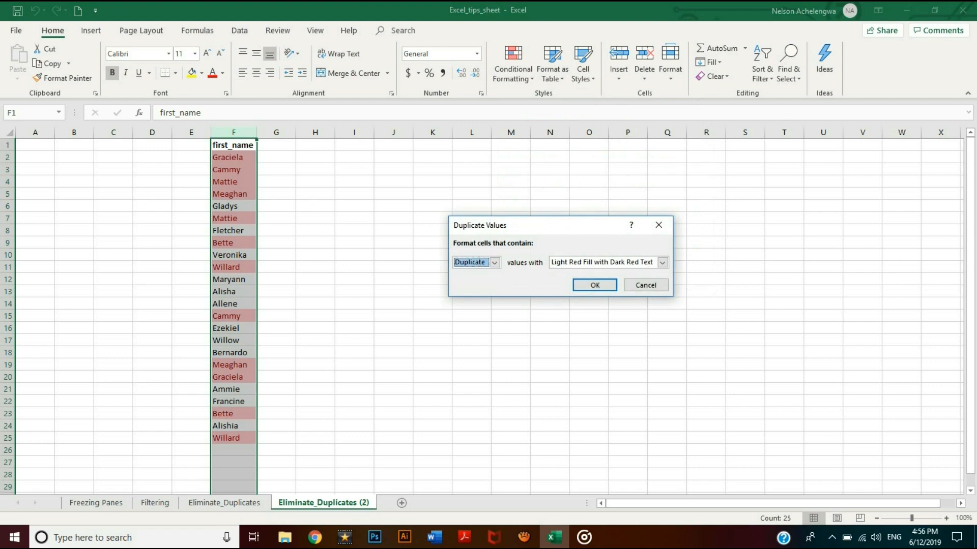
pyautogui.click(661, 262)
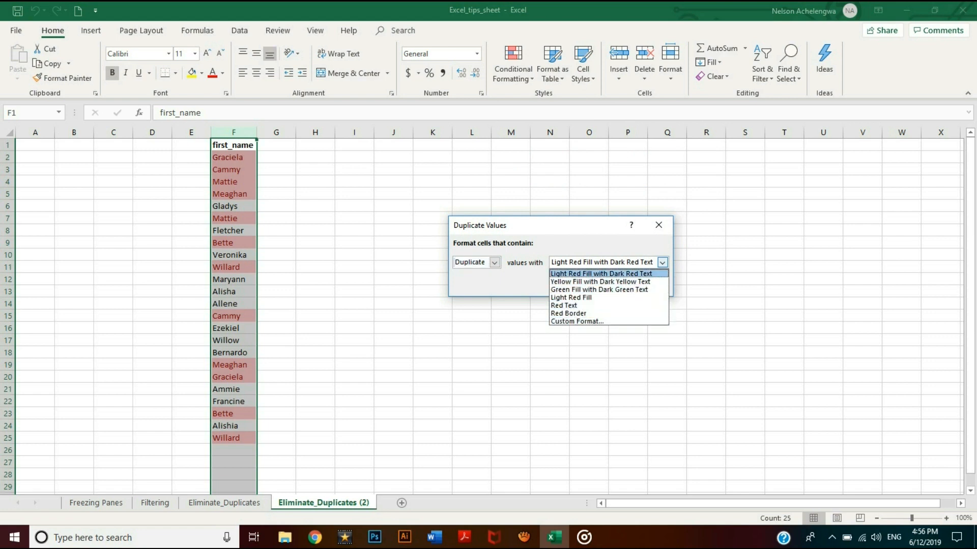
pyautogui.click(600, 274)
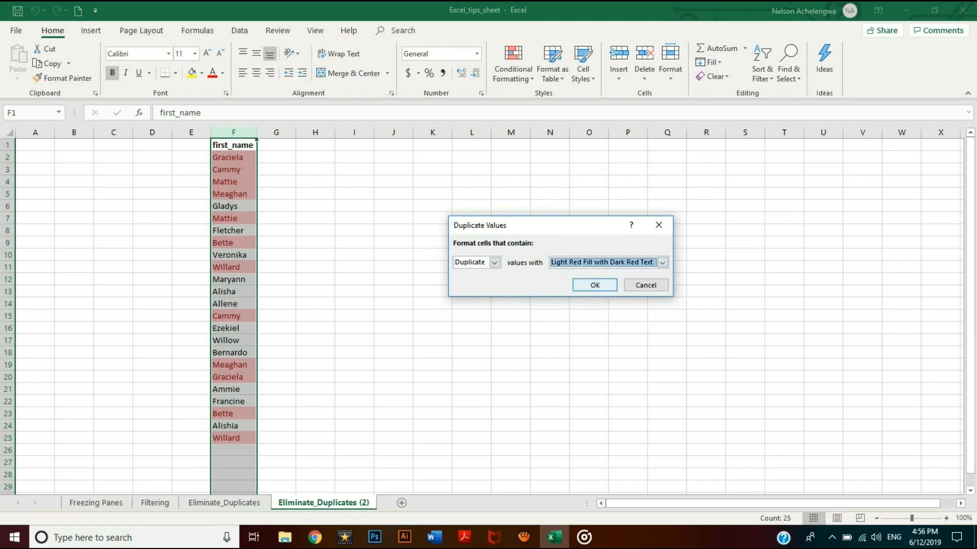
pyautogui.click(593, 285)
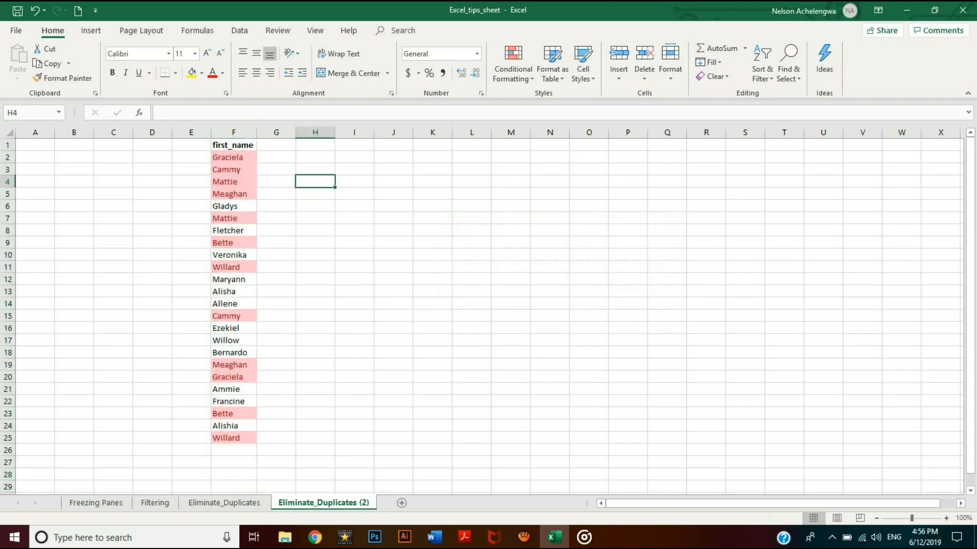
# Filter first_name by the pink cell colour, delete the duplicate rows, and clear the filter.
pyautogui.click(233, 132)
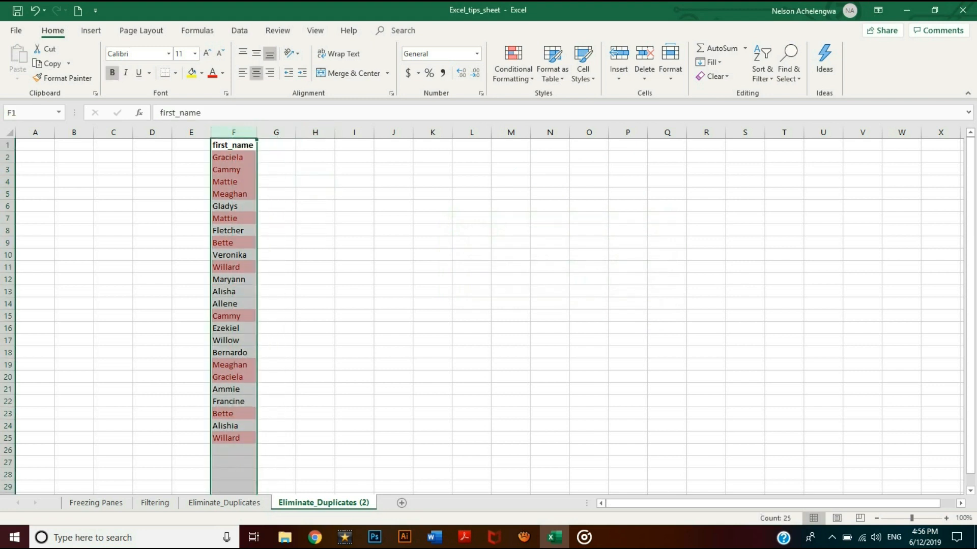
pyautogui.click(238, 30)
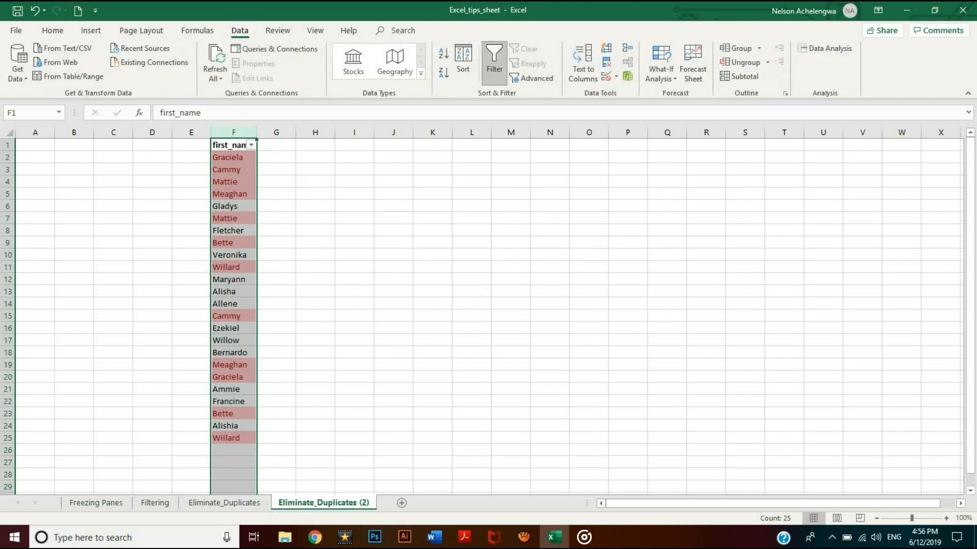
pyautogui.click(250, 144)
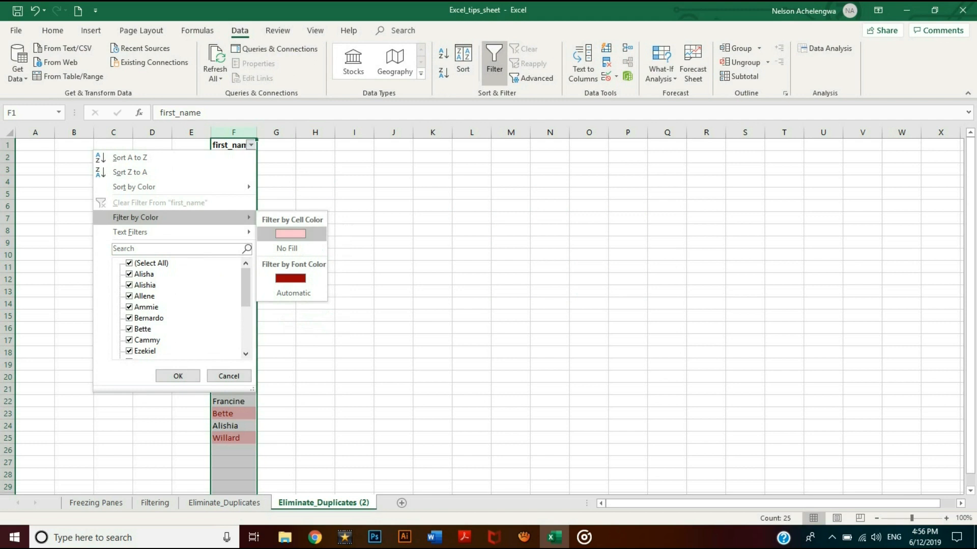
pyautogui.click(289, 233)
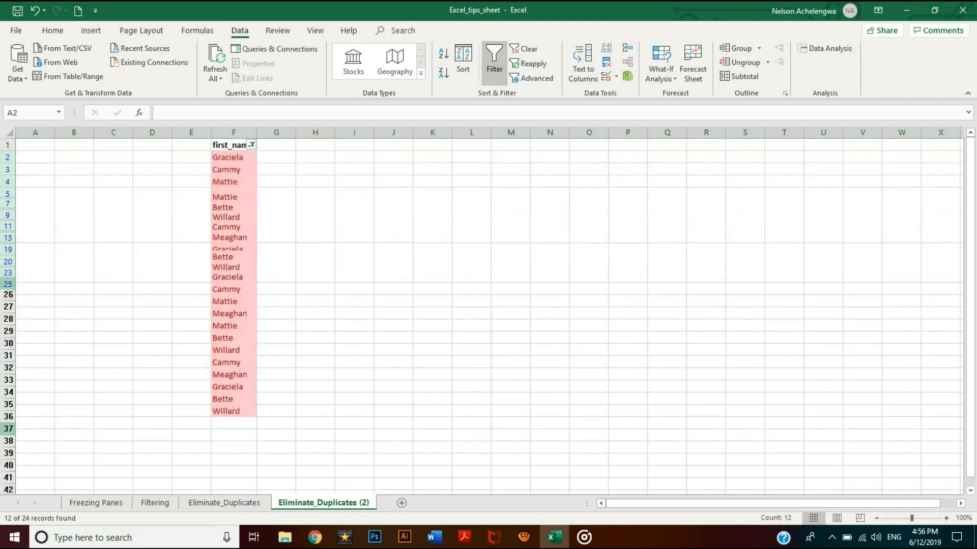
pyautogui.click(493, 59)
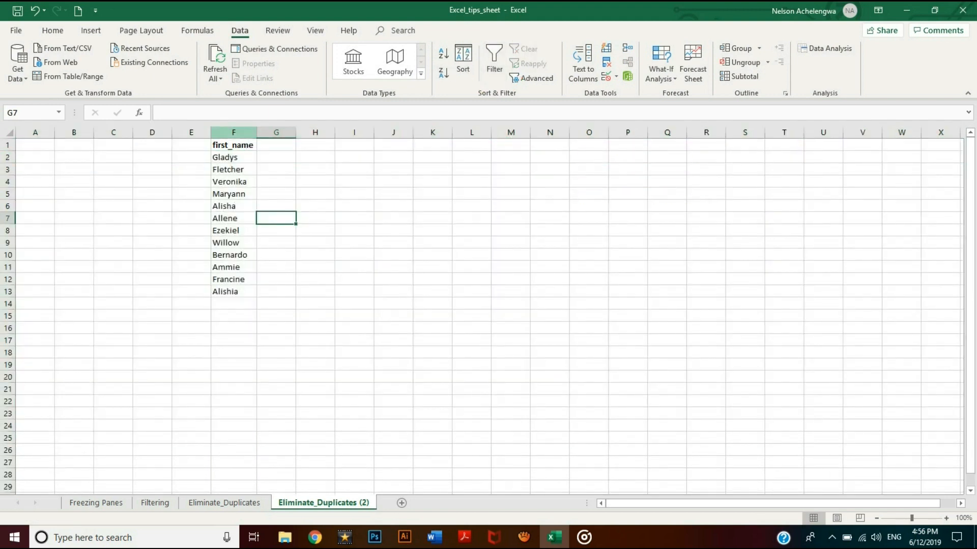
pyautogui.click(233, 291)
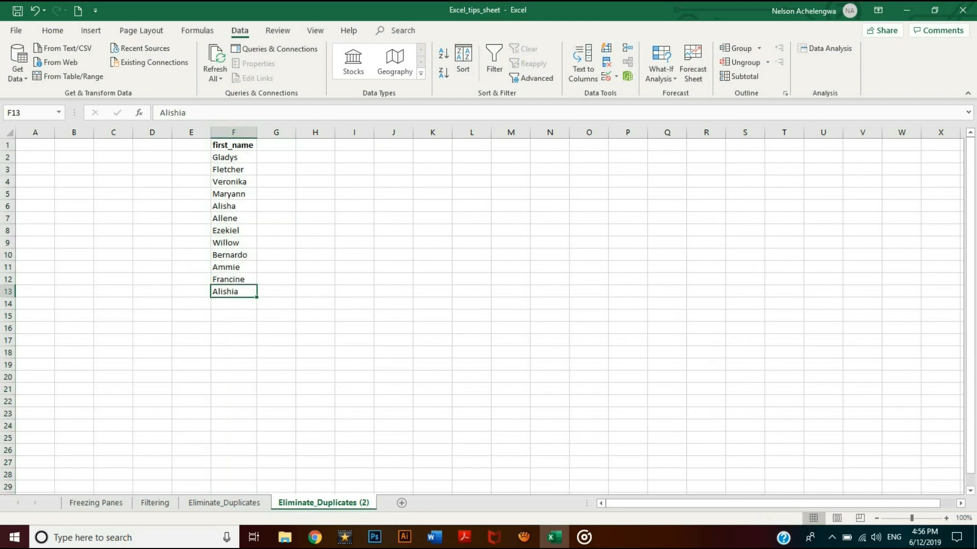
pyautogui.click(276, 181)
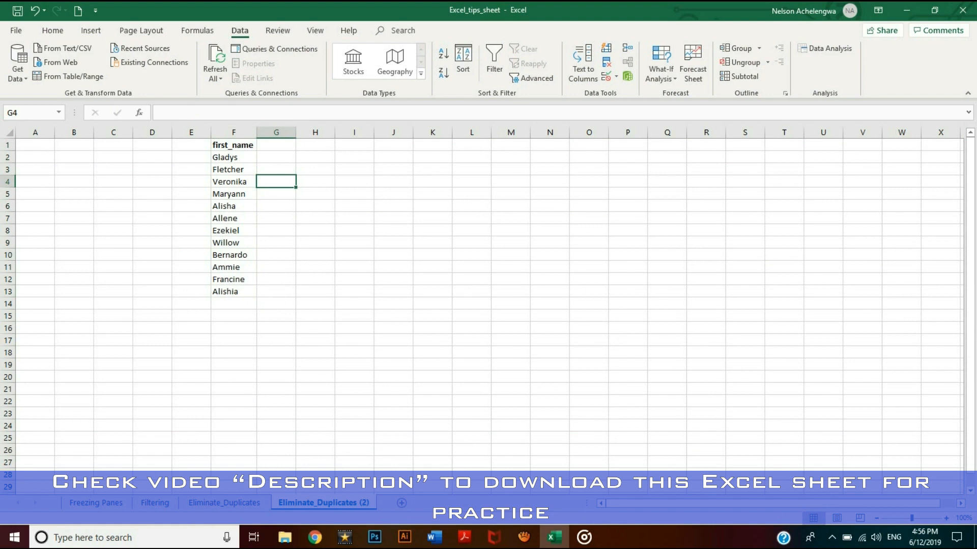
pyautogui.click(233, 315)
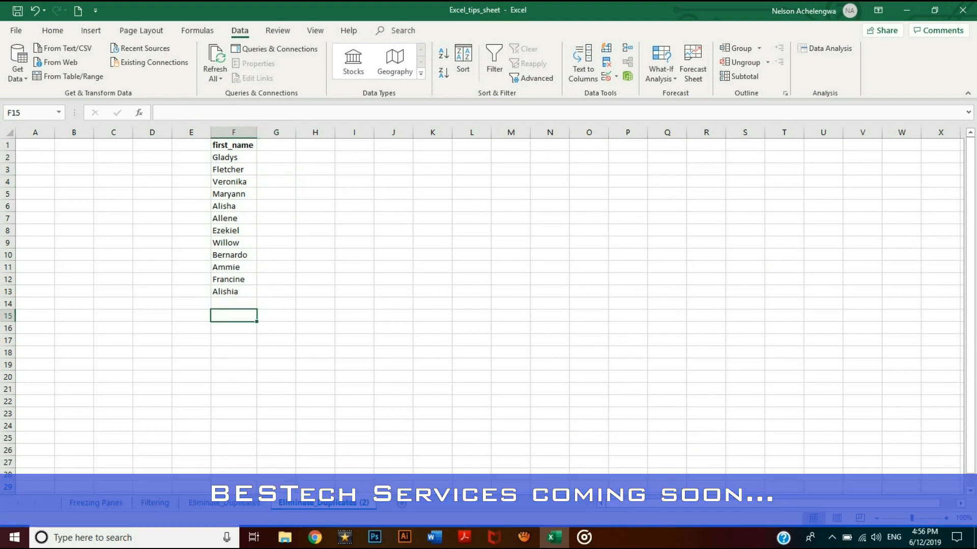